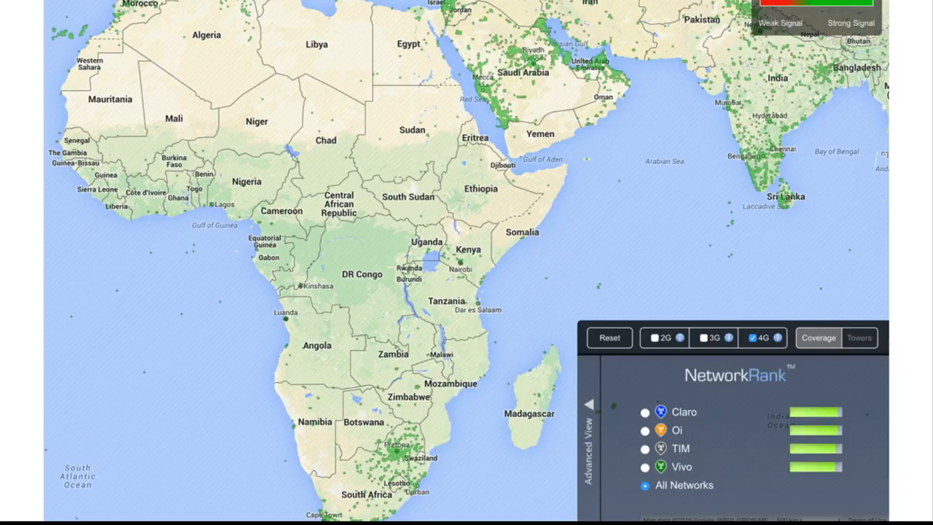
# - From the dashboard, search the Marketplace for 'Mobile Apps' and expand the Everything results
pyautogui.press('alt+tab')
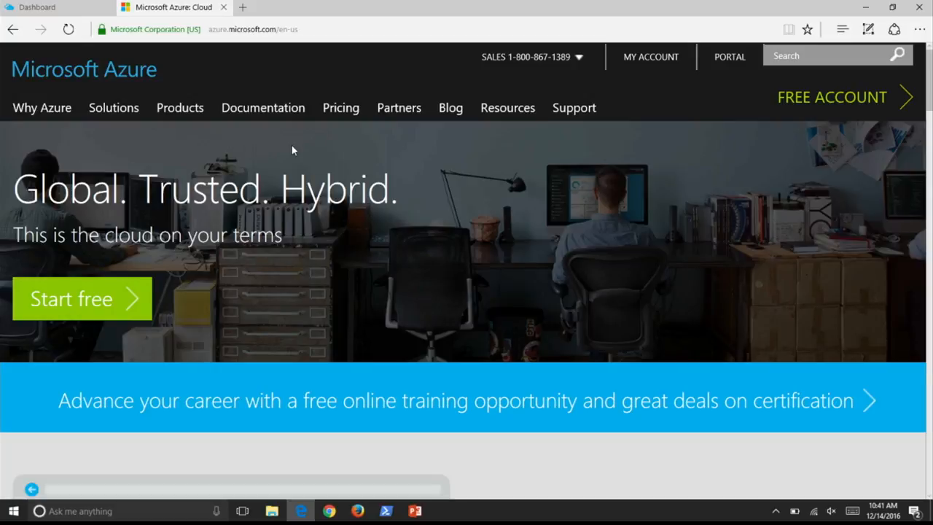
pyautogui.moveTo(179, 270)
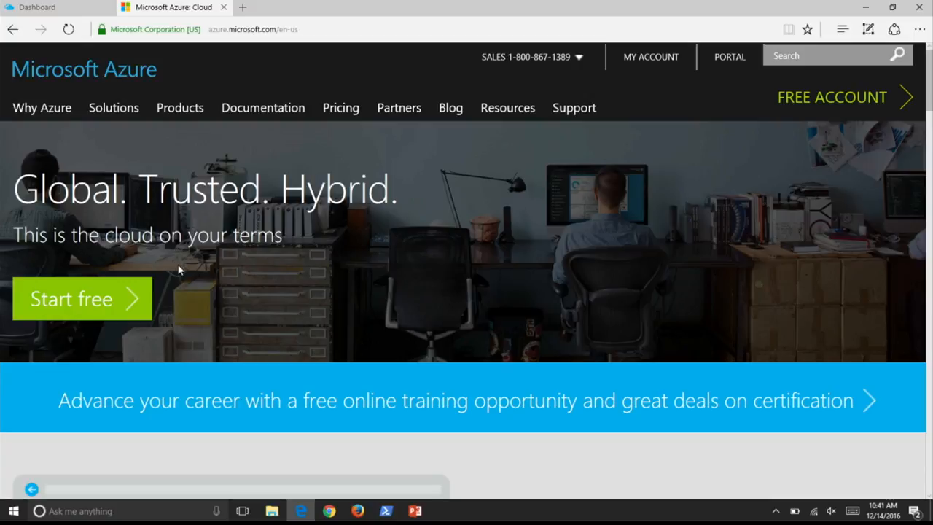
pyautogui.moveTo(71, 312)
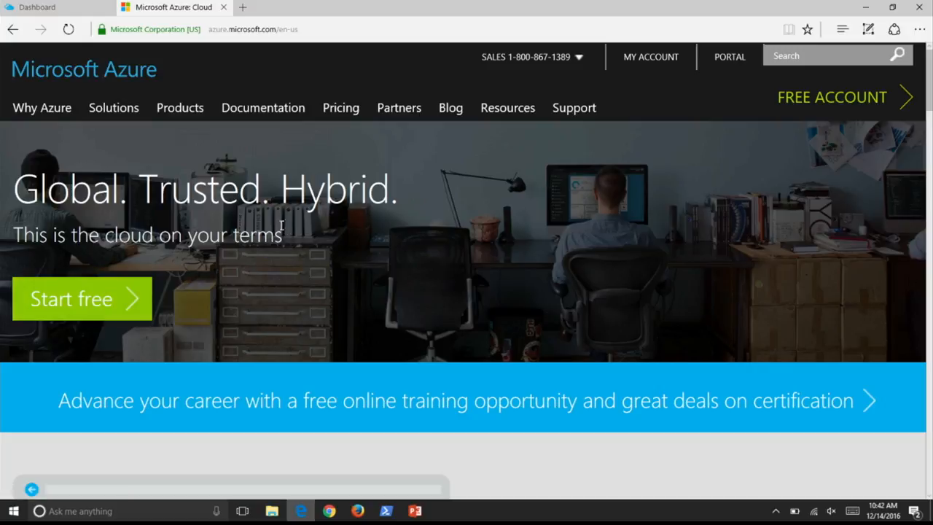
pyautogui.moveTo(300, 264)
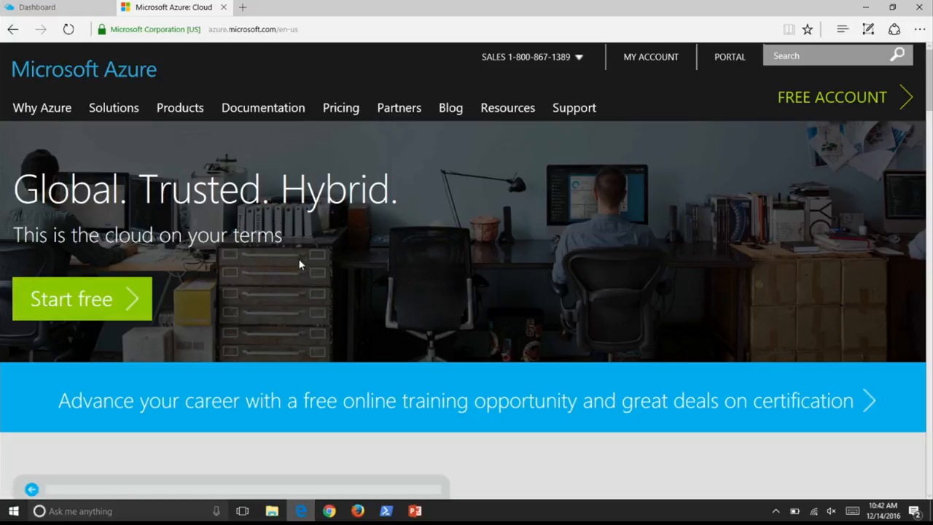
pyautogui.click(36, 7)
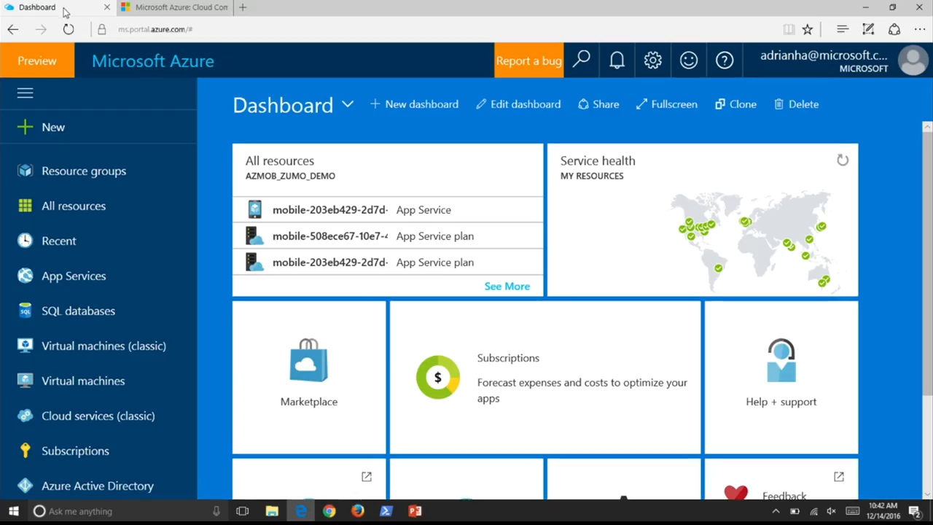
pyautogui.moveTo(206, 59)
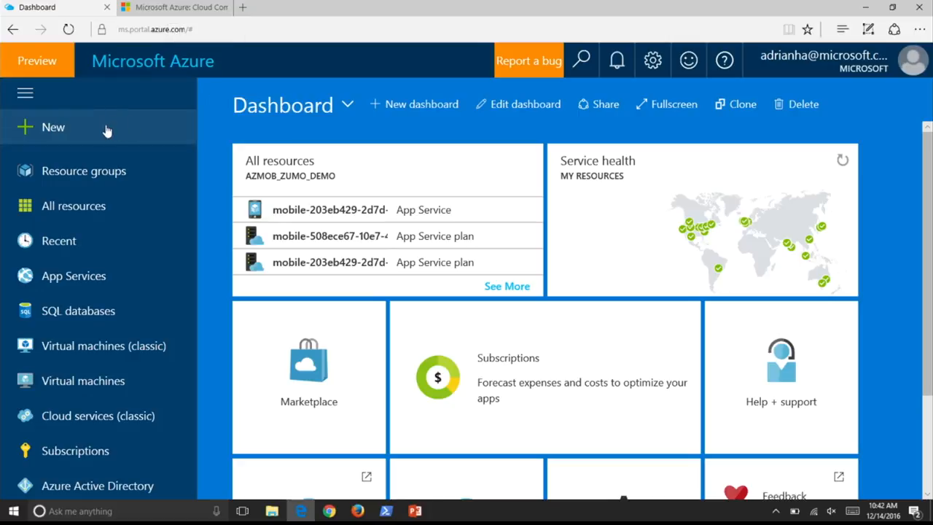
pyautogui.moveTo(47, 127)
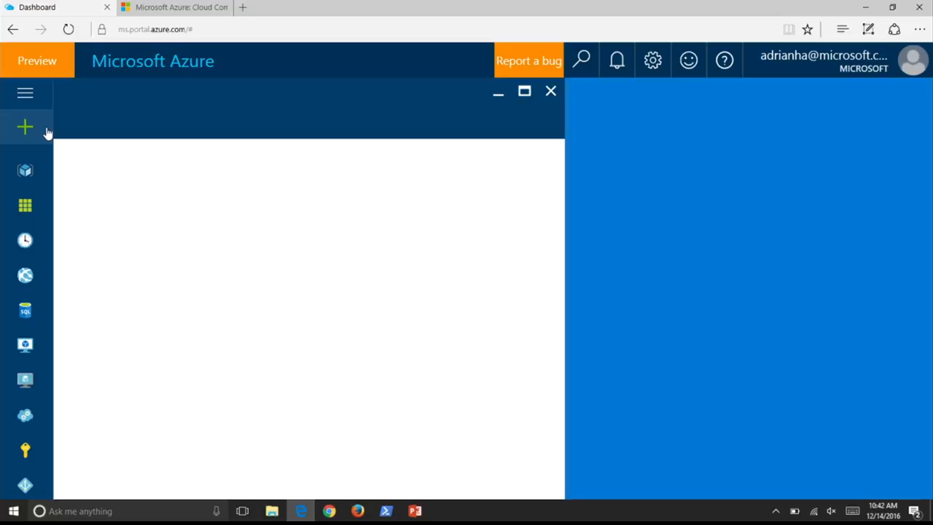
pyautogui.click(25, 126)
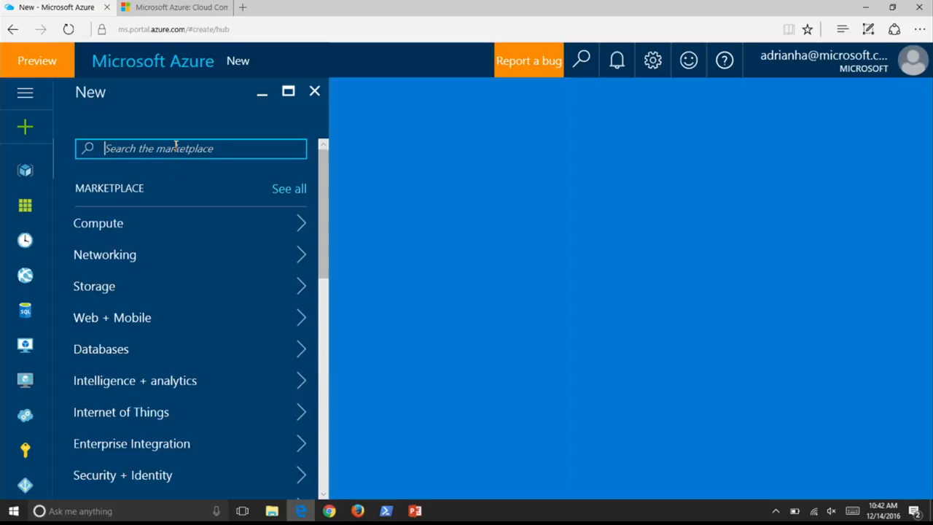
pyautogui.write('Mobile Apps')
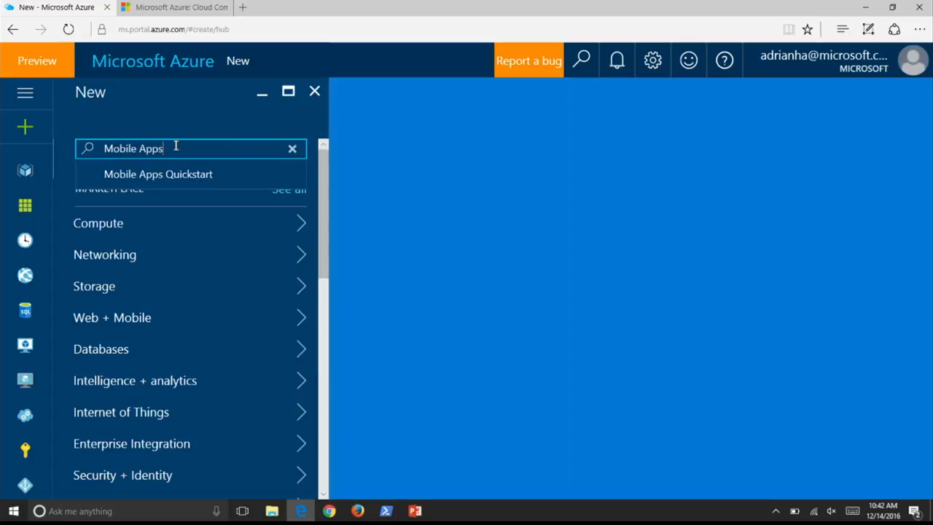
pyautogui.click(158, 173)
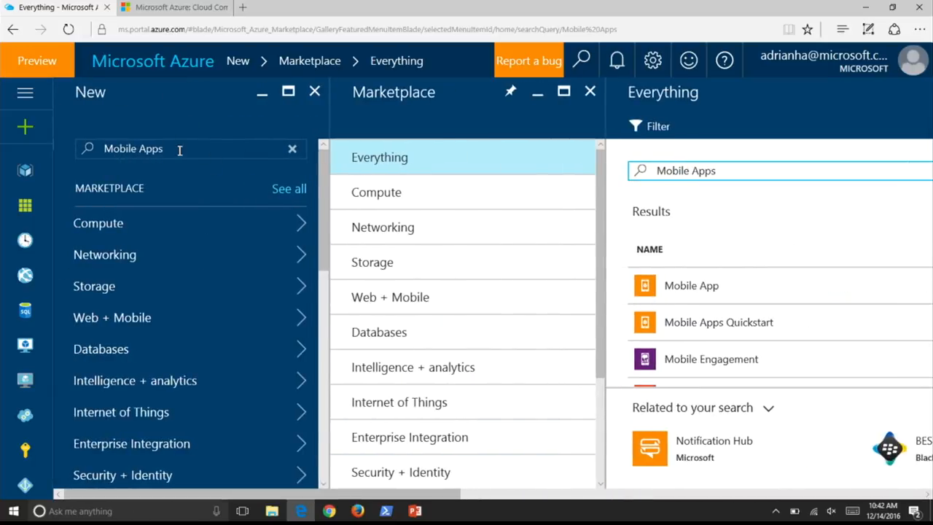
pyautogui.moveTo(24, 131)
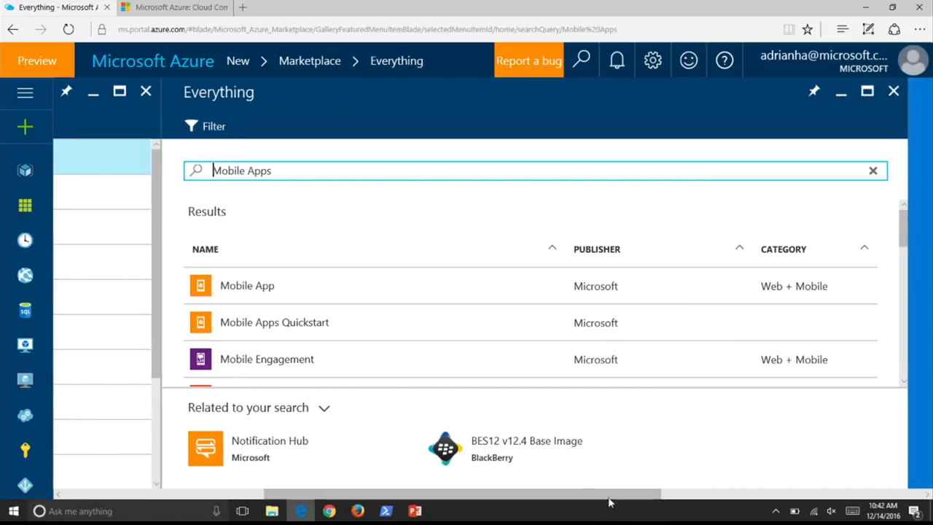
pyautogui.moveTo(270, 291)
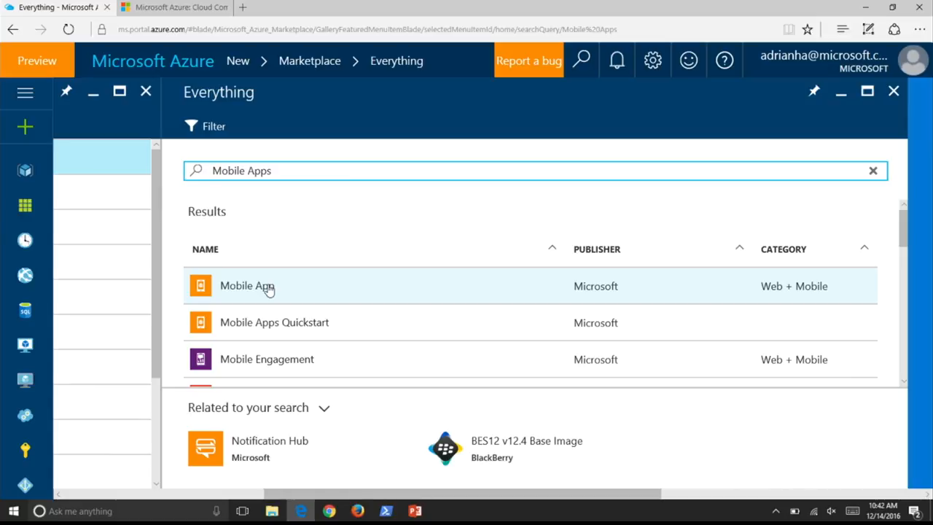
# - Create a Mobile App named devdayslive using the existing xamarin-dev-days resource group
pyautogui.click(247, 286)
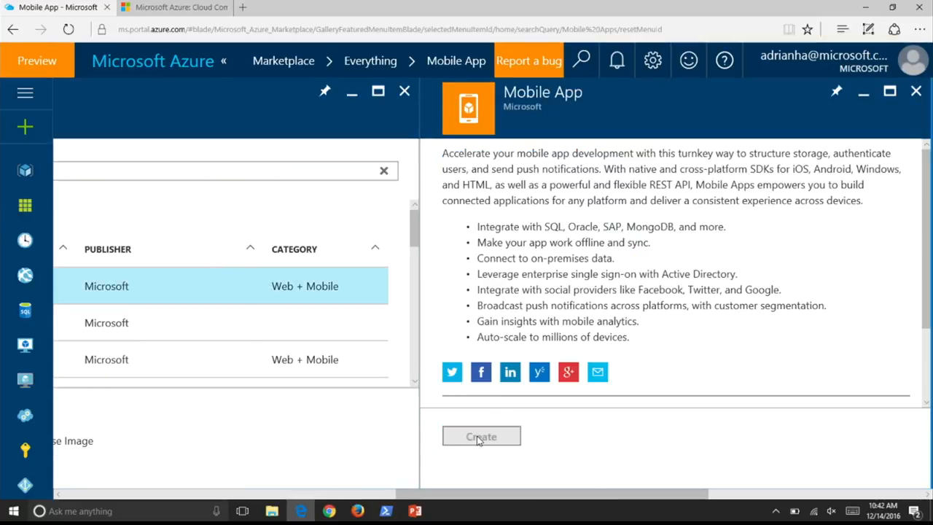
pyautogui.click(481, 436)
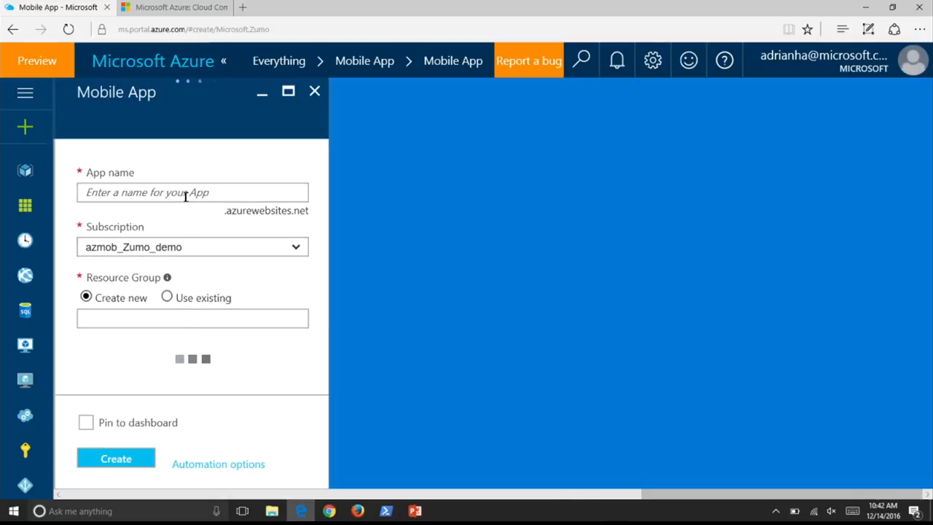
pyautogui.click(192, 192)
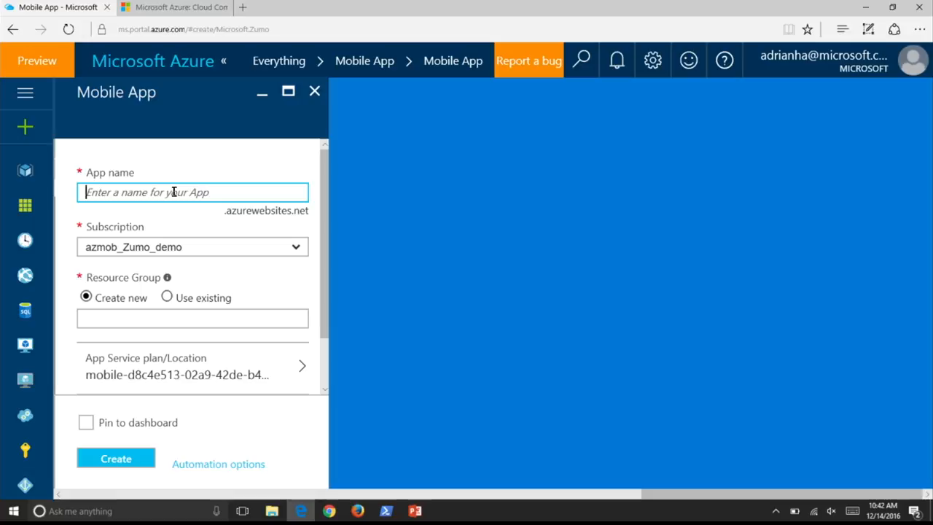
pyautogui.write('devdayslive')
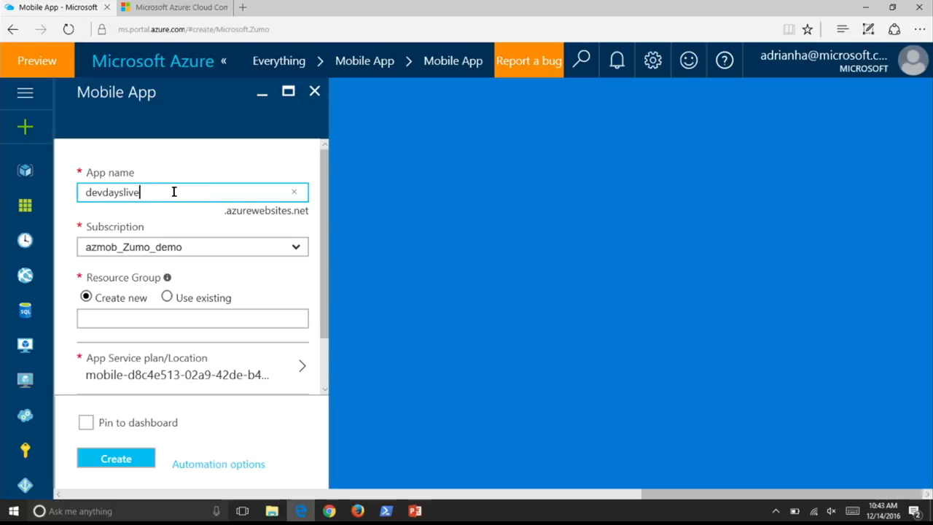
pyautogui.click(166, 297)
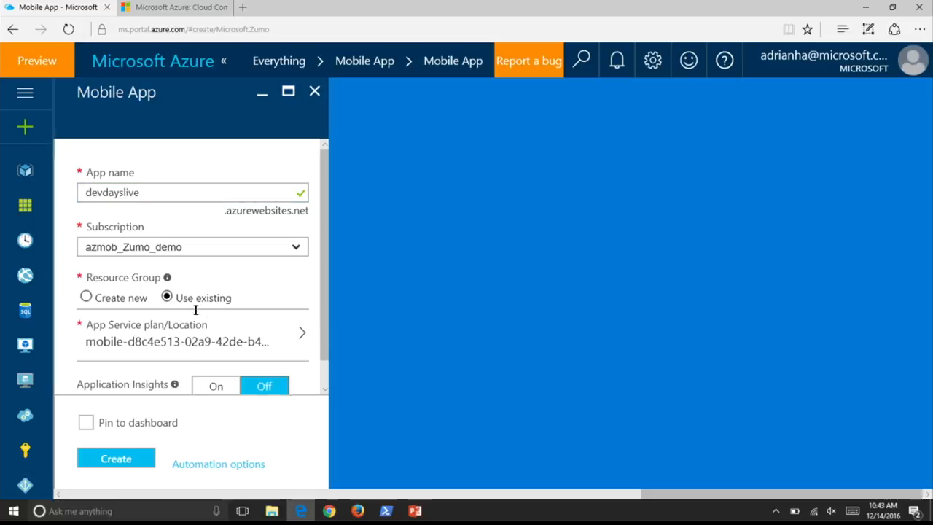
pyautogui.click(168, 297)
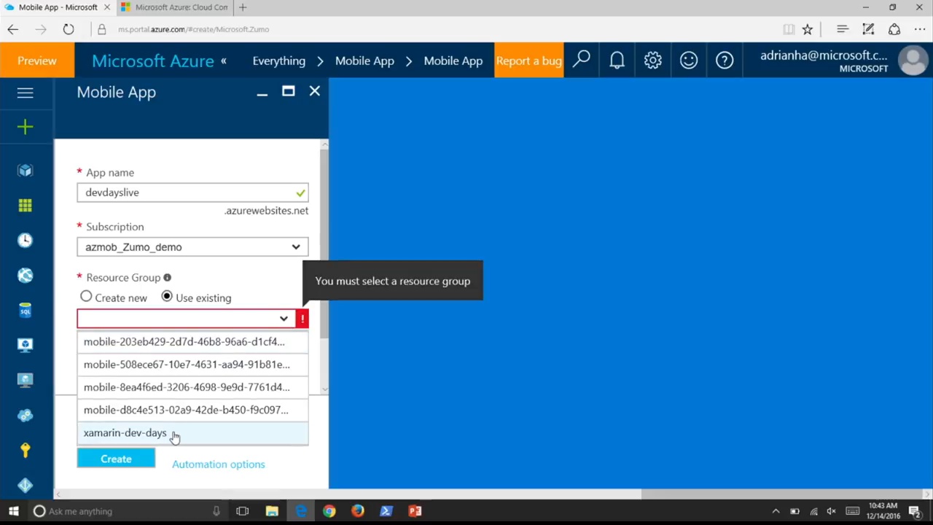
pyautogui.click(124, 433)
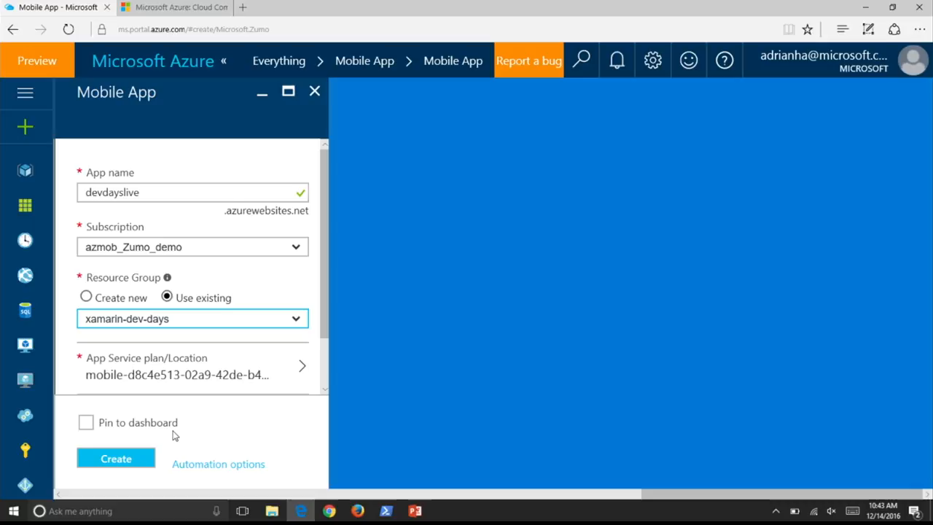
pyautogui.click(183, 319)
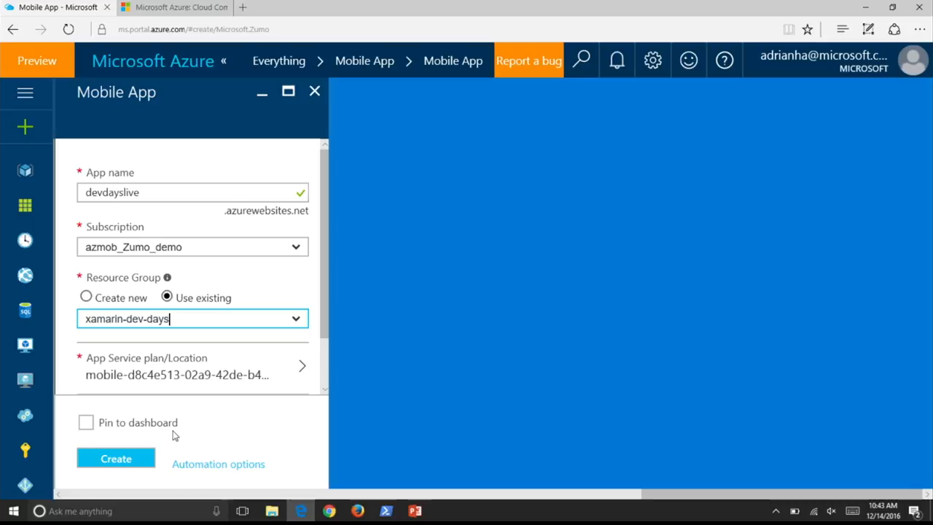
pyautogui.moveTo(150, 433)
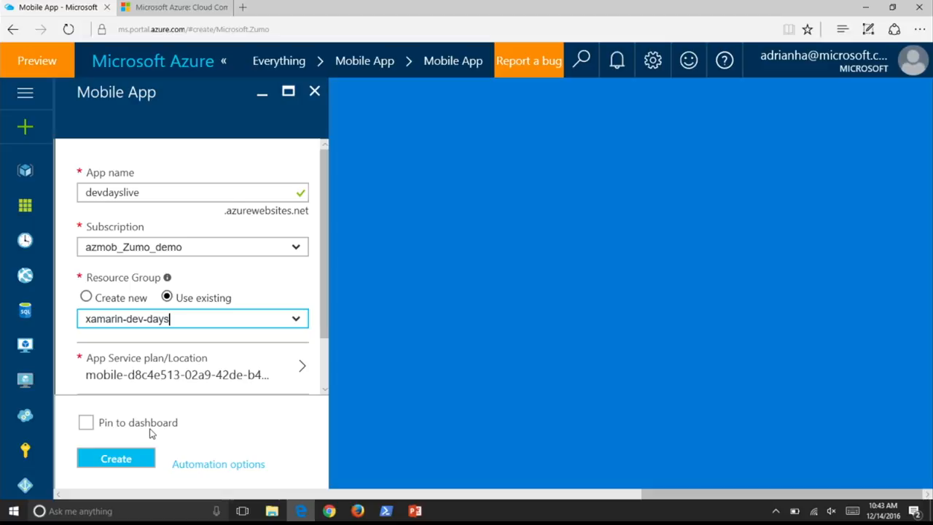
pyautogui.moveTo(153, 423)
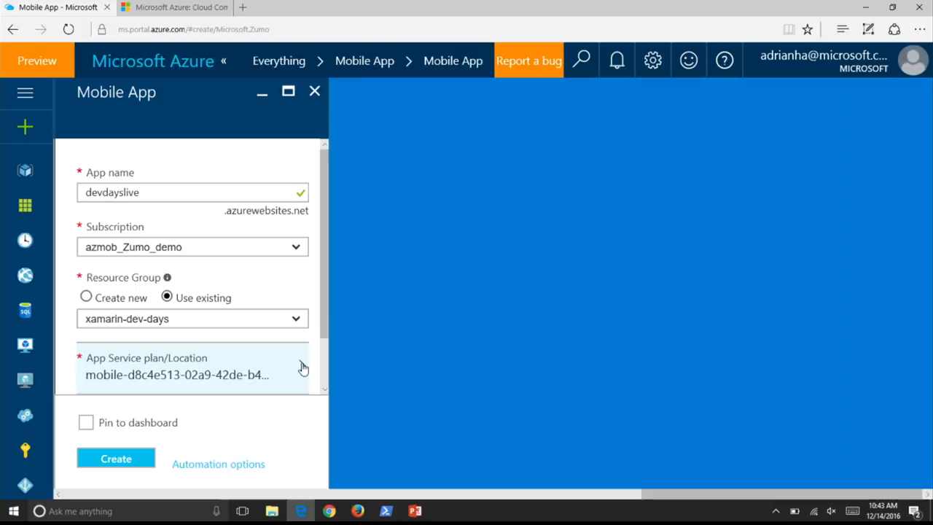
# - Define a new devdayslive App Service plan in West US and show its pricing tiers
pyautogui.click(192, 368)
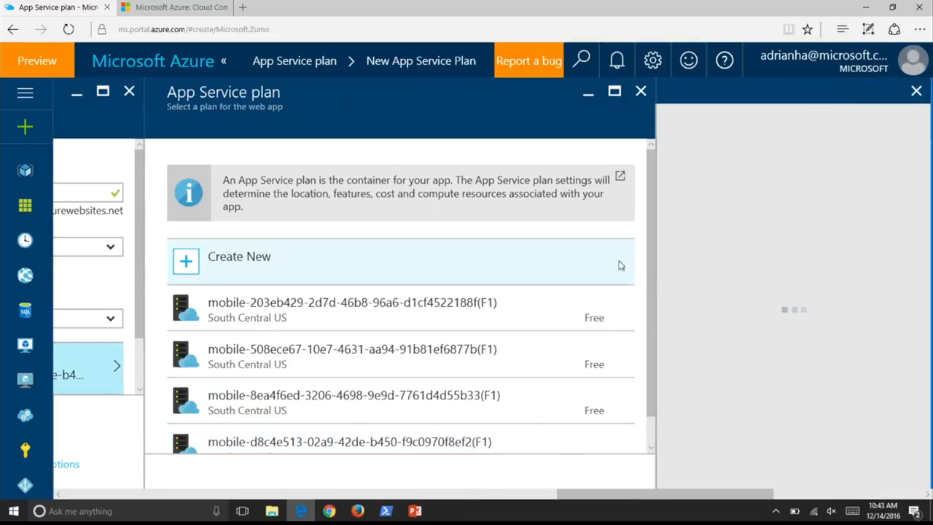
pyautogui.click(239, 261)
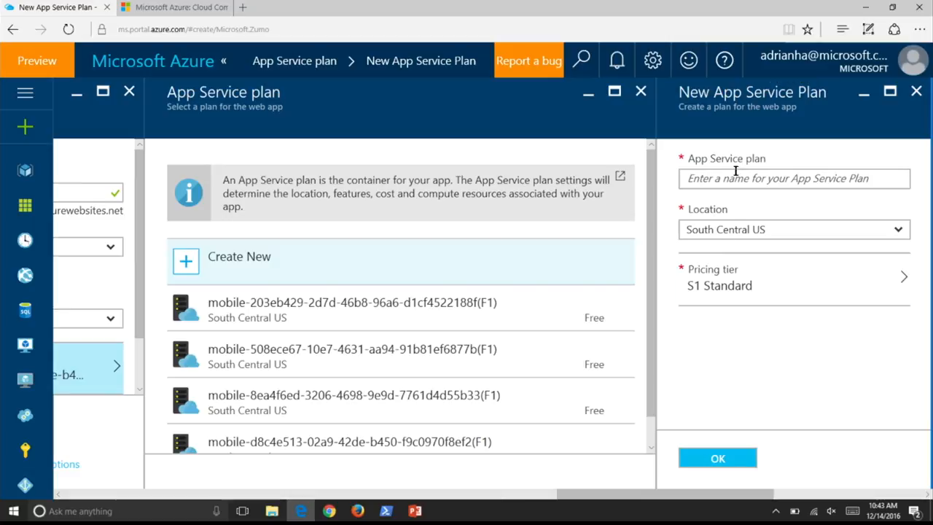
pyautogui.click(794, 178)
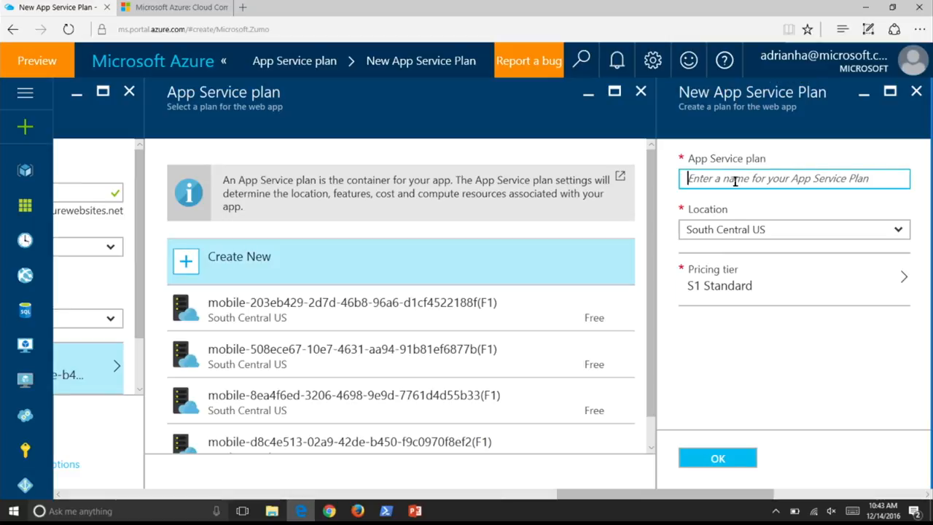
pyautogui.write('devdaysli')
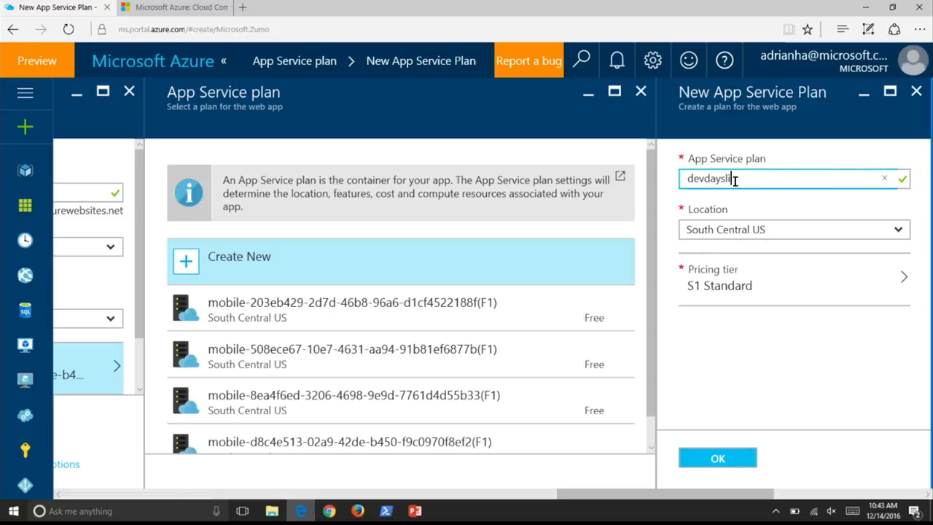
pyautogui.click(794, 228)
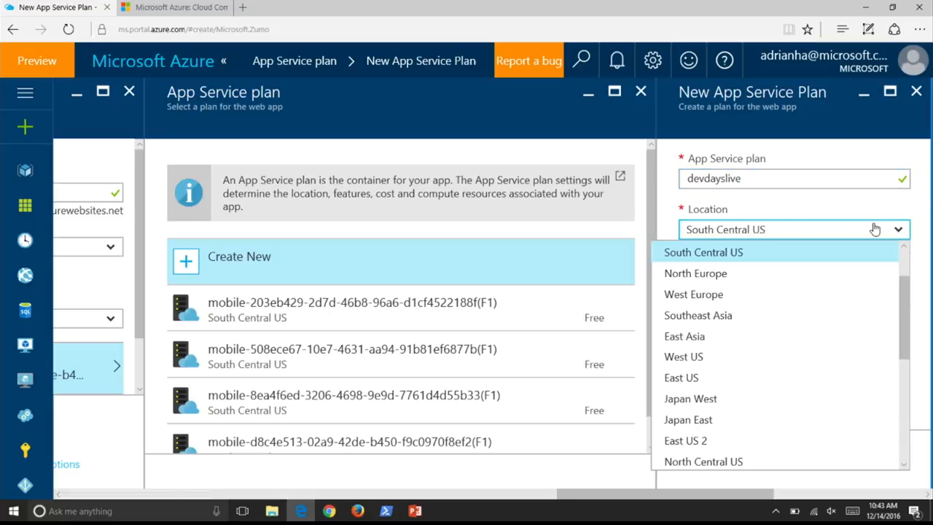
pyautogui.scroll(-3)
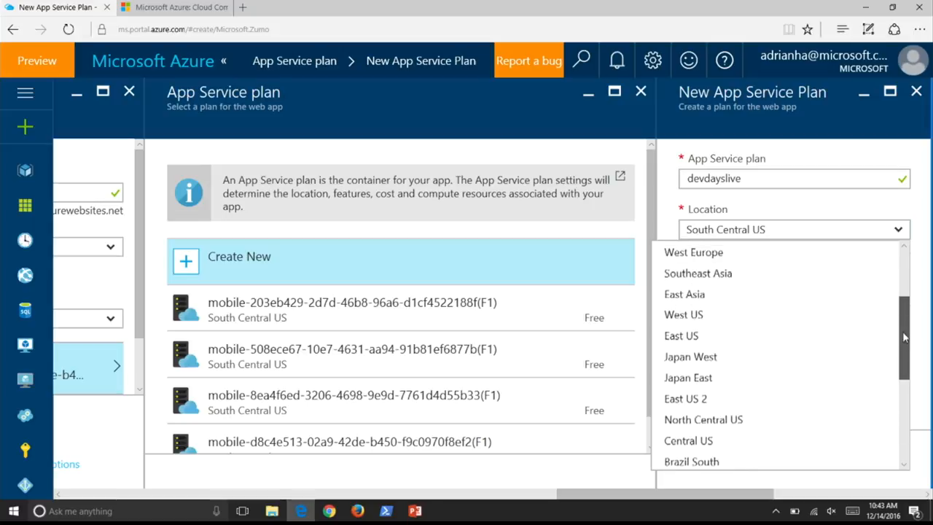
pyautogui.click(683, 315)
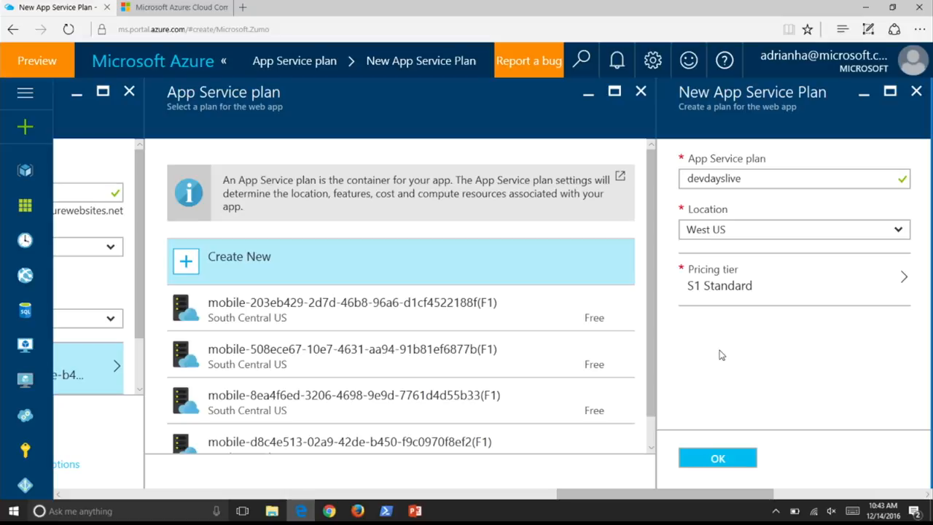
pyautogui.moveTo(709, 392)
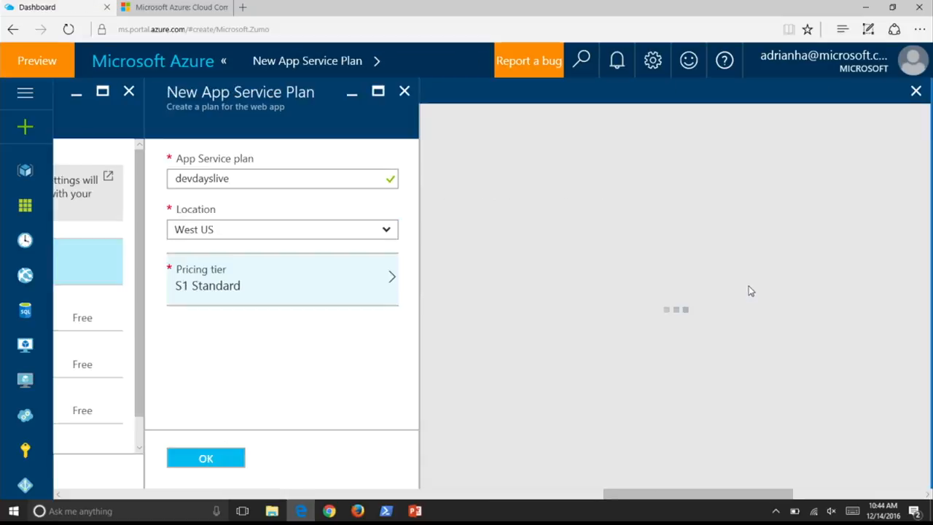
pyautogui.click(282, 279)
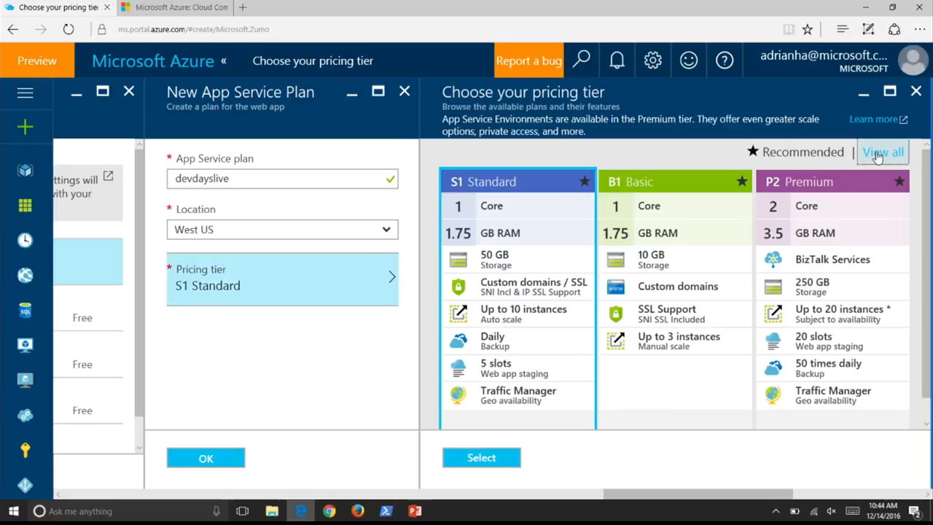
# - Review every pricing tier and select B1 Basic for the devdayslive plan
pyautogui.click(882, 152)
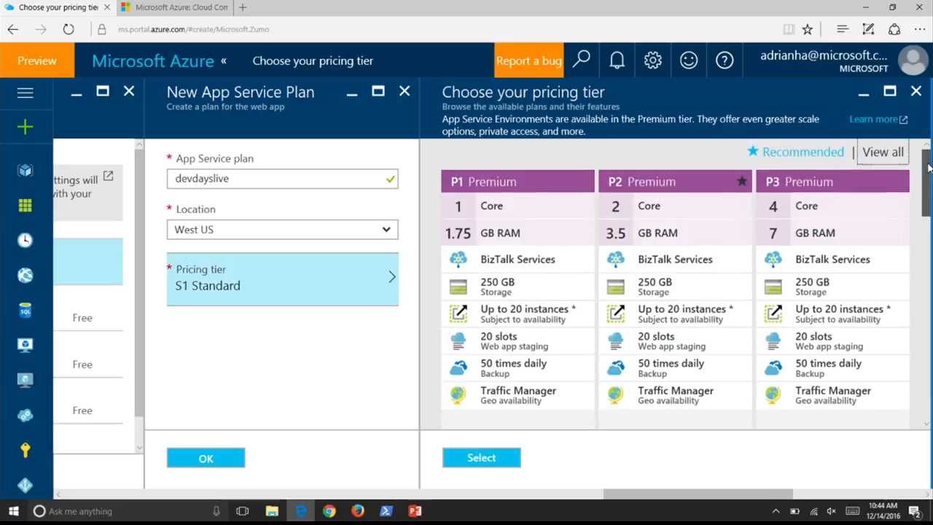
pyautogui.scroll(-3)
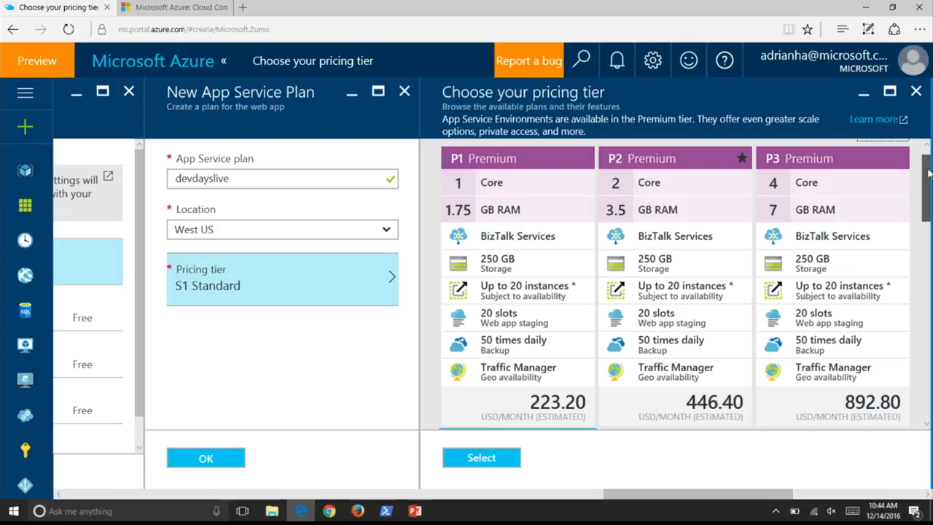
pyautogui.scroll(-3)
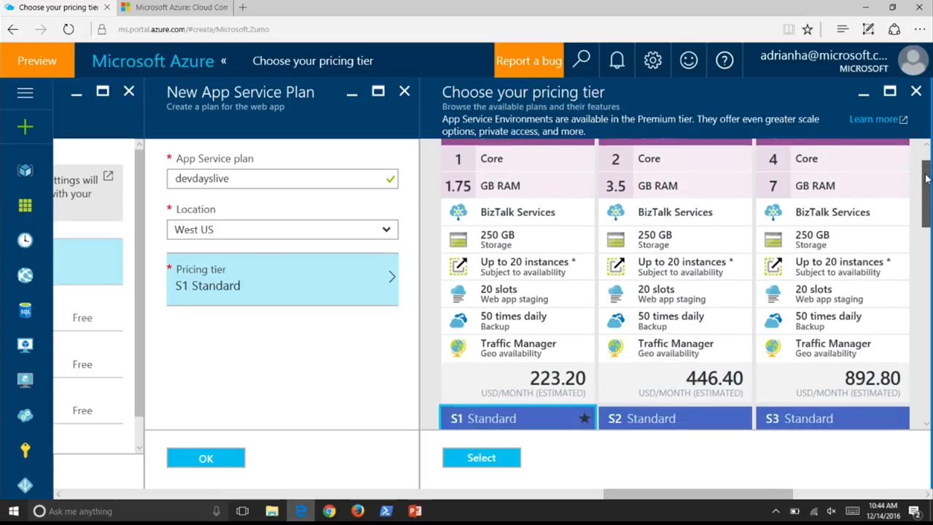
pyautogui.scroll(-3)
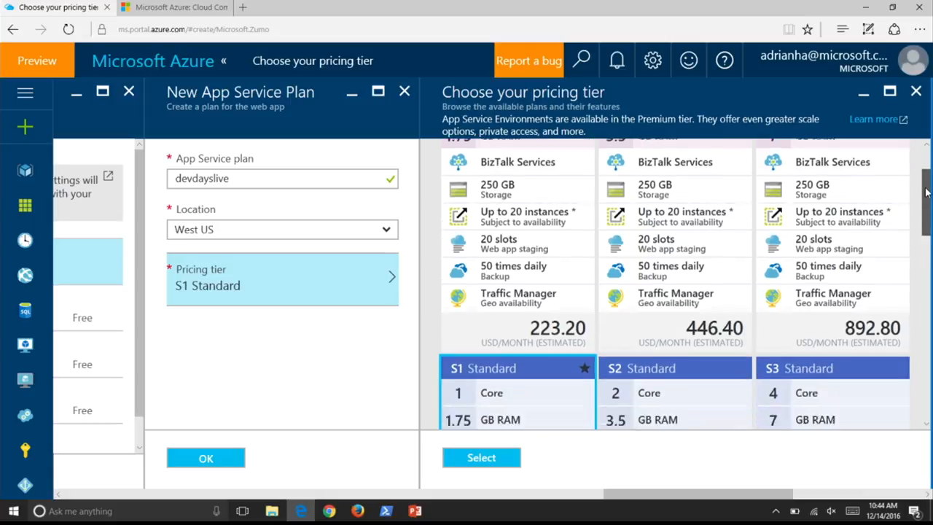
pyautogui.scroll(-3)
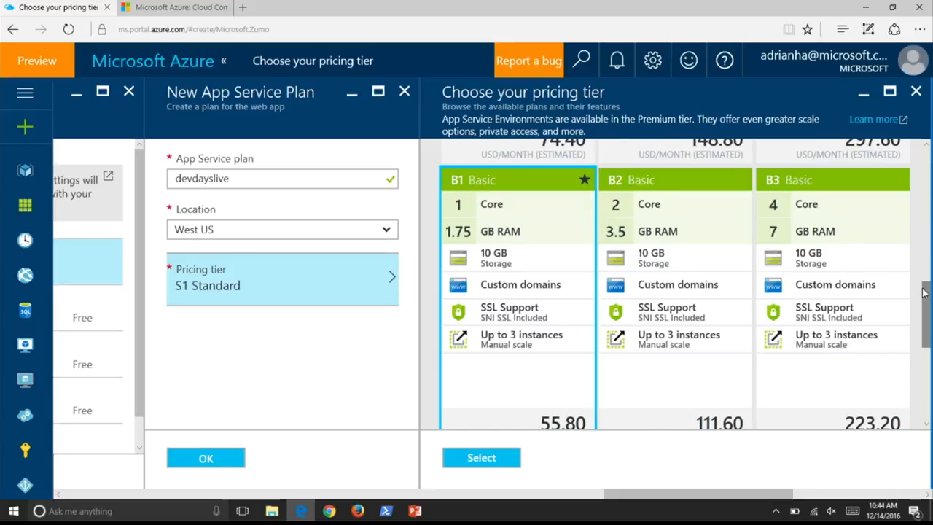
pyautogui.scroll(-3)
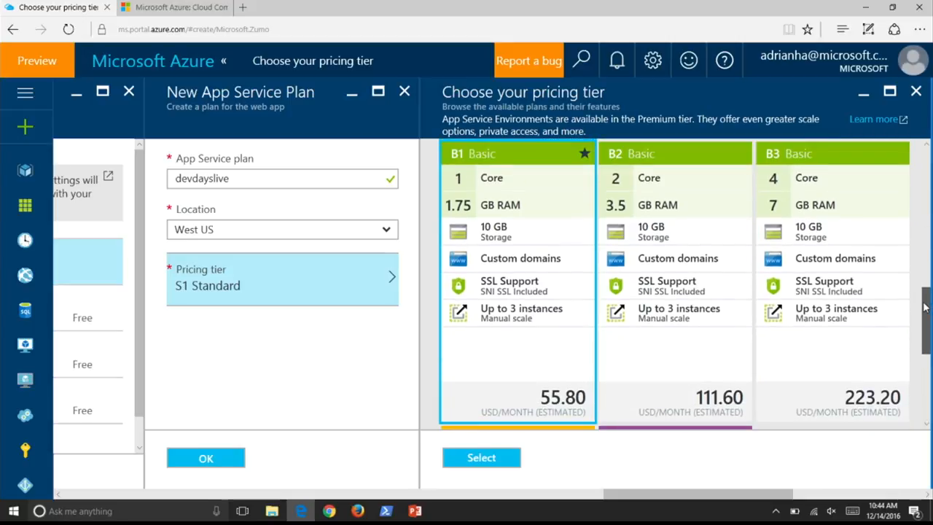
pyautogui.scroll(-3)
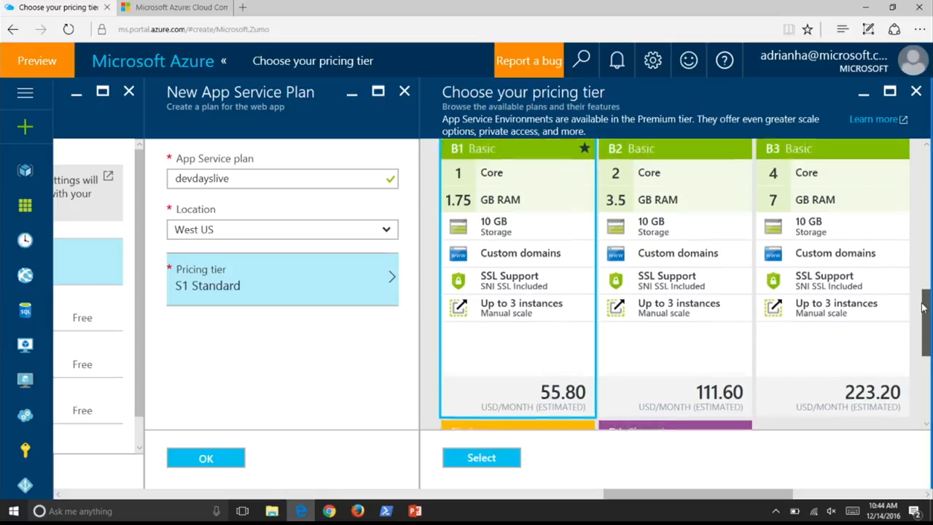
pyautogui.scroll(-3)
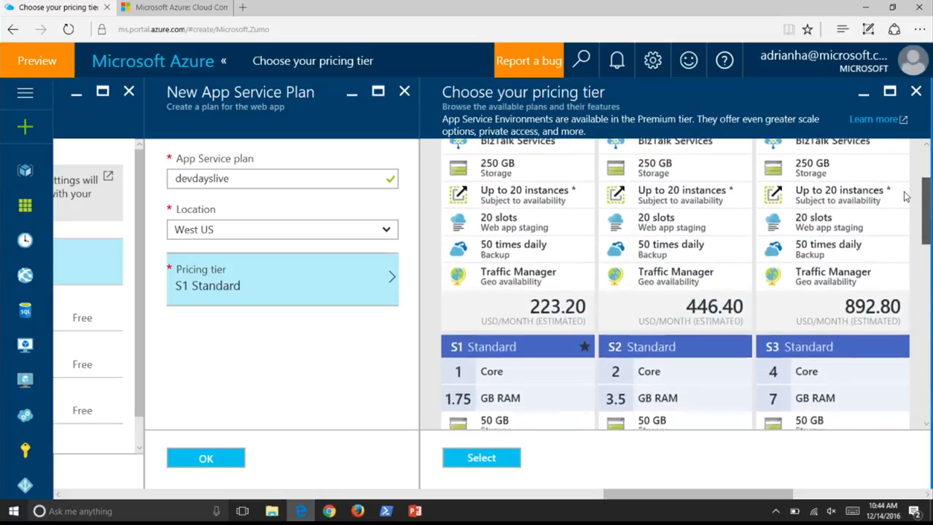
pyautogui.scroll(-3)
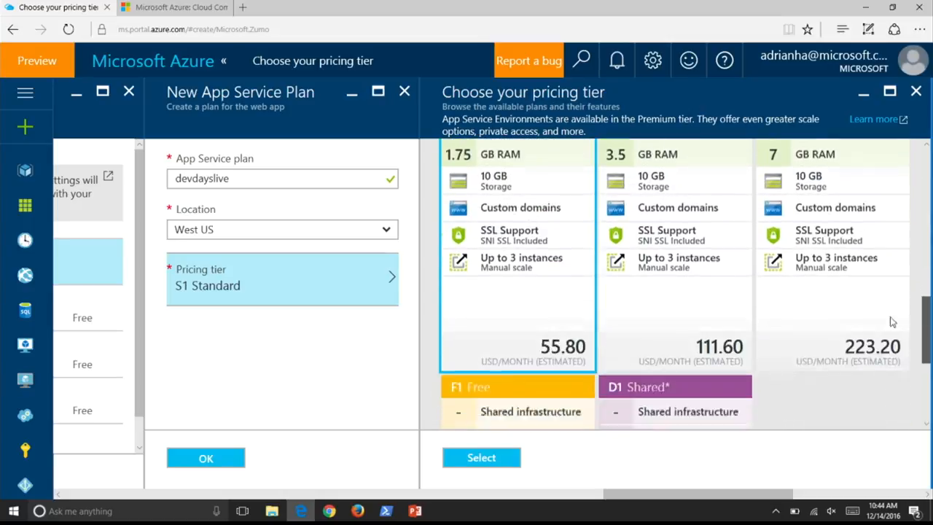
pyautogui.scroll(-3)
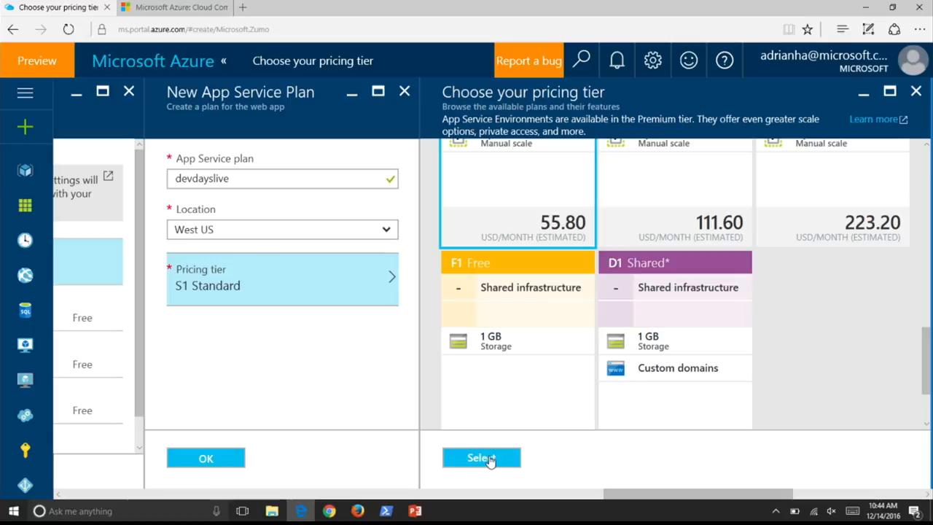
pyautogui.moveTo(482, 458)
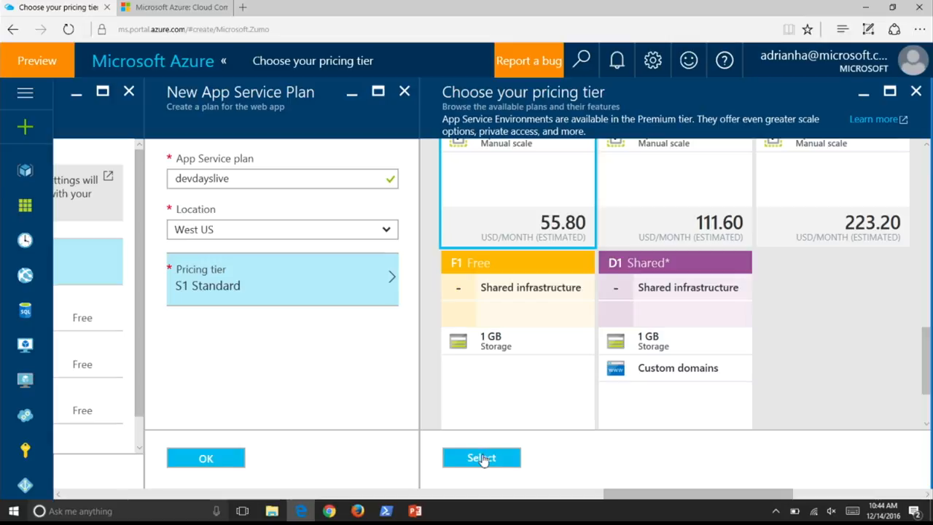
pyautogui.click(481, 457)
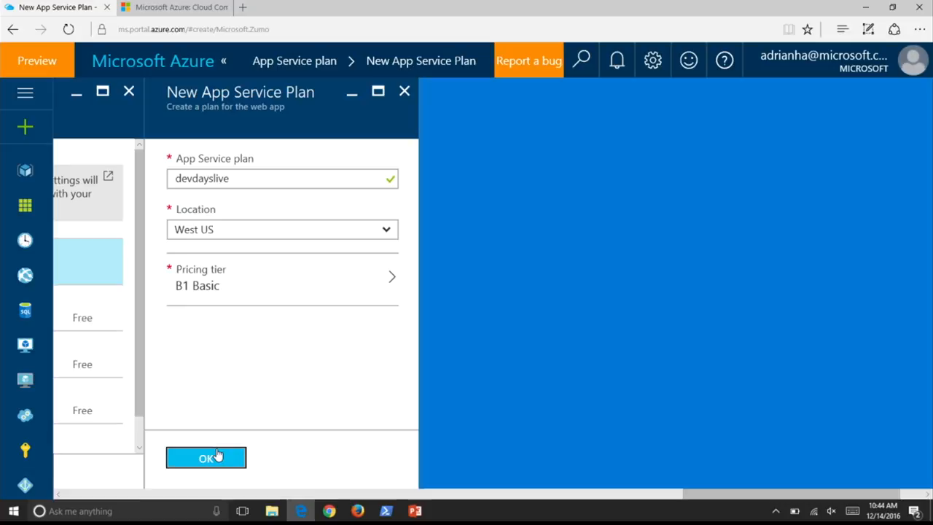
# - Confirm the devdayslive West US plan and create the devdayslive Mobile App
pyautogui.click(206, 457)
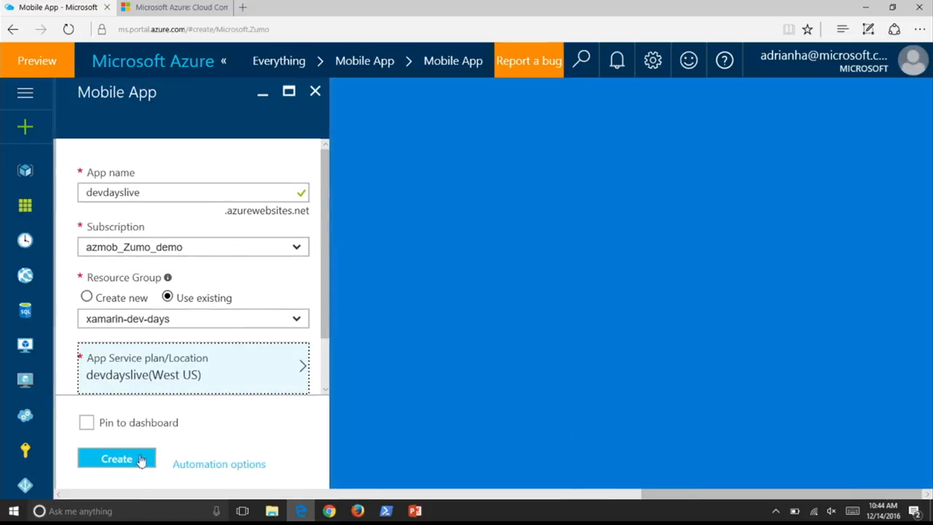
pyautogui.moveTo(328, 267)
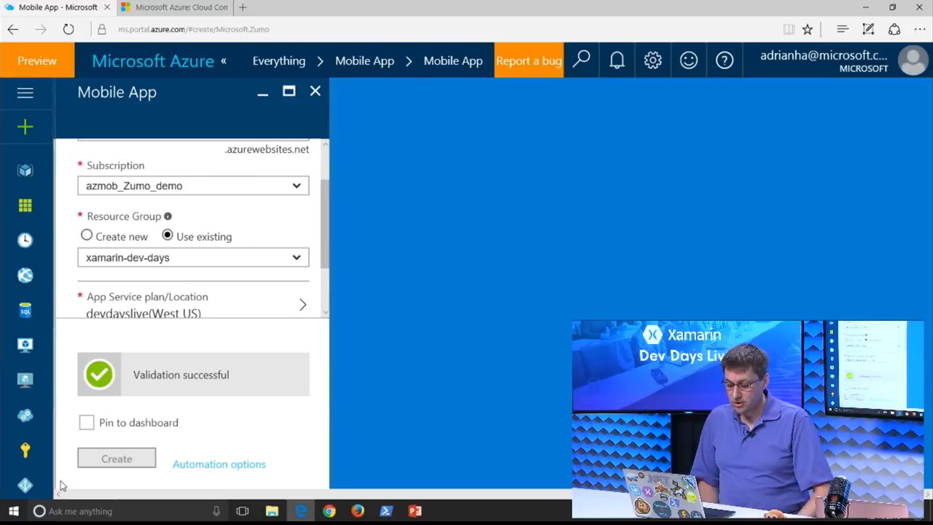
pyautogui.click(116, 458)
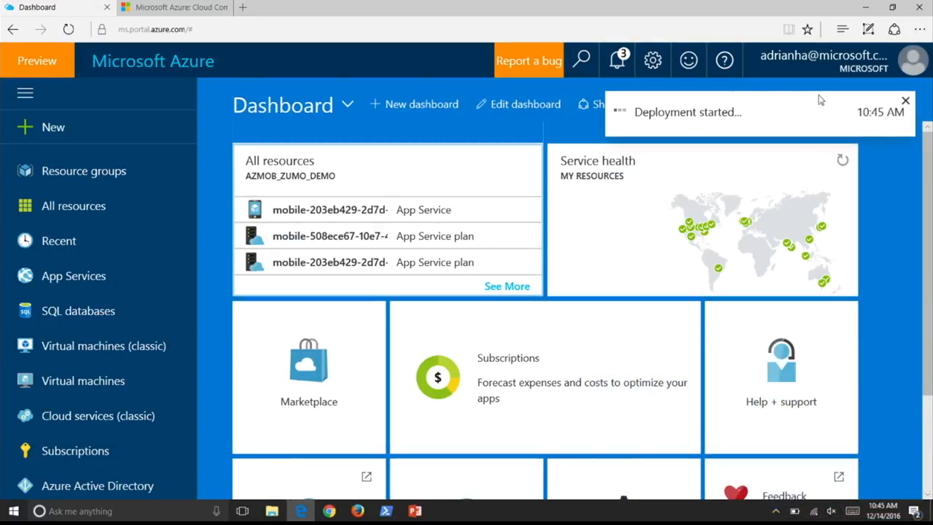
# - Check notifications for the successful xamarin-dev-days deployment
pyautogui.click(617, 60)
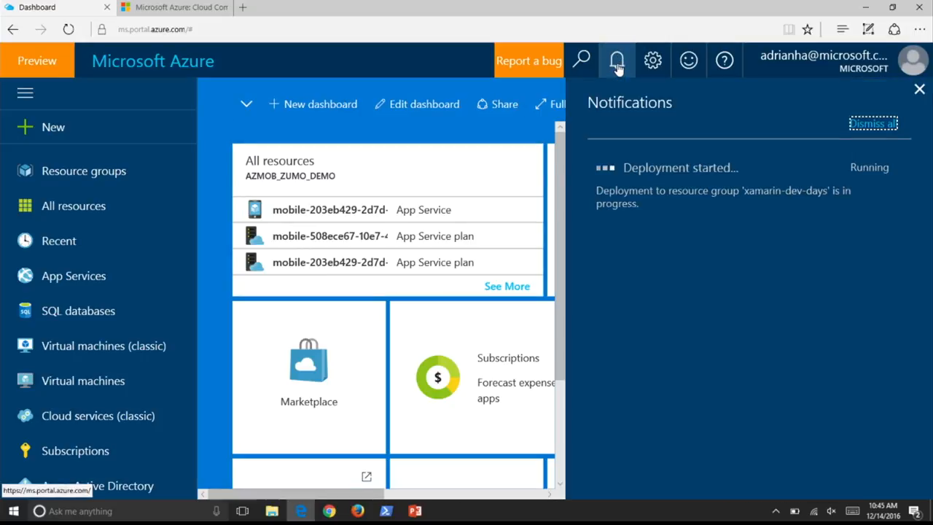
pyautogui.moveTo(616, 60)
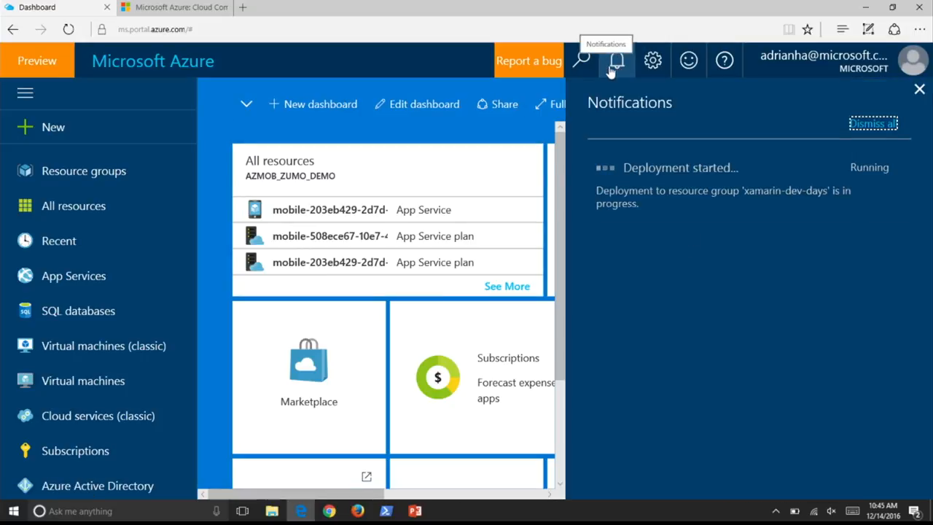
pyautogui.moveTo(686, 208)
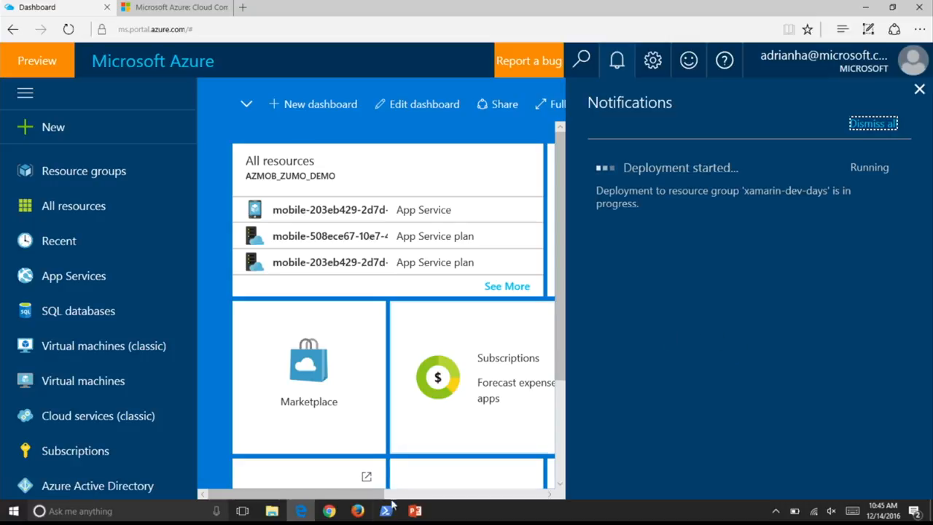
pyautogui.click(415, 511)
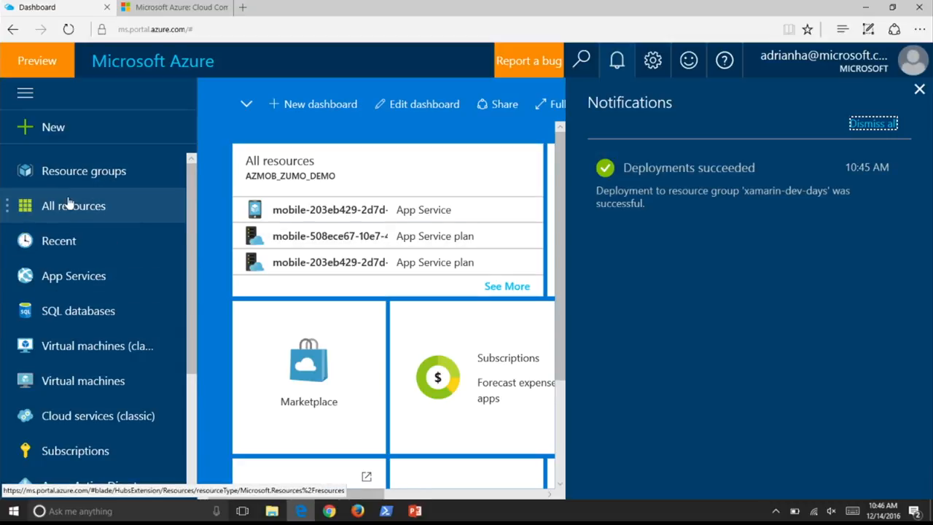
# - Open the devdayslive App Service from All resources
pyautogui.click(73, 205)
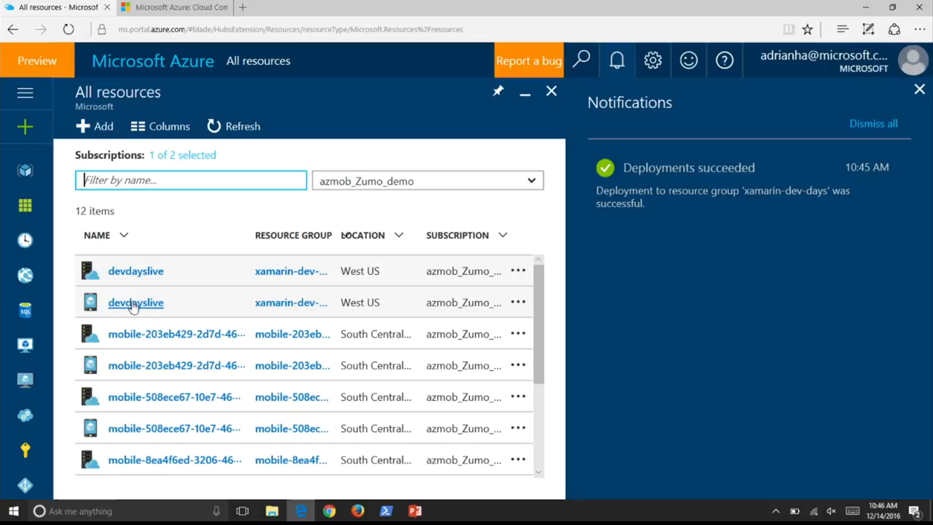
pyautogui.click(135, 303)
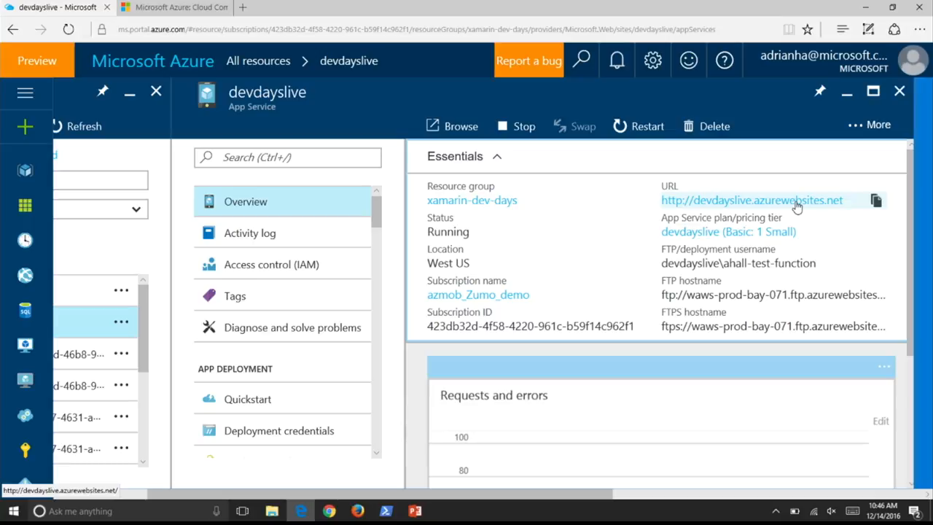
# - Search the app menu for 'data' and open Data connections
pyautogui.click(287, 157)
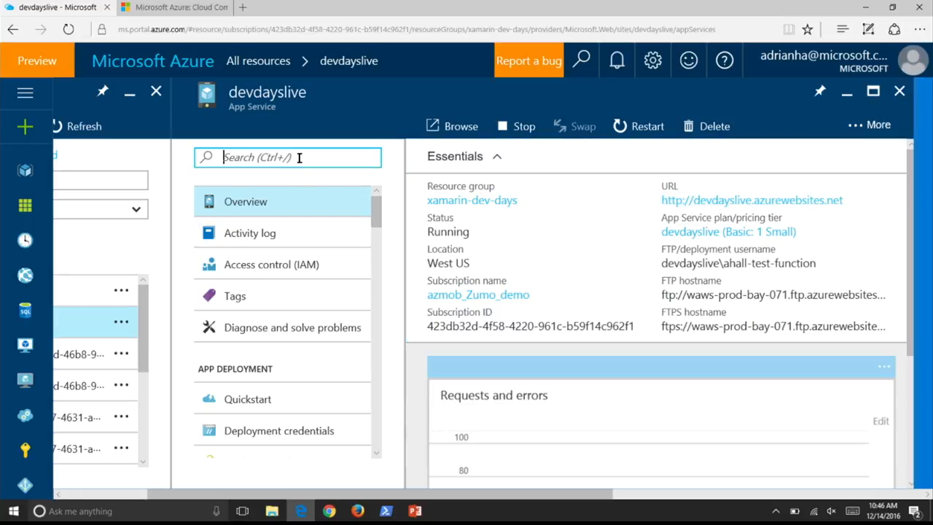
pyautogui.write('data')
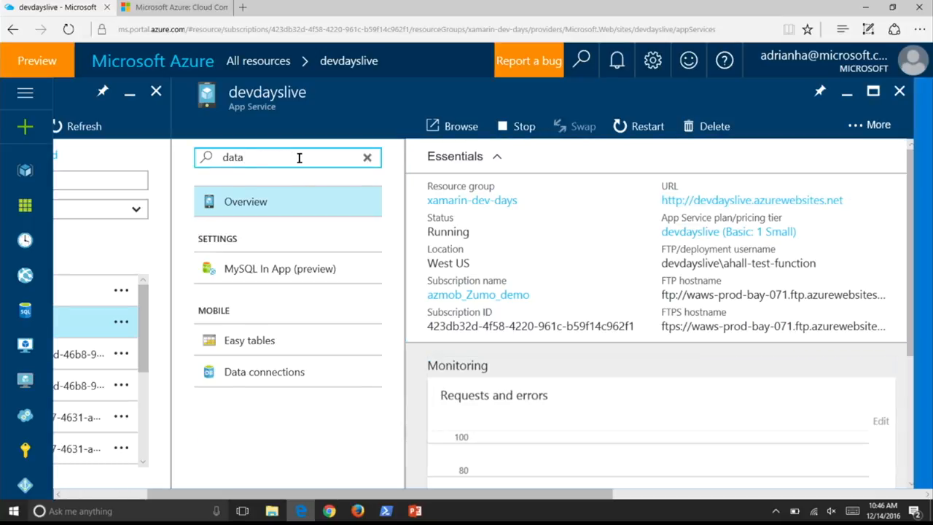
pyautogui.moveTo(249, 365)
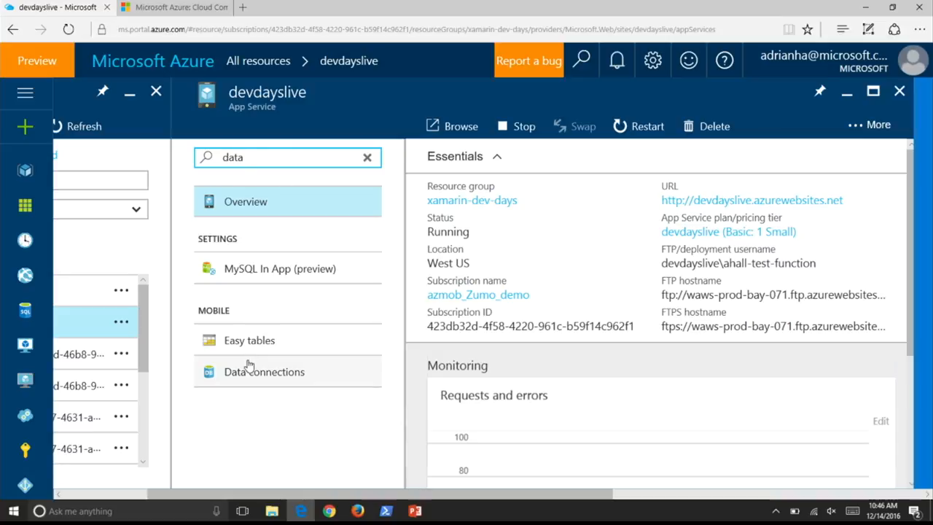
pyautogui.click(264, 371)
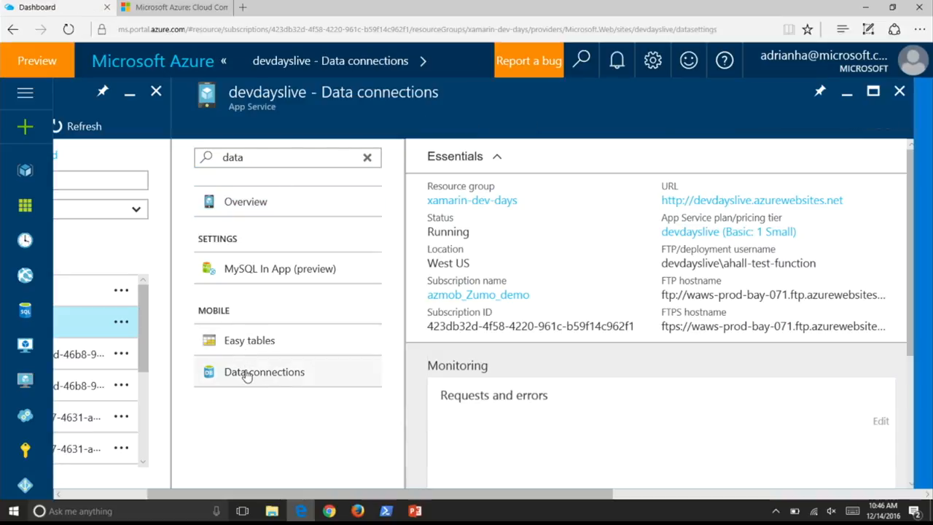
pyautogui.click(264, 372)
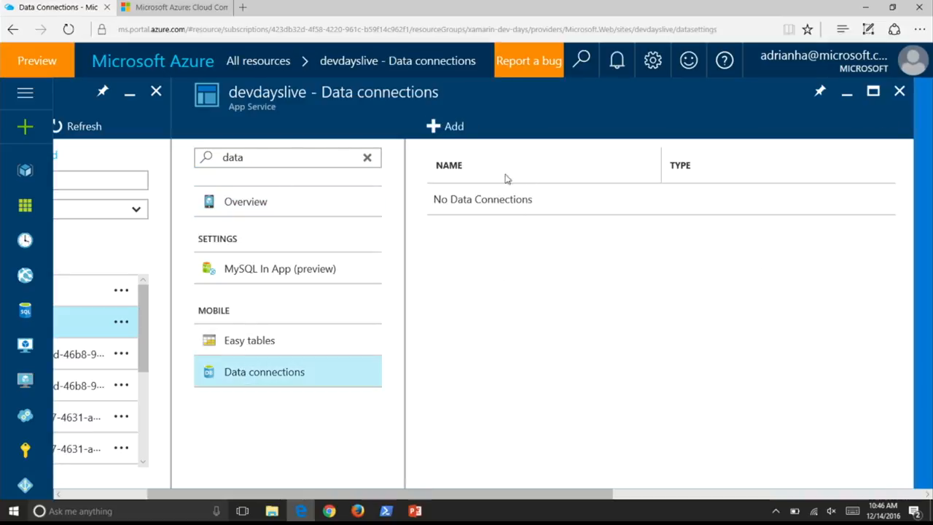
# - Add a SQL Database connection to xamarindevdays with admin username azure and its password
pyautogui.click(445, 125)
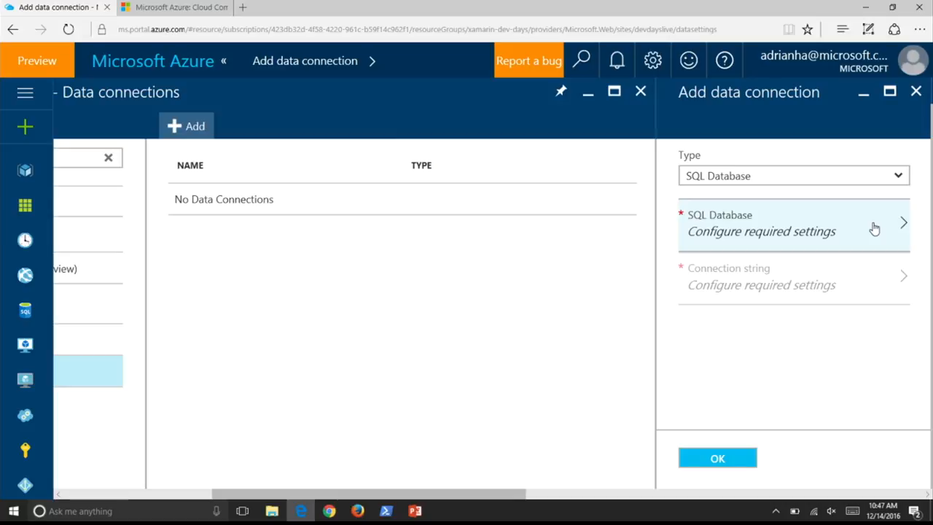
pyautogui.moveTo(744, 248)
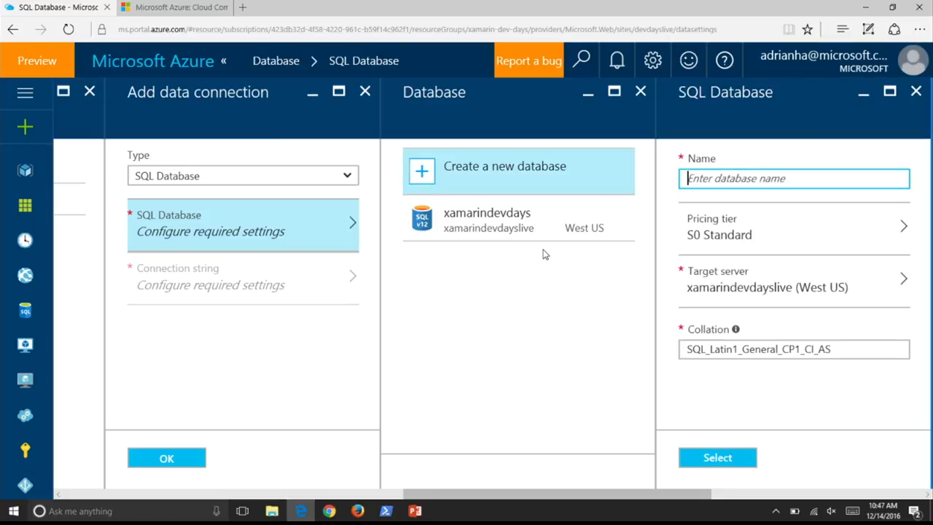
pyautogui.click(500, 219)
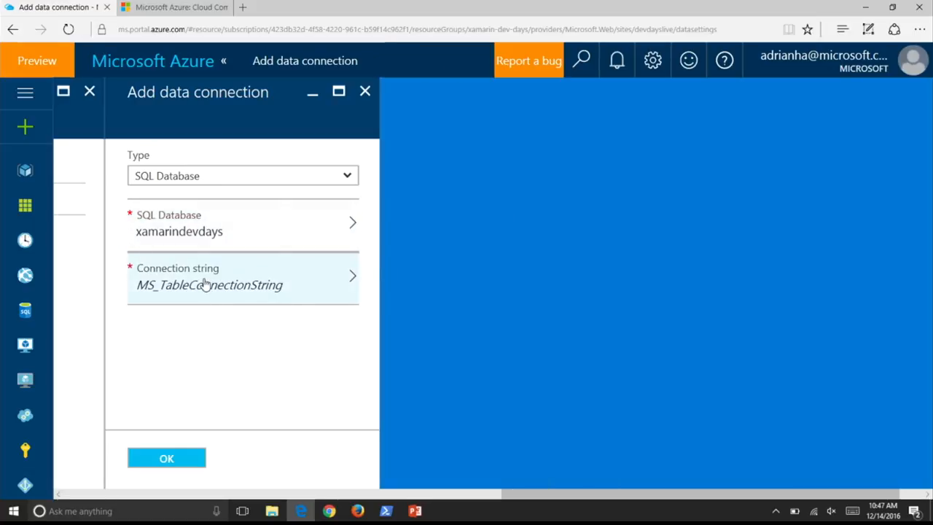
pyautogui.click(243, 277)
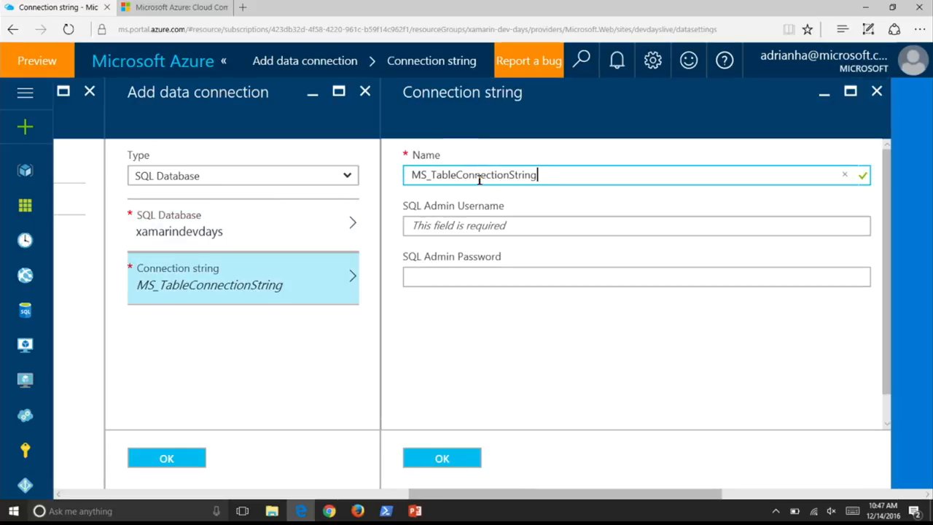
pyautogui.write('azu')
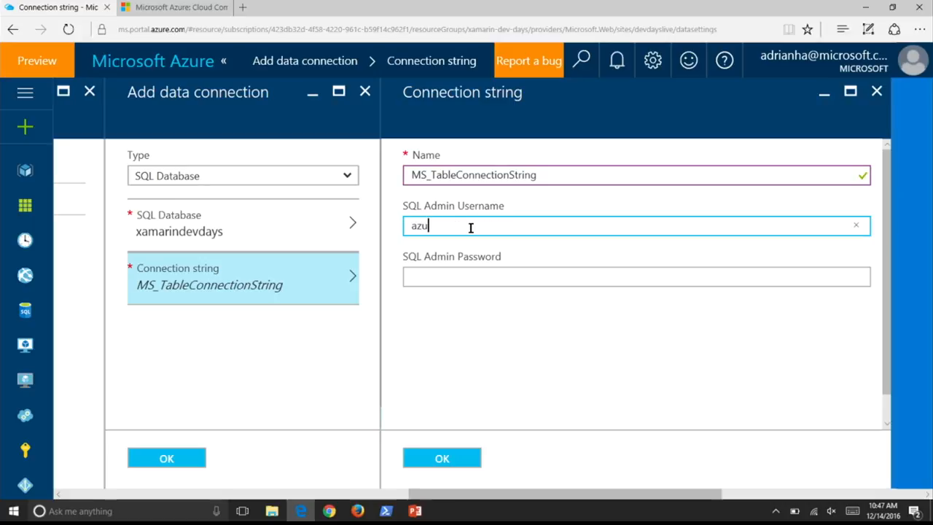
pyautogui.write('re')
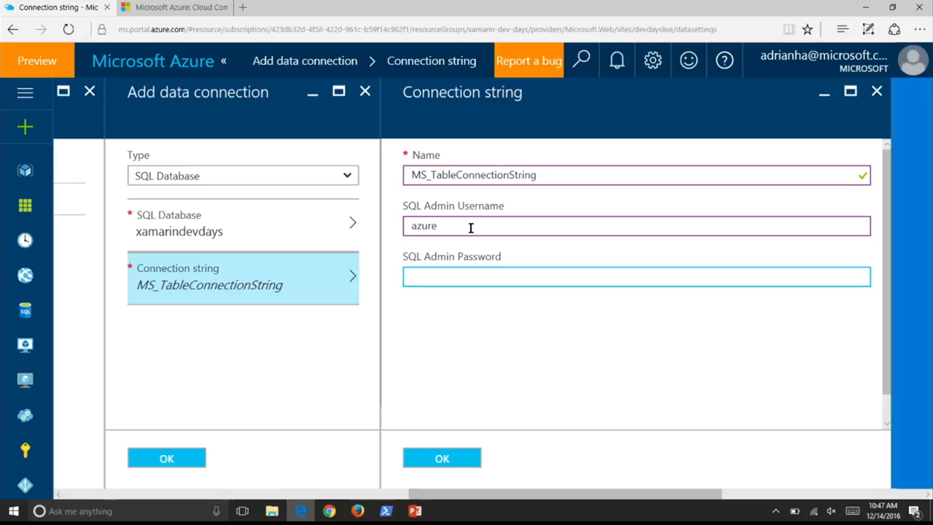
pyautogui.write('password')
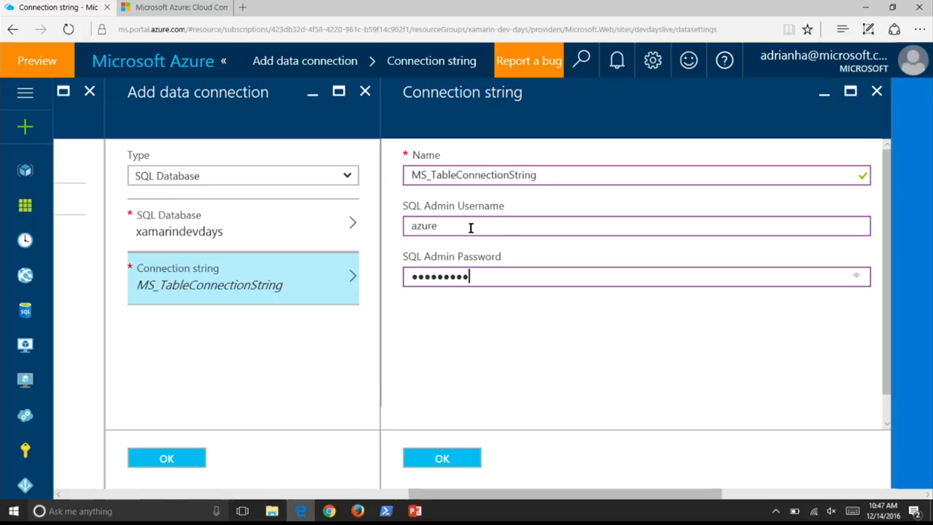
pyautogui.click(442, 457)
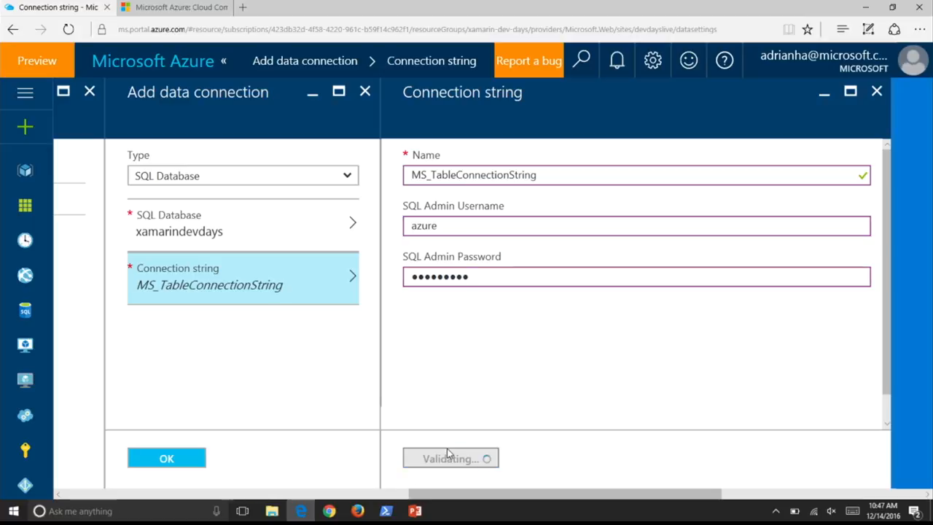
pyautogui.click(450, 458)
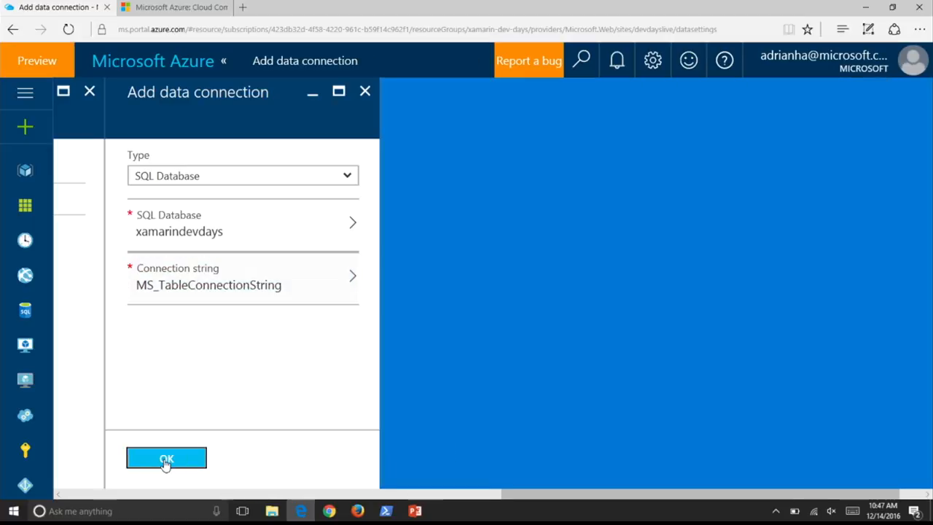
# - Create the MS_TableConnectionString connection and open the devdayslive Quickstart platform list
pyautogui.click(165, 458)
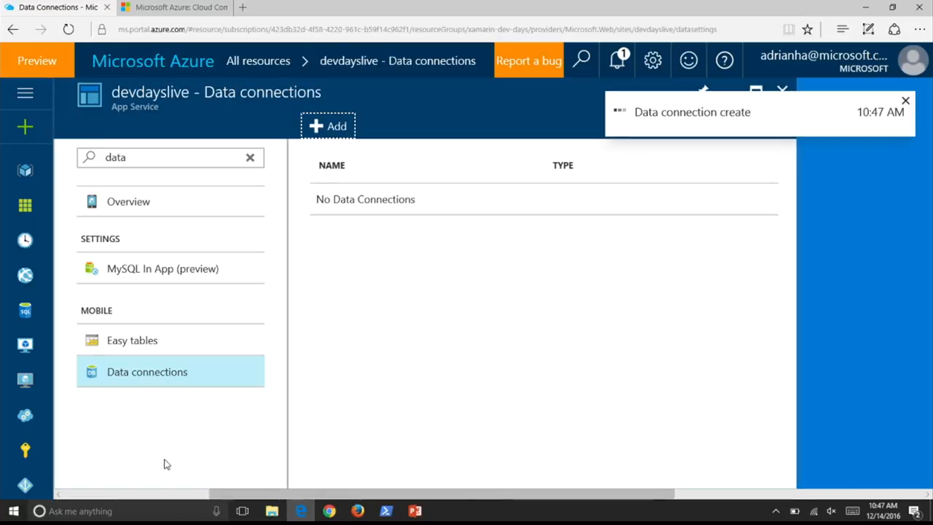
pyautogui.moveTo(144, 304)
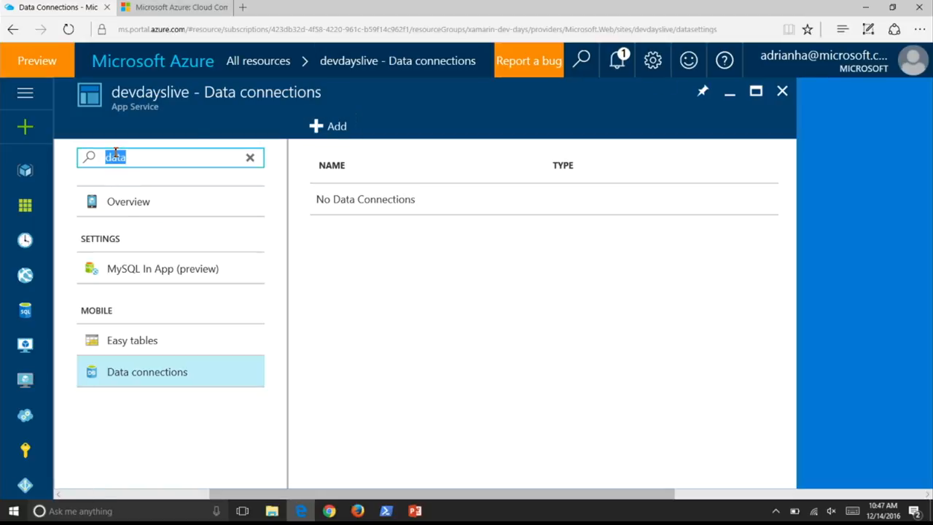
pyautogui.write('quickstart')
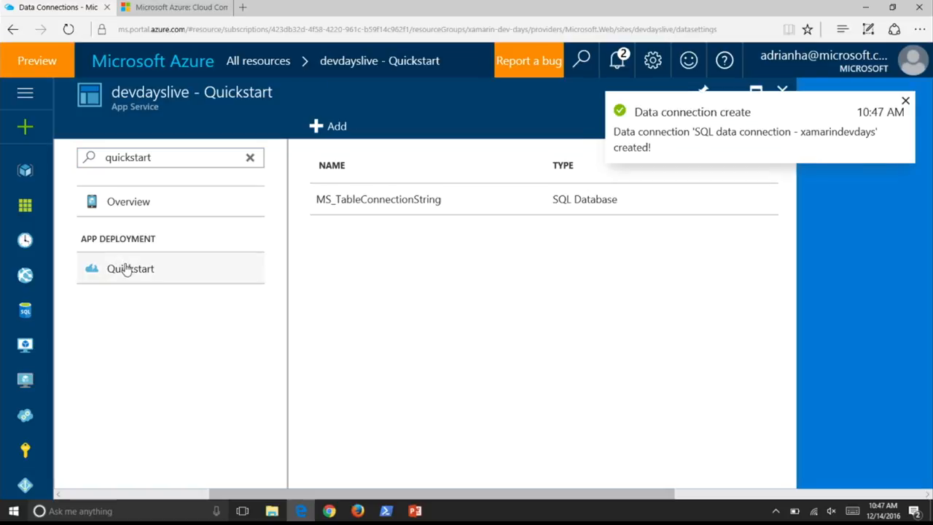
pyautogui.click(130, 268)
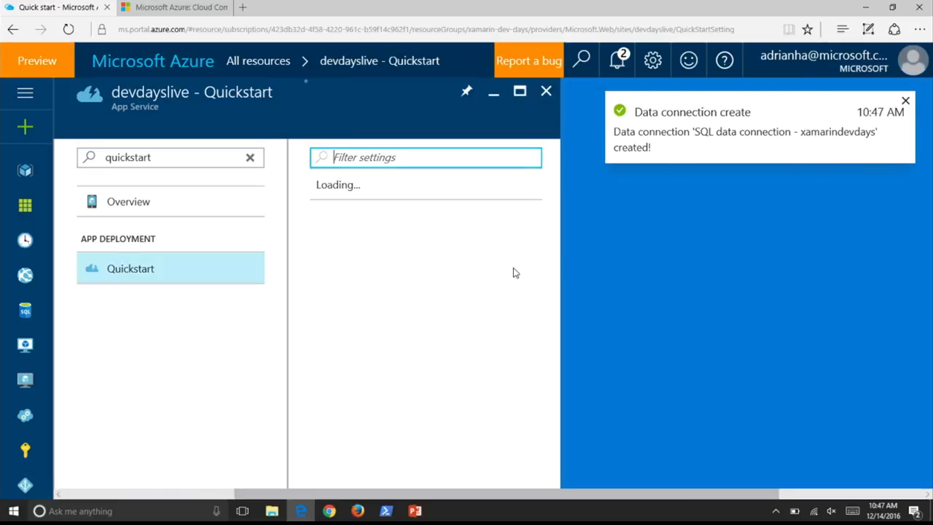
pyautogui.click(906, 99)
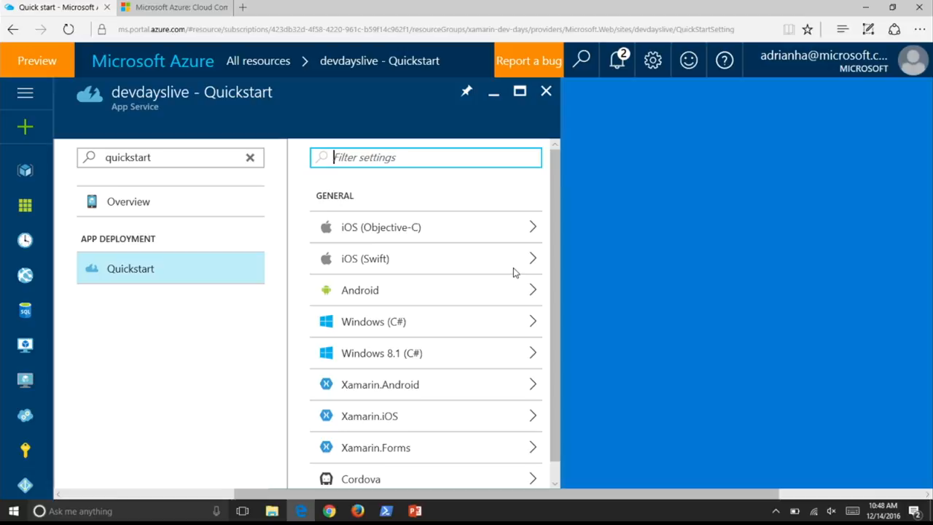
pyautogui.moveTo(408, 452)
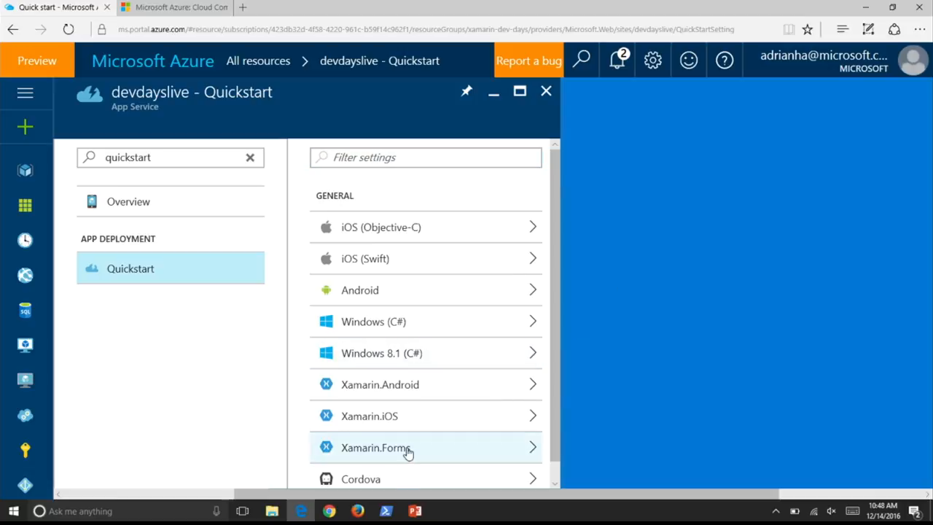
# - Create the Node.js TodoItem table for Xamarin.Forms, accepting the overwrite, and check deployment progress
pyautogui.click(386, 447)
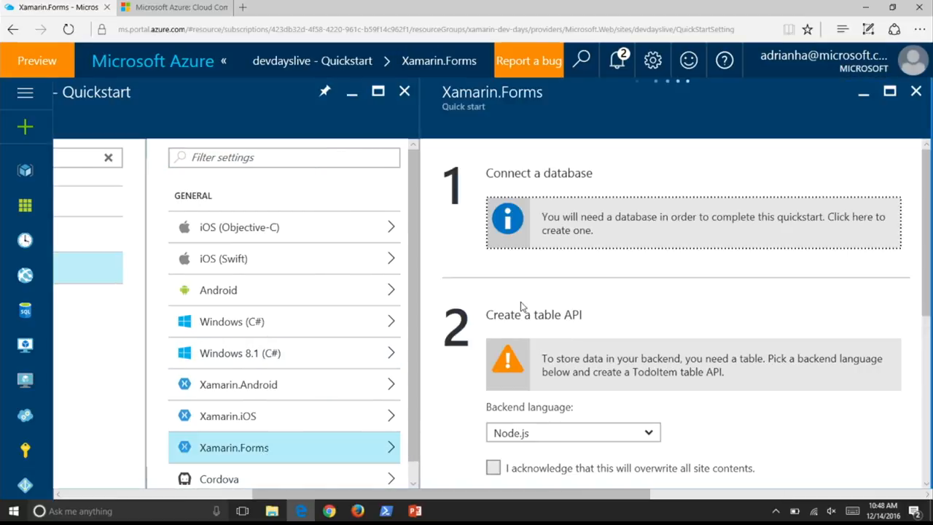
pyautogui.scroll(-3)
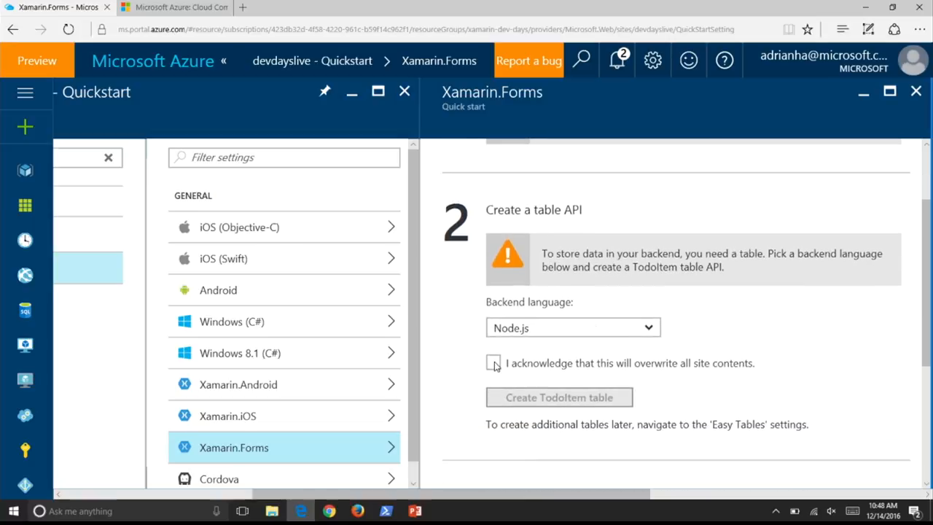
pyautogui.click(493, 363)
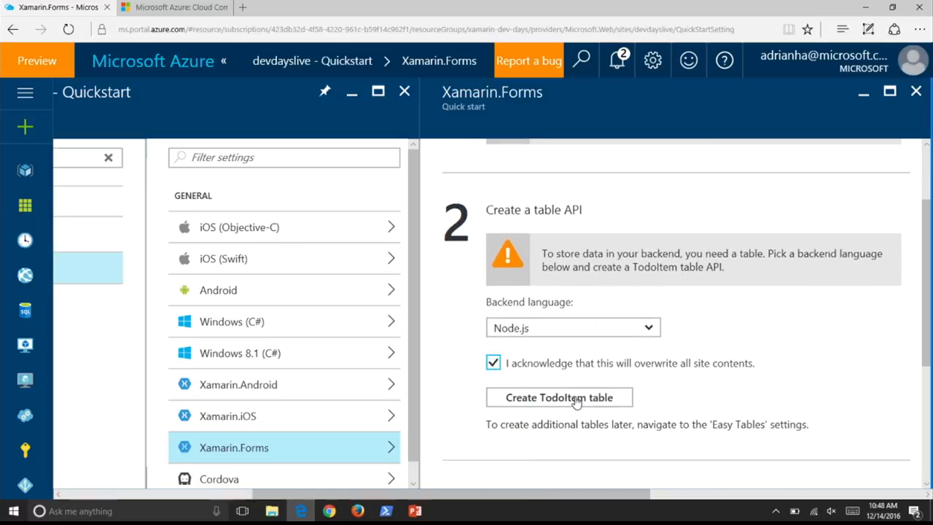
pyautogui.click(560, 398)
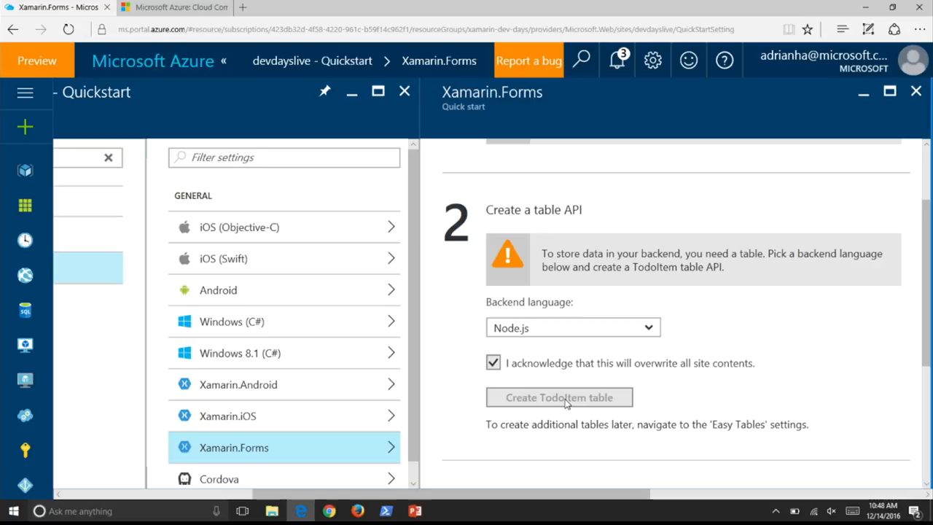
pyautogui.click(617, 60)
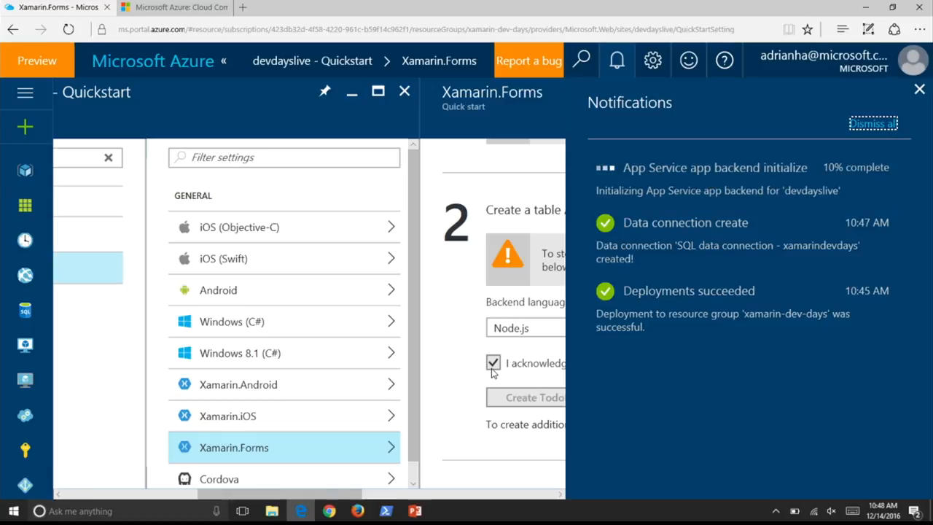
pyautogui.moveTo(196, 494)
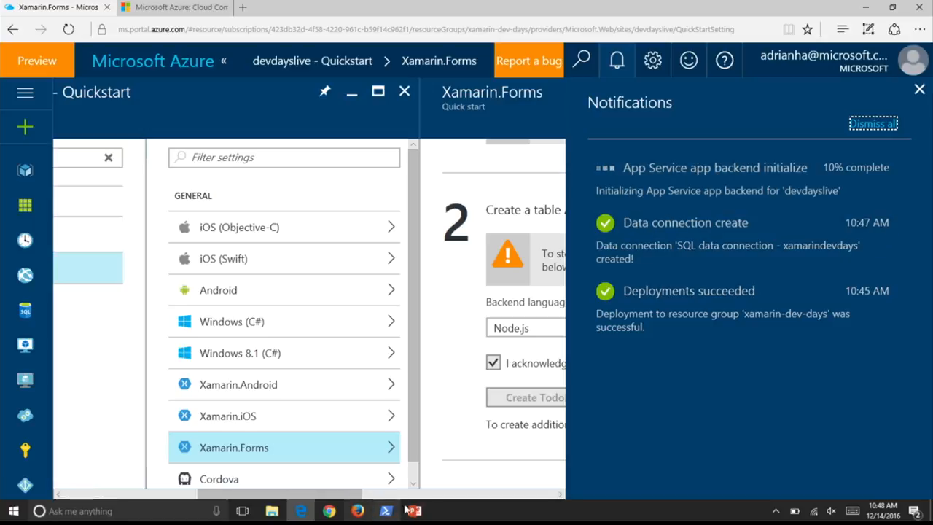
pyautogui.moveTo(413, 510)
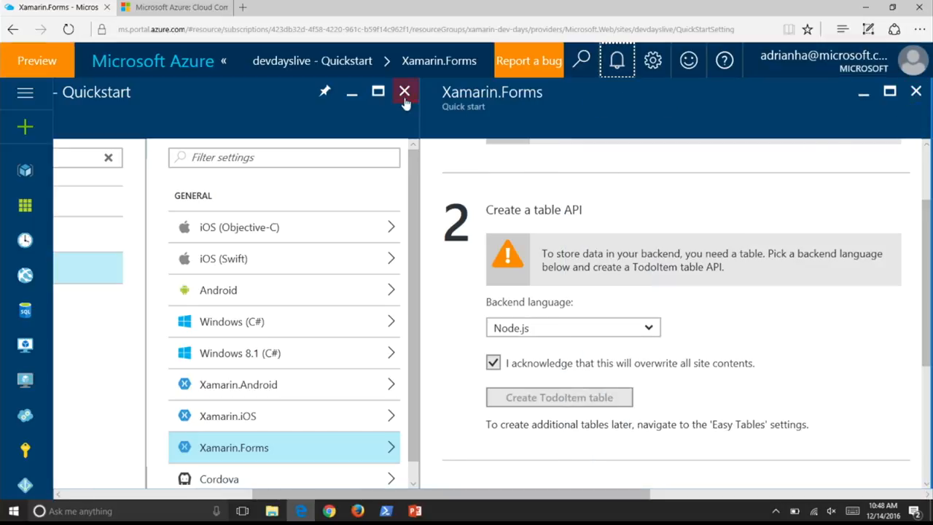
# - Open the devdayslive App Service and find its Easy tables page through the settings search
pyautogui.click(405, 91)
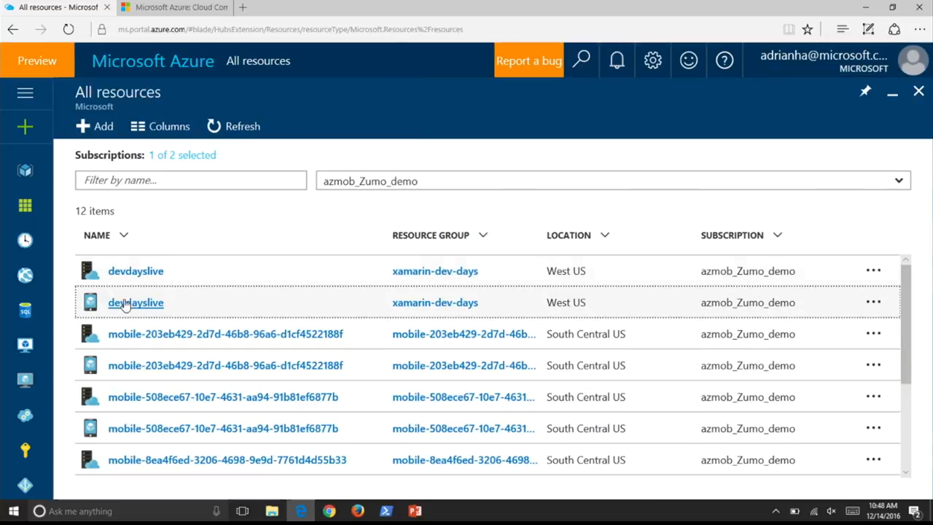
pyautogui.click(136, 302)
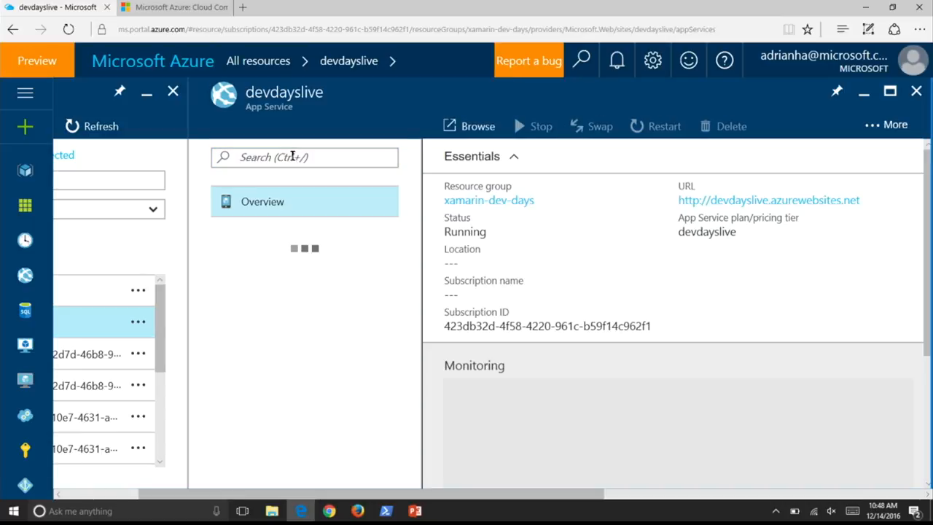
pyautogui.moveTo(255, 161)
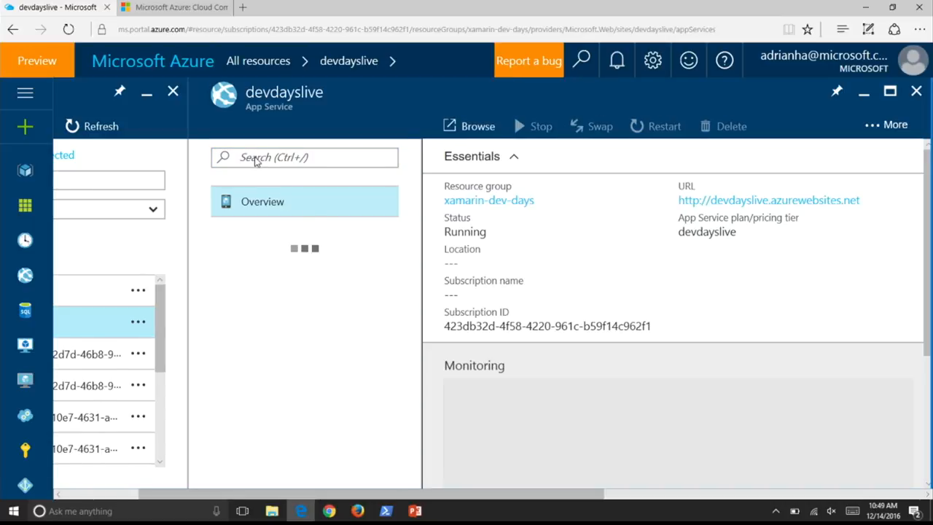
pyautogui.write('le')
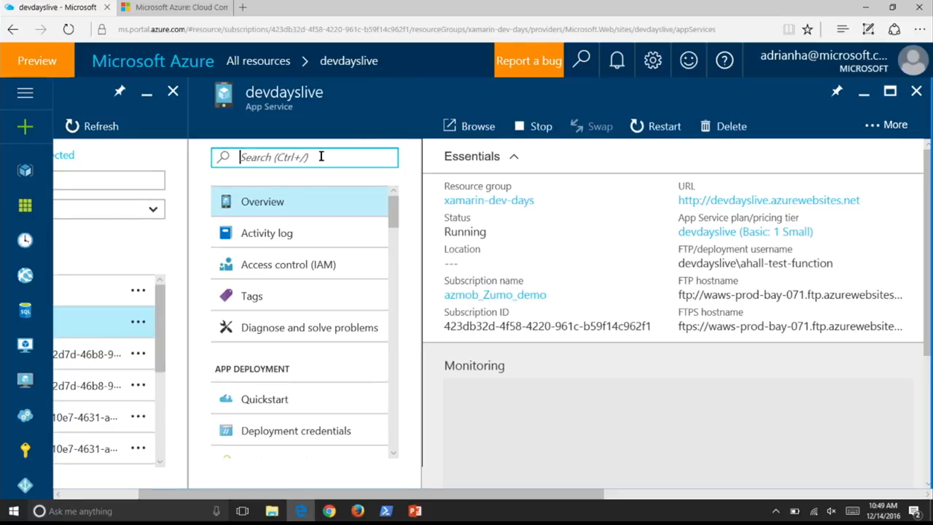
pyautogui.write('easy table')
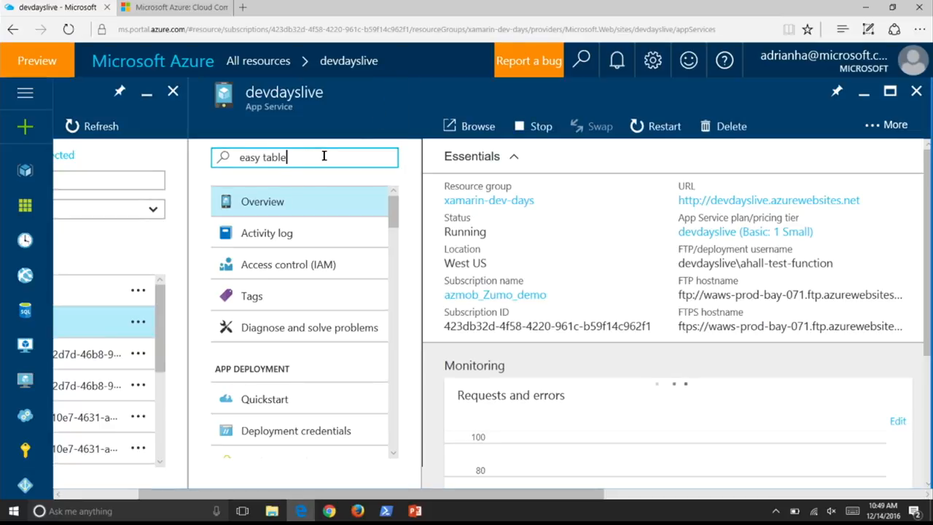
pyautogui.write('s')
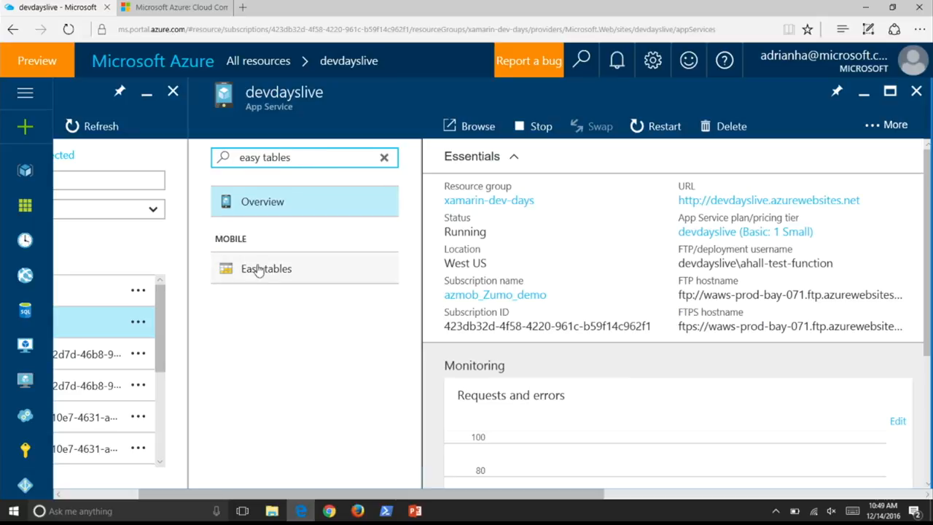
pyautogui.click(267, 269)
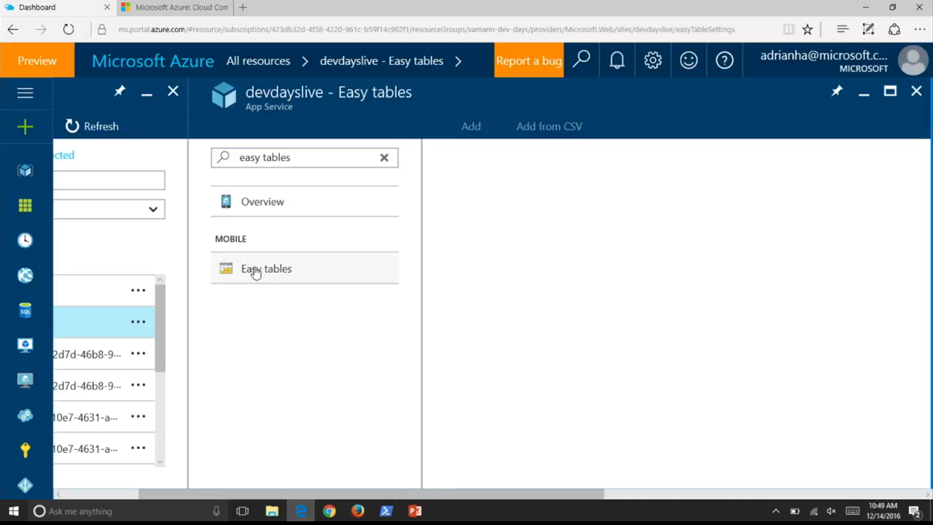
pyautogui.click(266, 269)
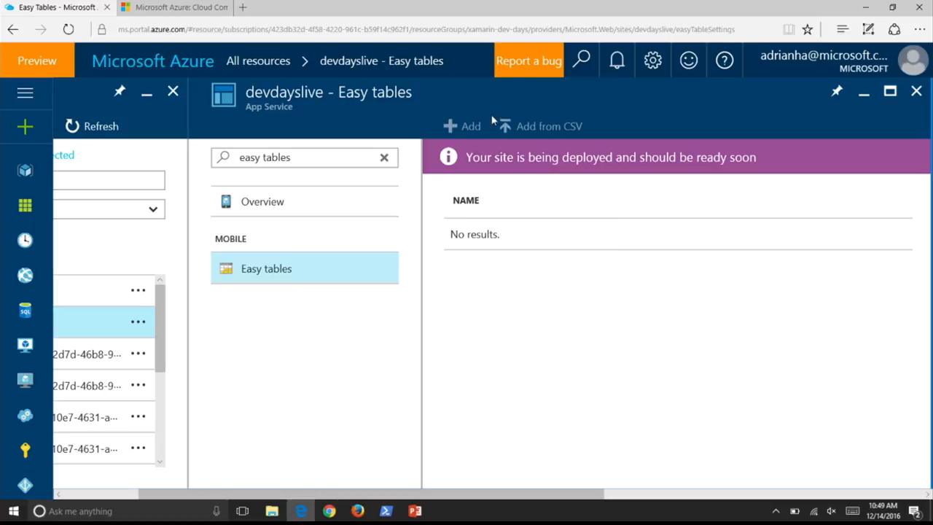
pyautogui.moveTo(521, 248)
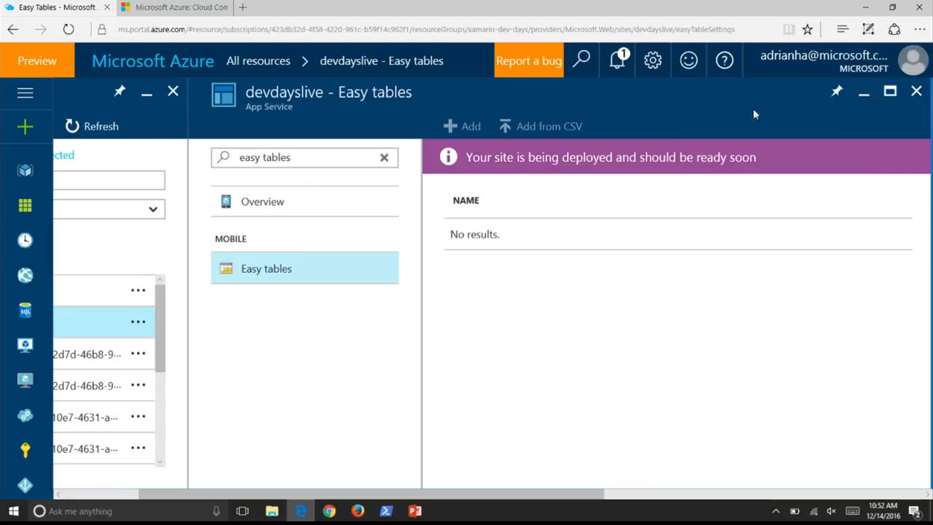
# - Reload Easy tables via Overview until TodoItem appears, then open the TodoItem table
pyautogui.click(262, 202)
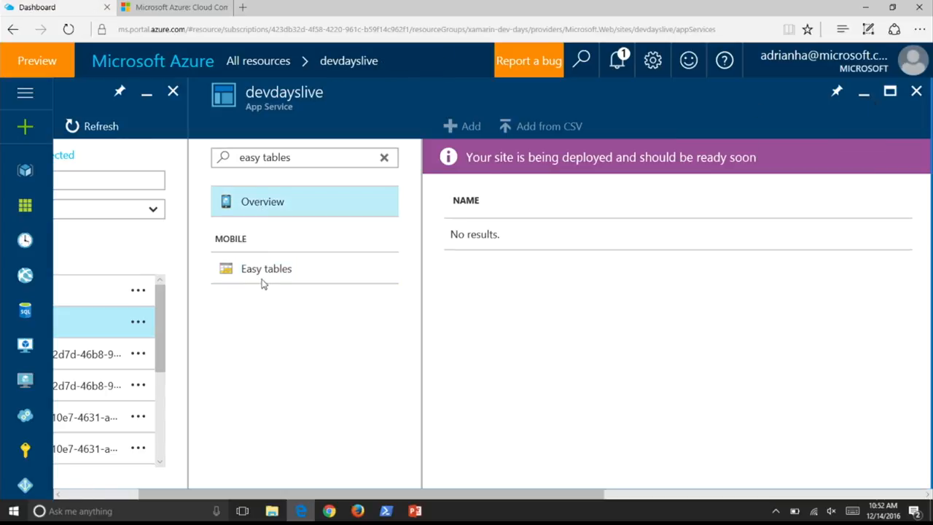
pyautogui.click(266, 268)
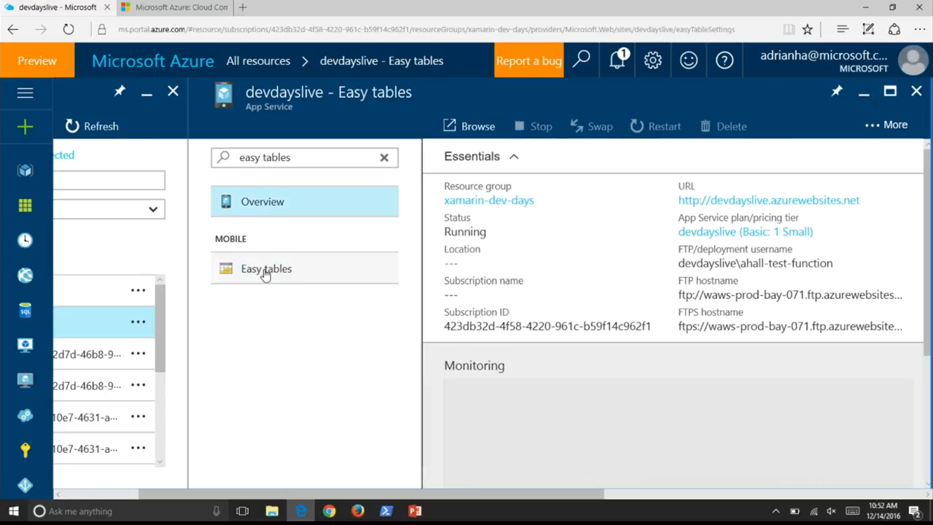
pyautogui.moveTo(286, 276)
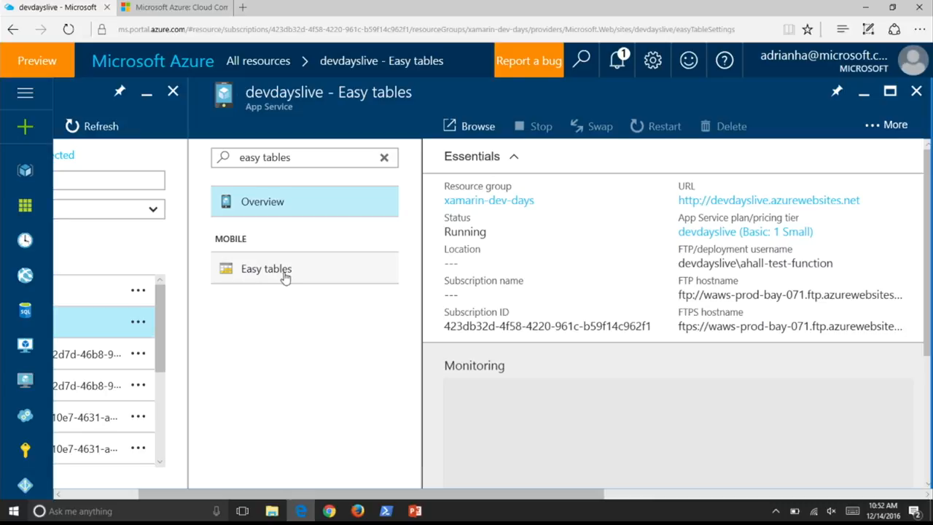
pyautogui.click(266, 268)
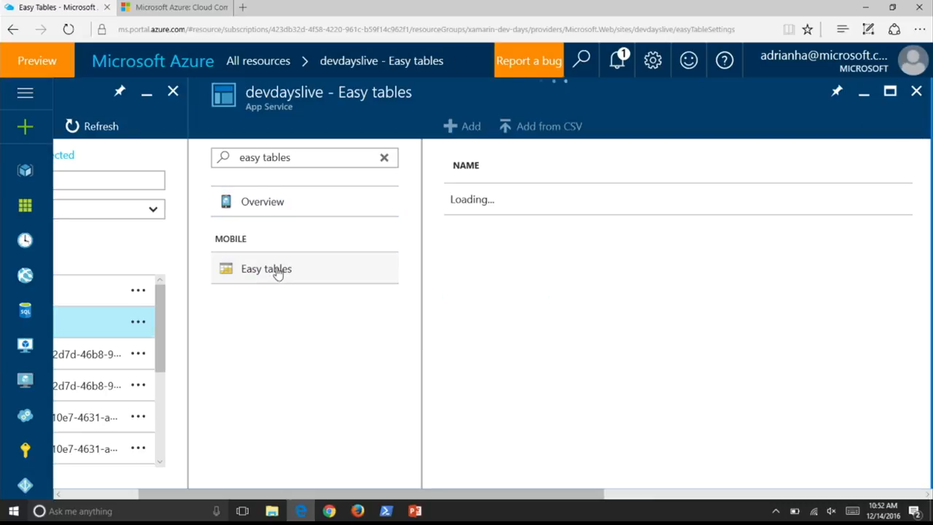
pyautogui.click(266, 268)
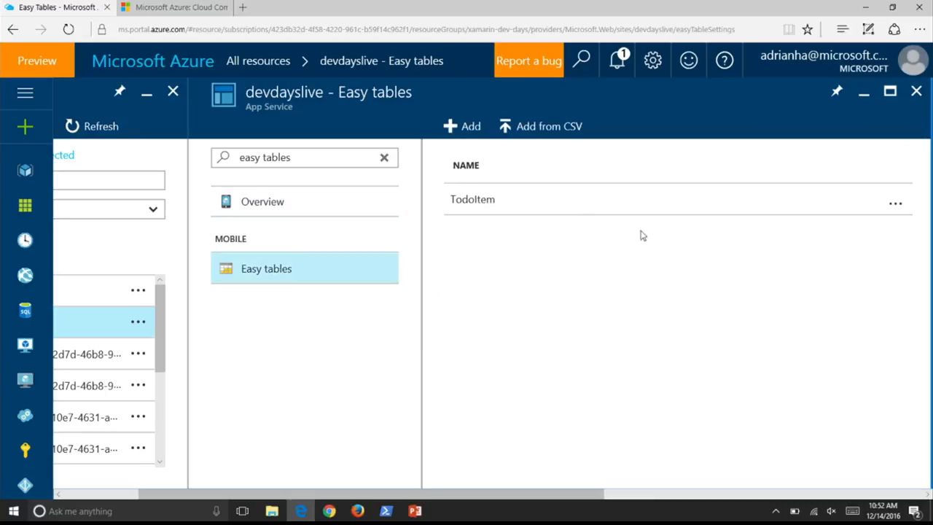
pyautogui.click(472, 199)
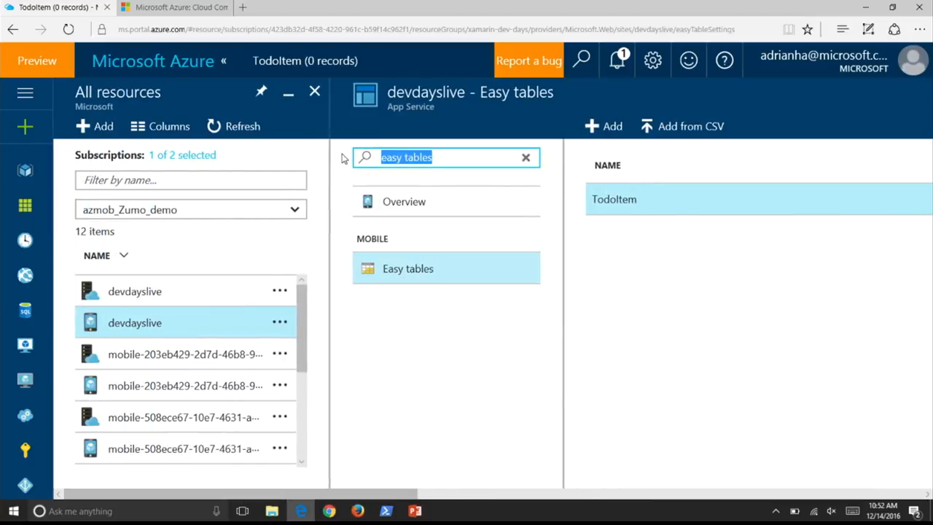
pyautogui.write('Authentication')
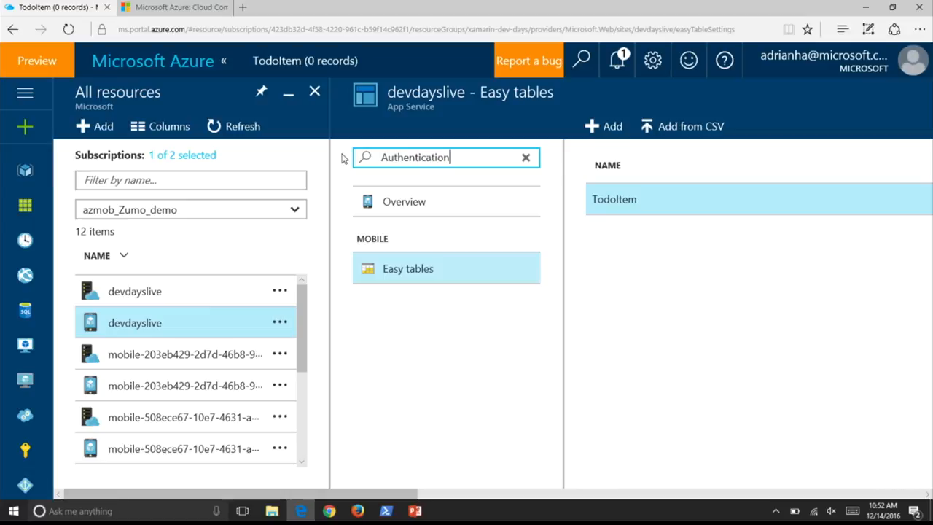
pyautogui.click(452, 269)
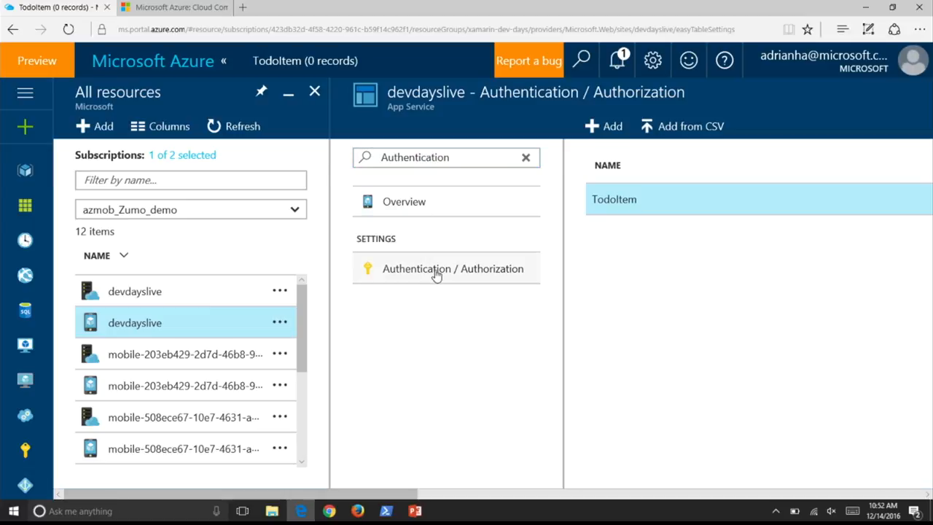
pyautogui.click(452, 269)
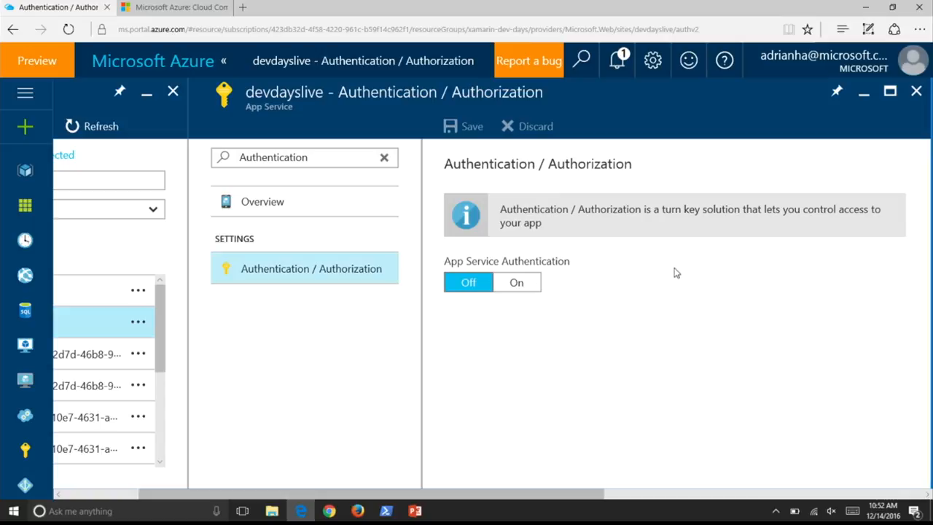
pyautogui.moveTo(506, 288)
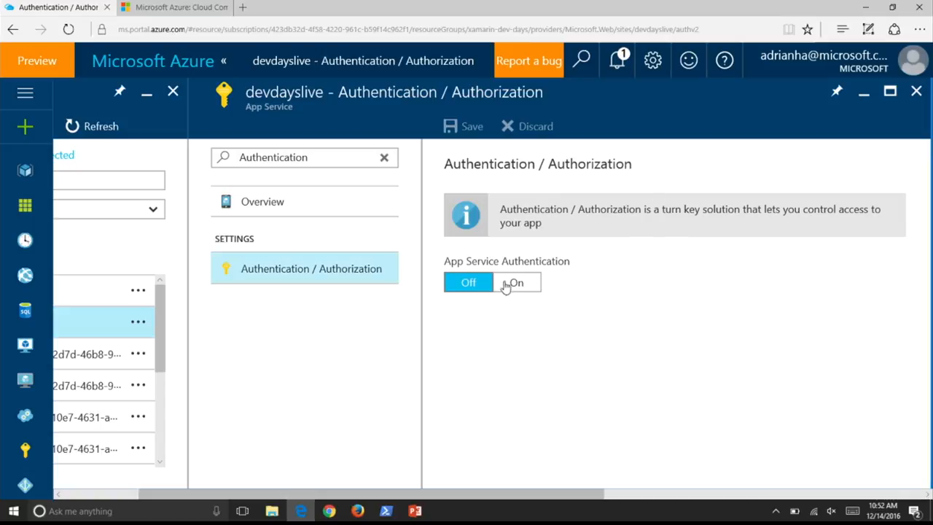
pyautogui.click(517, 282)
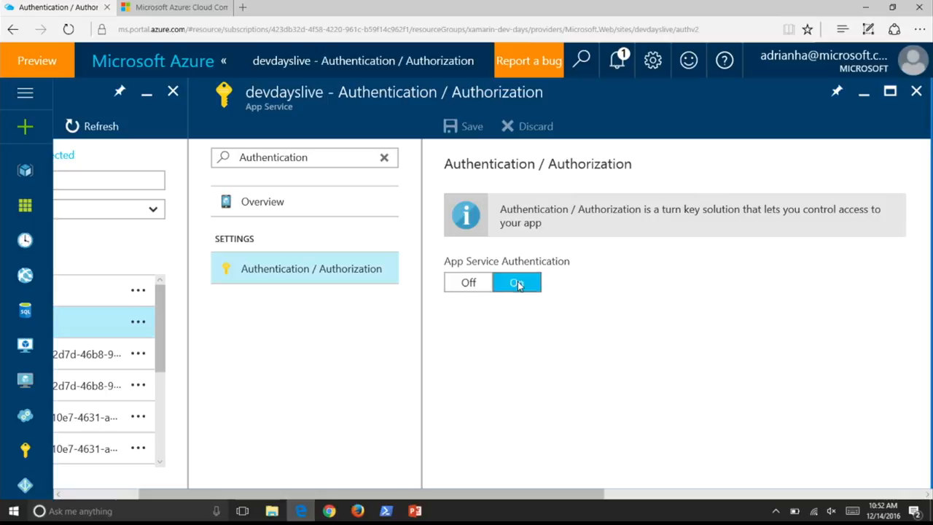
pyautogui.click(517, 282)
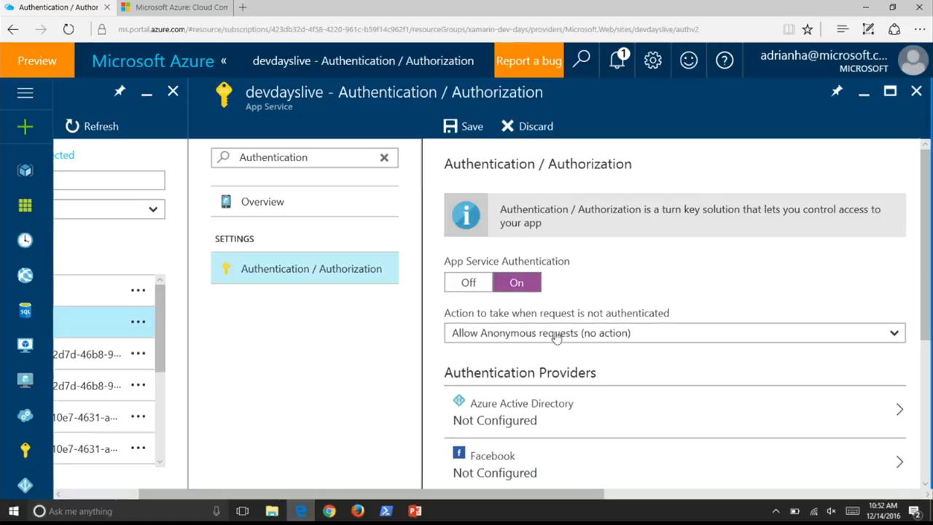
pyautogui.scroll(-3)
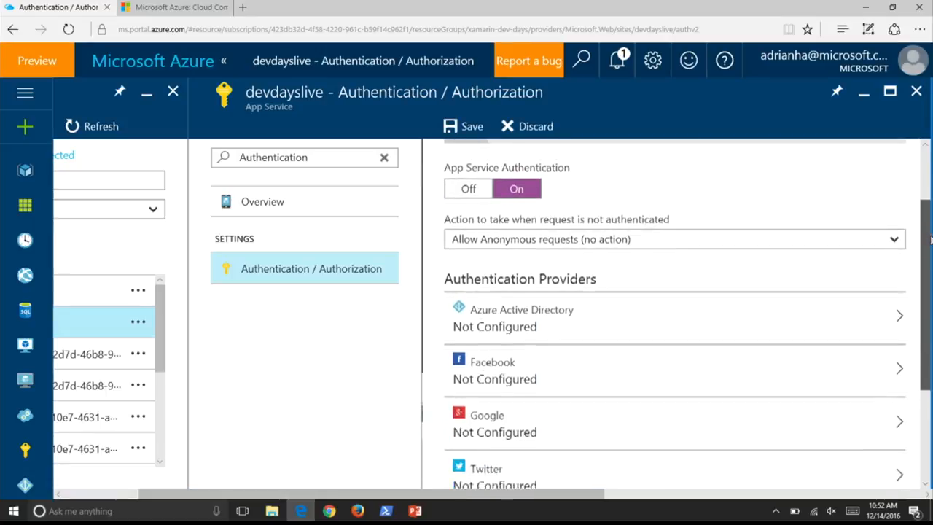
pyautogui.scroll(-3)
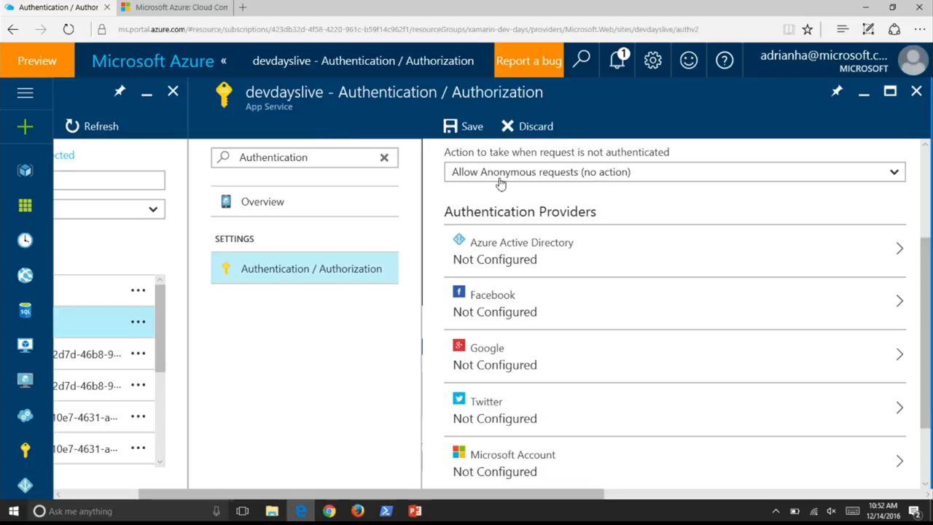
pyautogui.moveTo(517, 265)
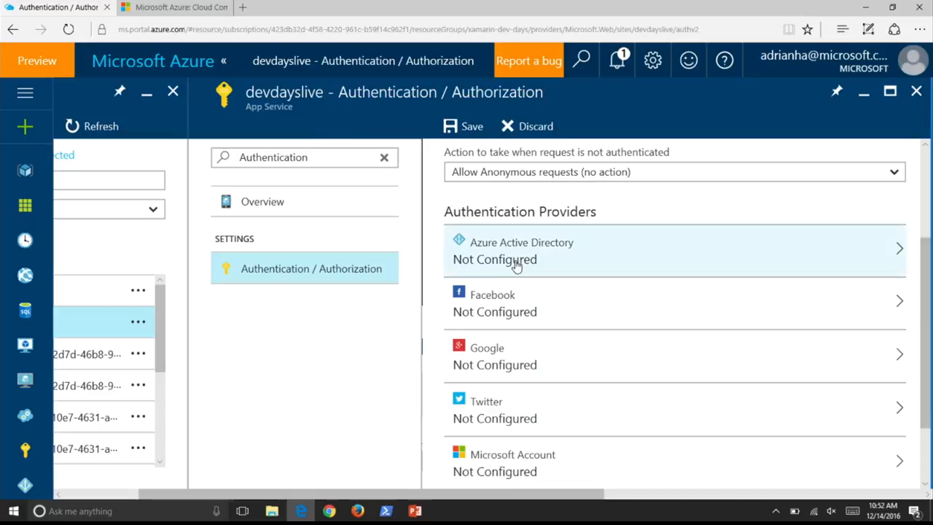
# - Configure Azure Active Directory sign-in in Express mode with a new AD app named devdayslive
pyautogui.click(522, 251)
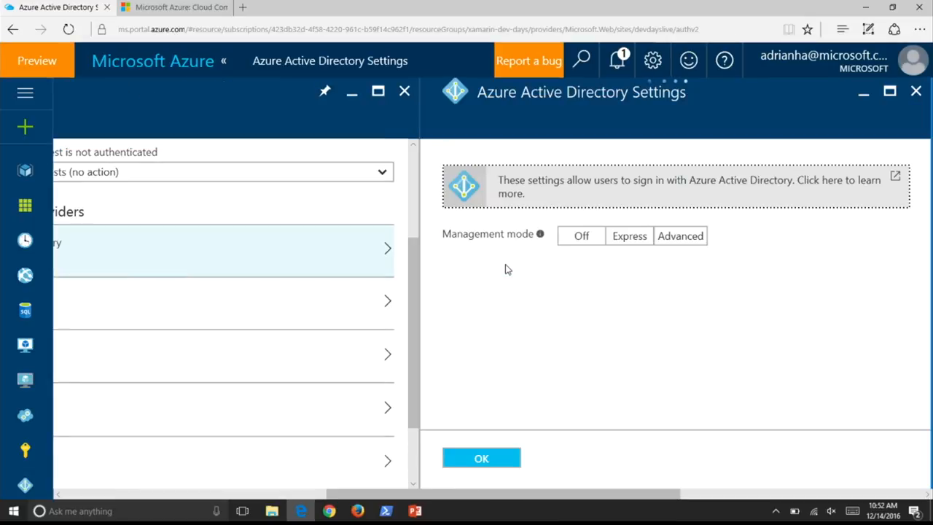
pyautogui.click(581, 236)
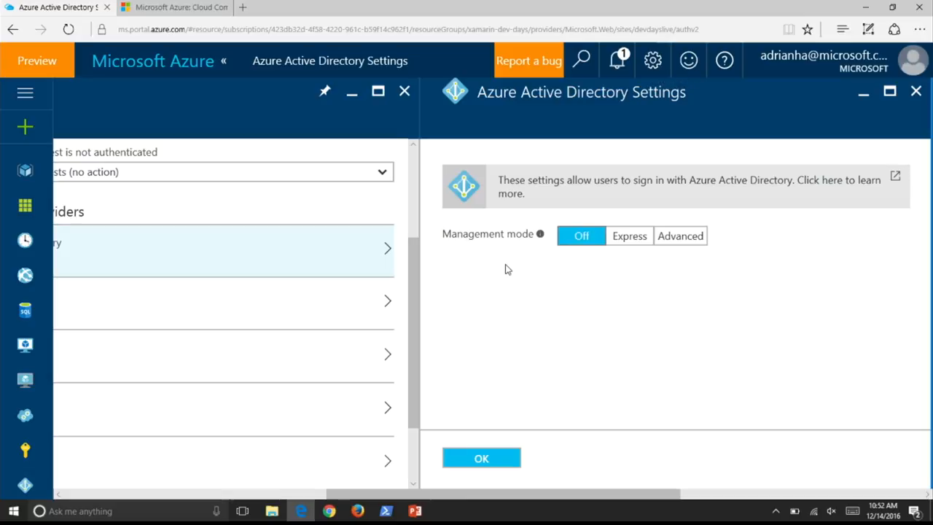
pyautogui.moveTo(219, 250)
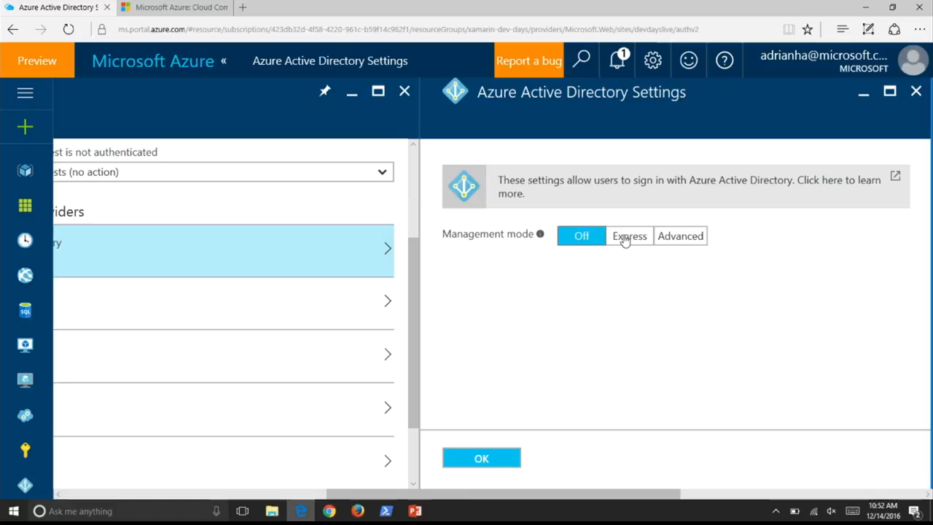
pyautogui.click(630, 235)
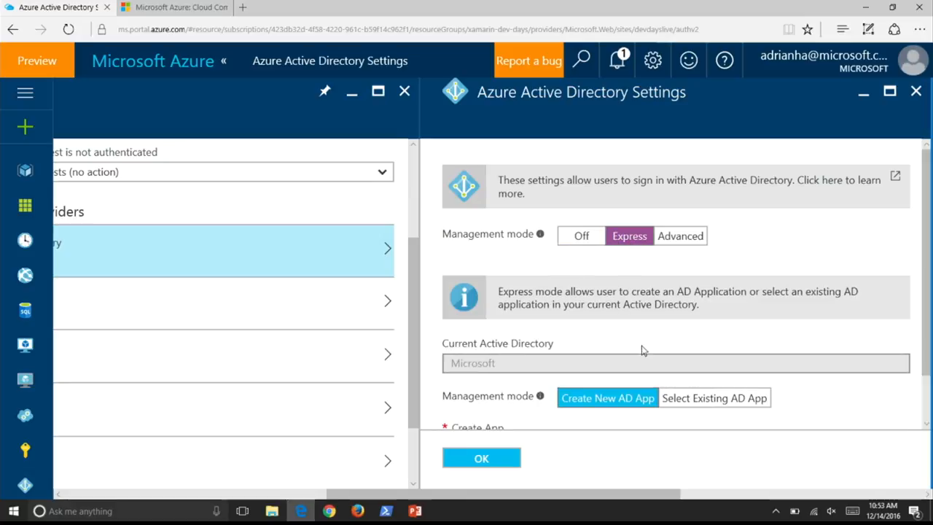
pyautogui.scroll(-3)
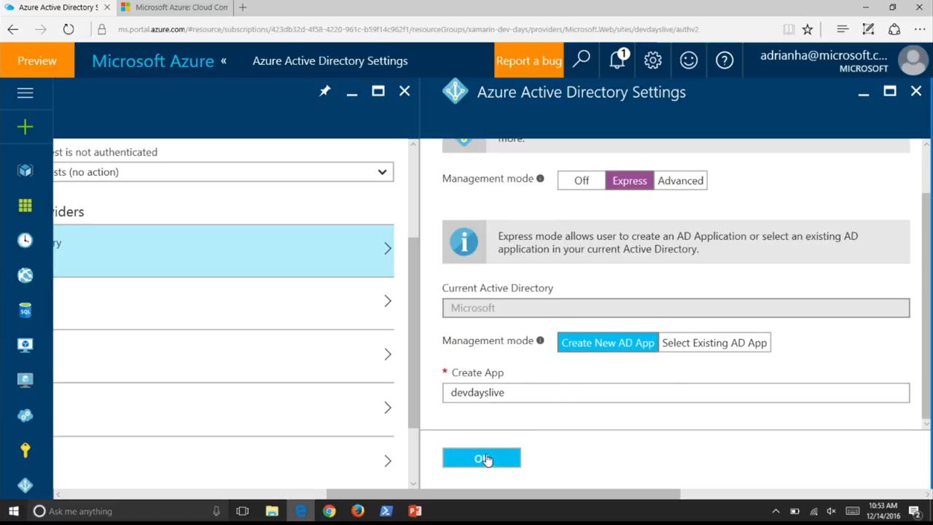
pyautogui.click(481, 457)
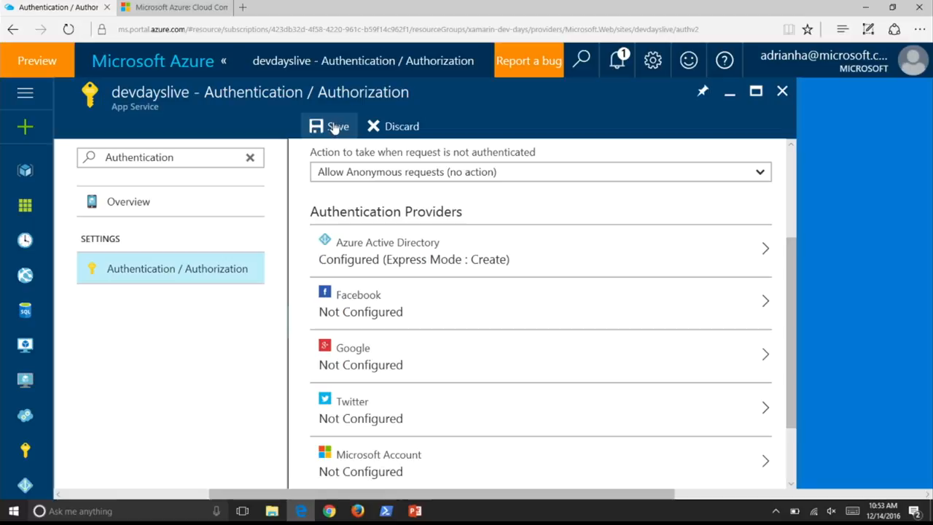
# - Save the authentication settings and search the settings menu for 'Easy Tables'
pyautogui.click(331, 126)
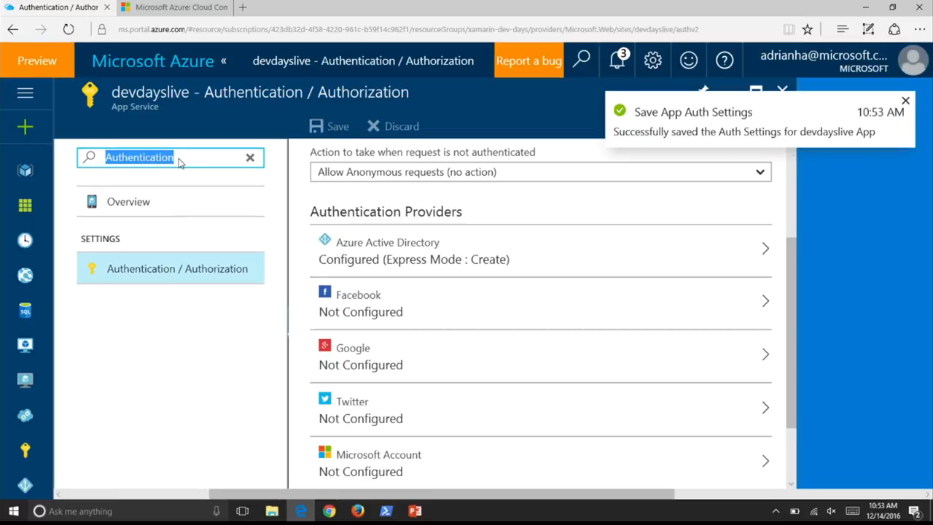
pyautogui.write('Easy Tables')
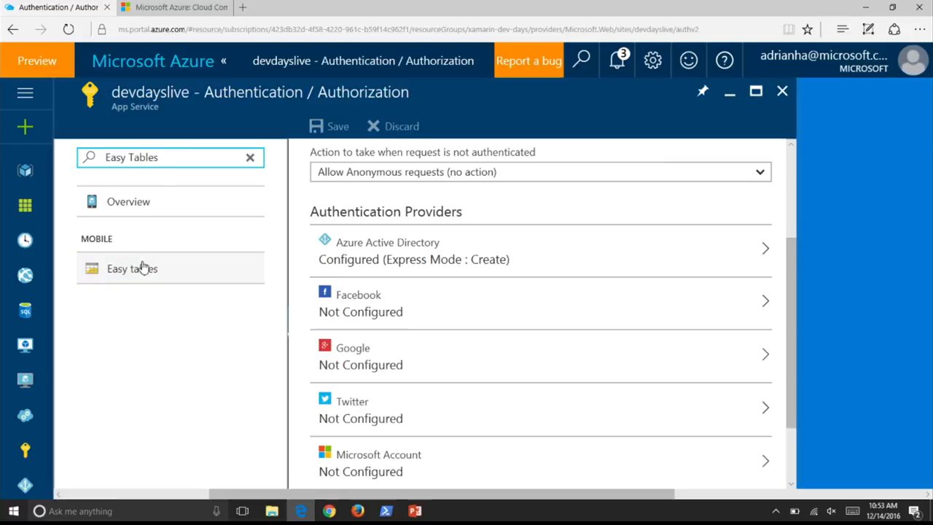
# - Open TodoItem from Easy tables, return to the dashboard, and reopen devdayslive's Easy tables
pyautogui.click(132, 269)
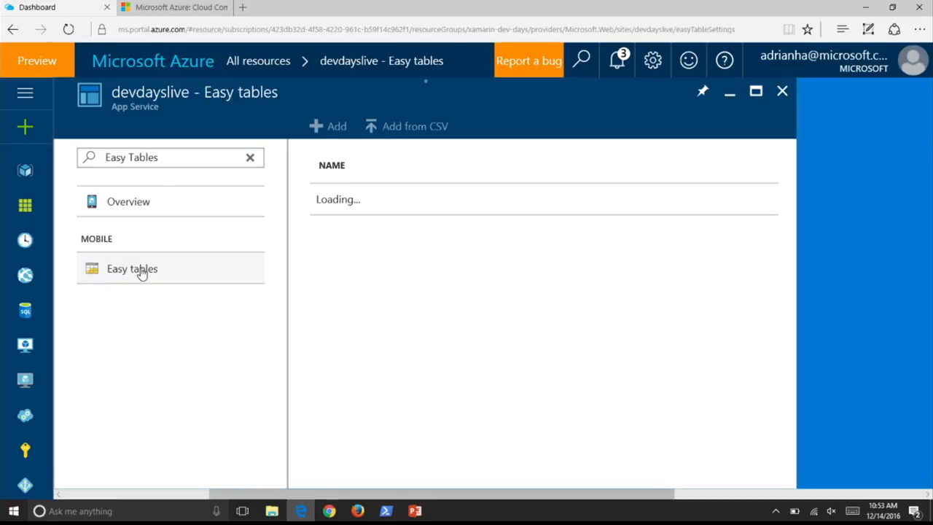
pyautogui.click(132, 269)
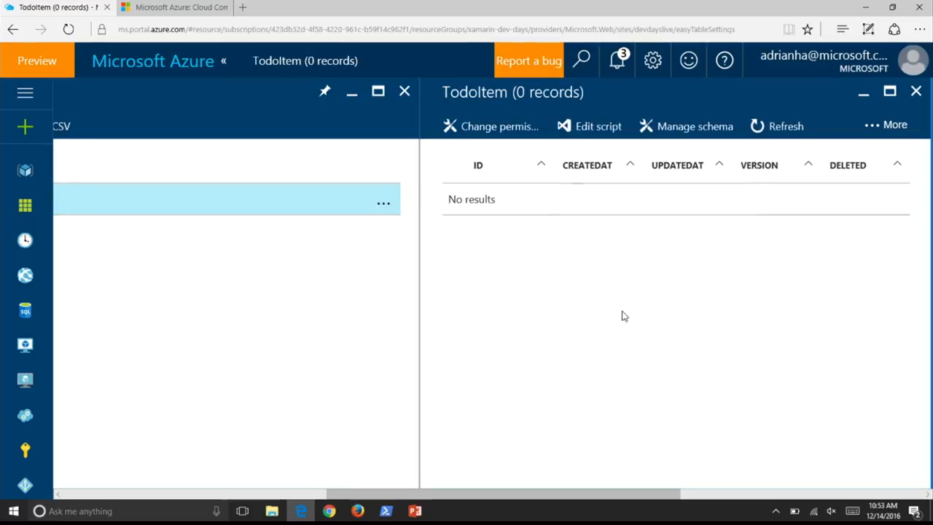
pyautogui.click(491, 125)
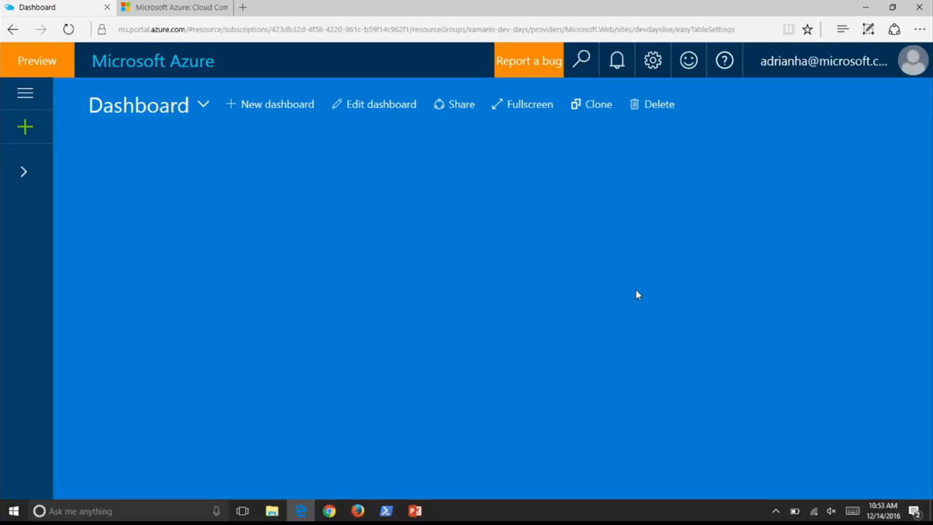
pyautogui.click(25, 170)
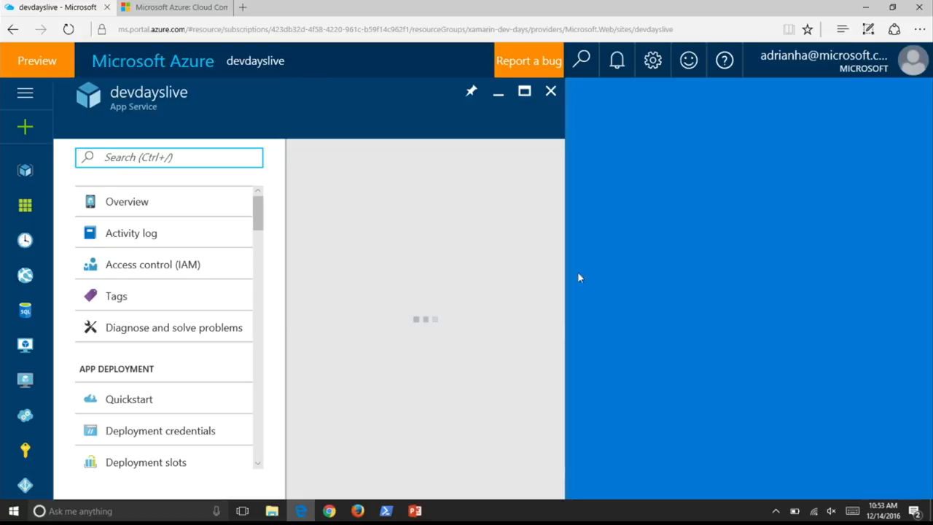
pyautogui.click(168, 157)
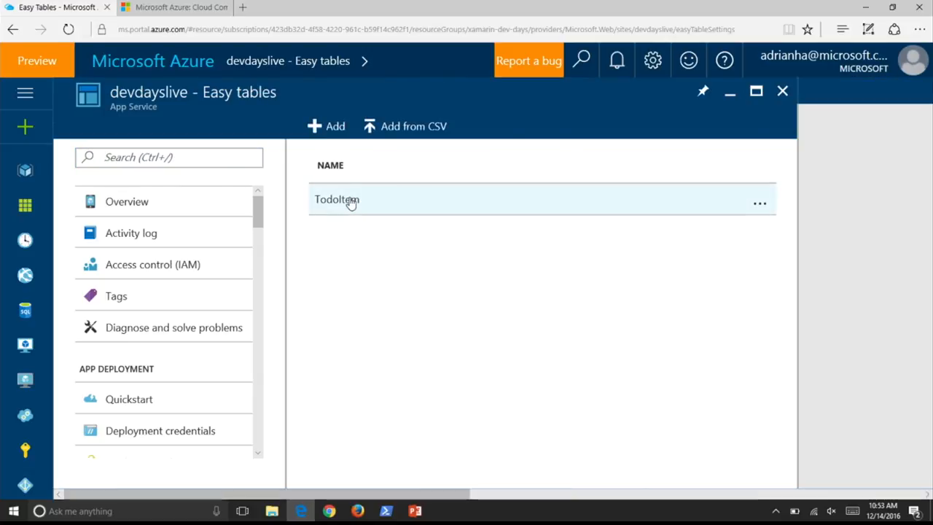
# - Set TodoItem's insert, update, delete and undelete permissions to authenticated access only
pyautogui.click(337, 199)
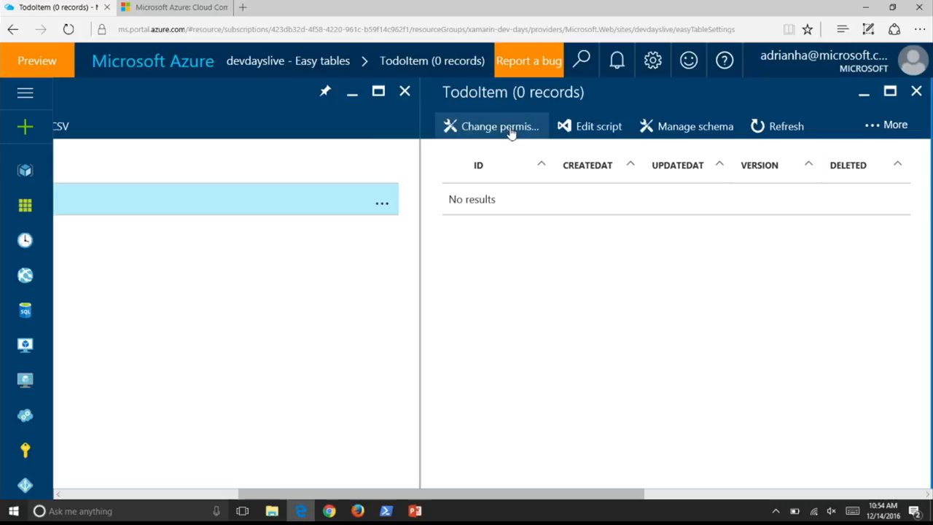
pyautogui.click(492, 126)
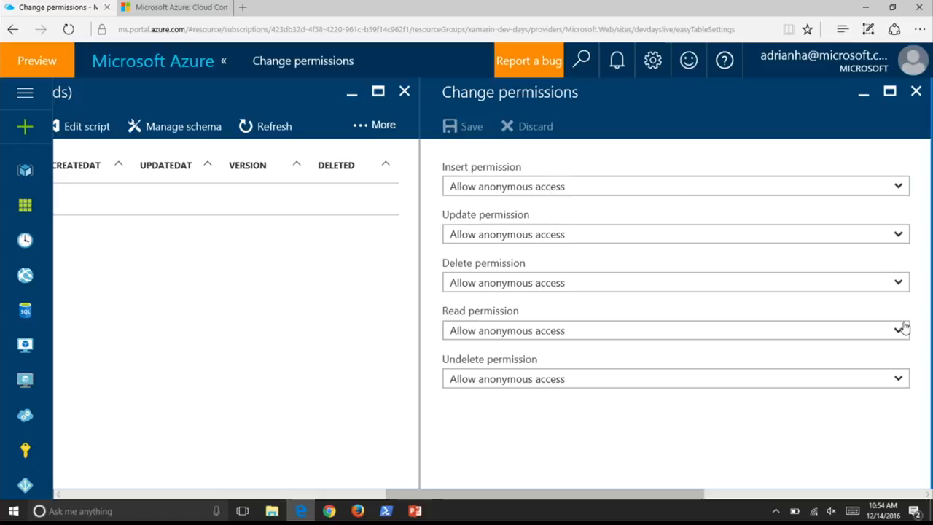
pyautogui.moveTo(879, 283)
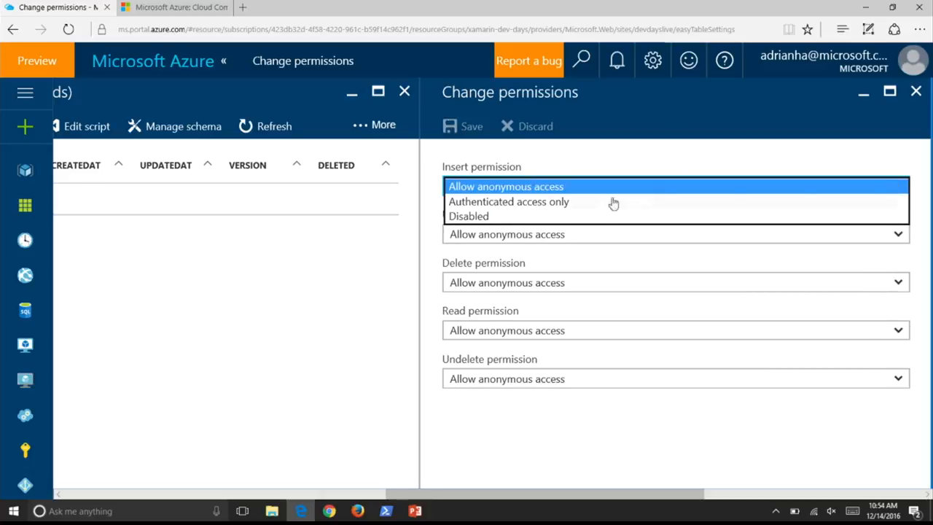
pyautogui.click(510, 202)
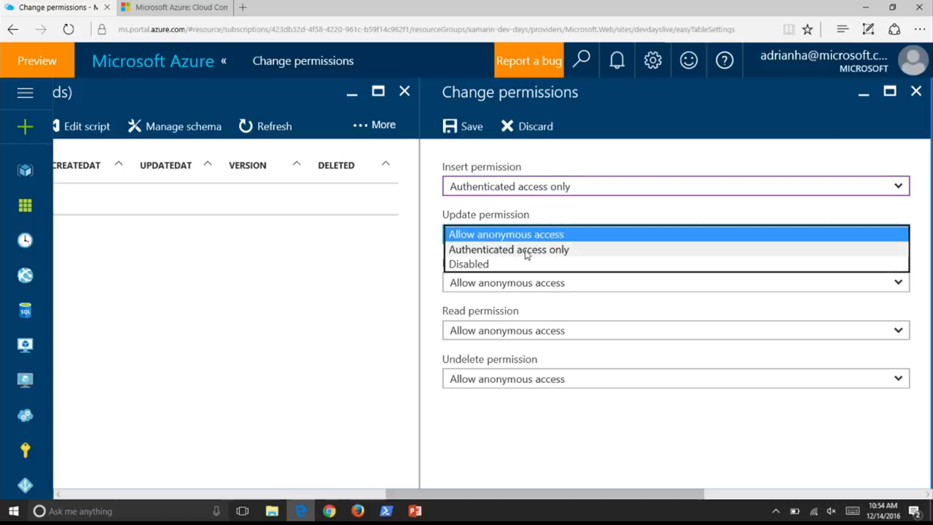
pyautogui.click(509, 250)
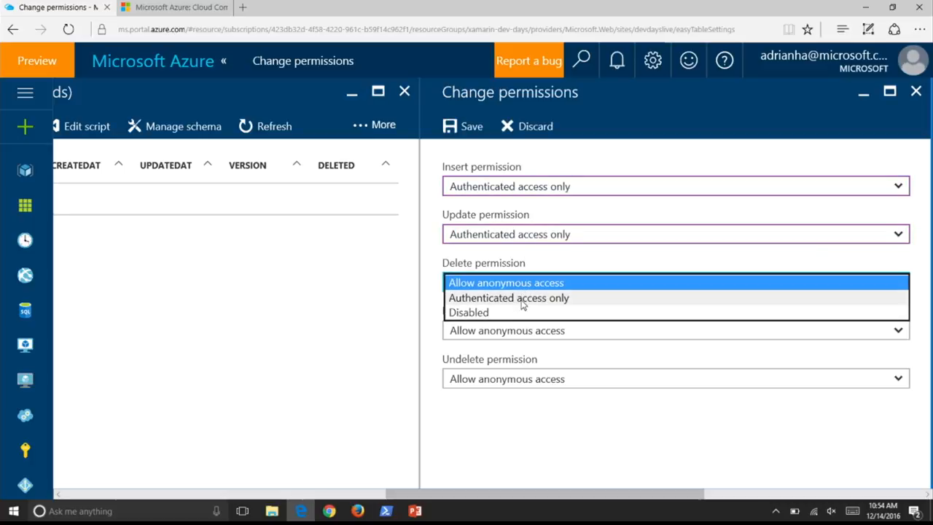
pyautogui.click(509, 298)
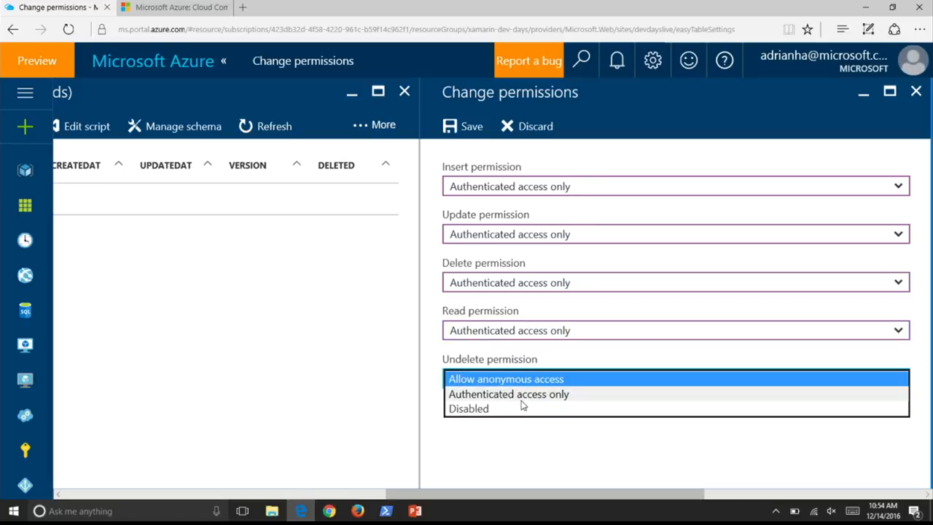
pyautogui.click(508, 393)
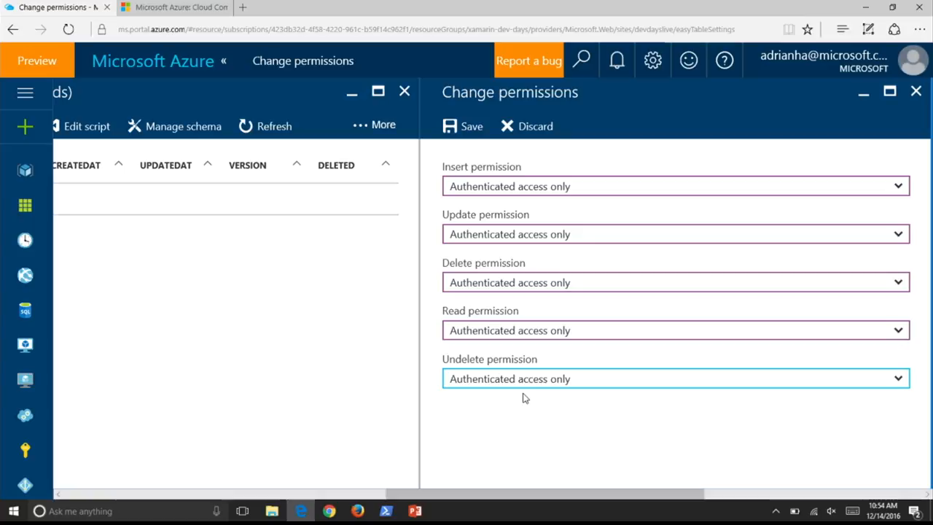
pyautogui.moveTo(515, 368)
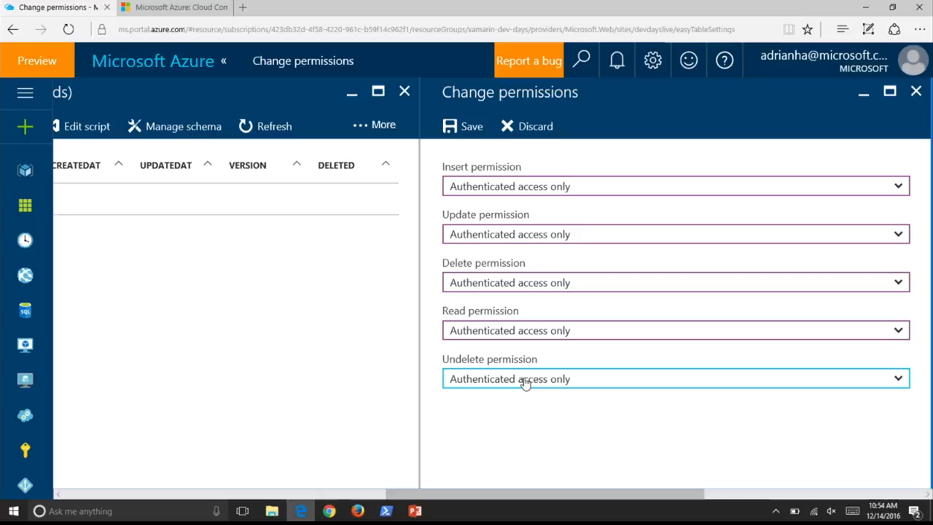
pyautogui.moveTo(499, 383)
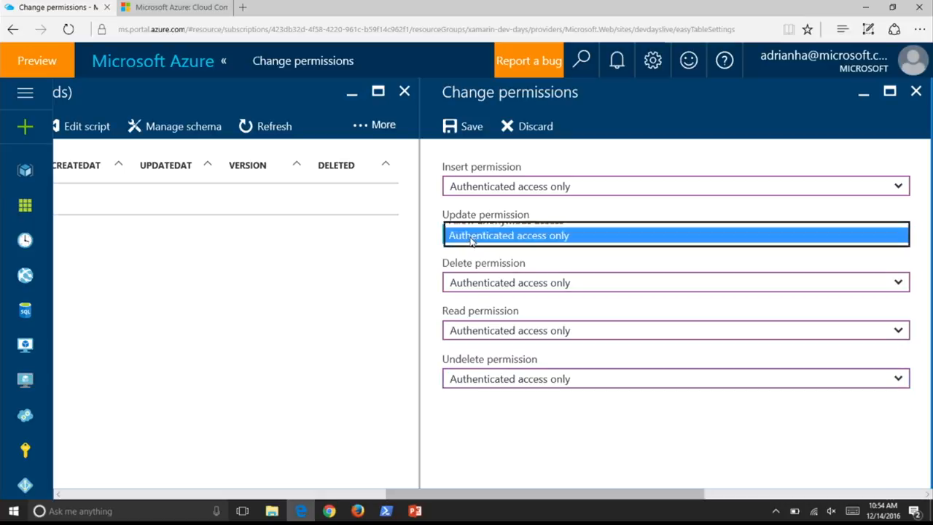
# - Change Update and Delete permissions to Disabled and save the table permissions
pyautogui.click(676, 234)
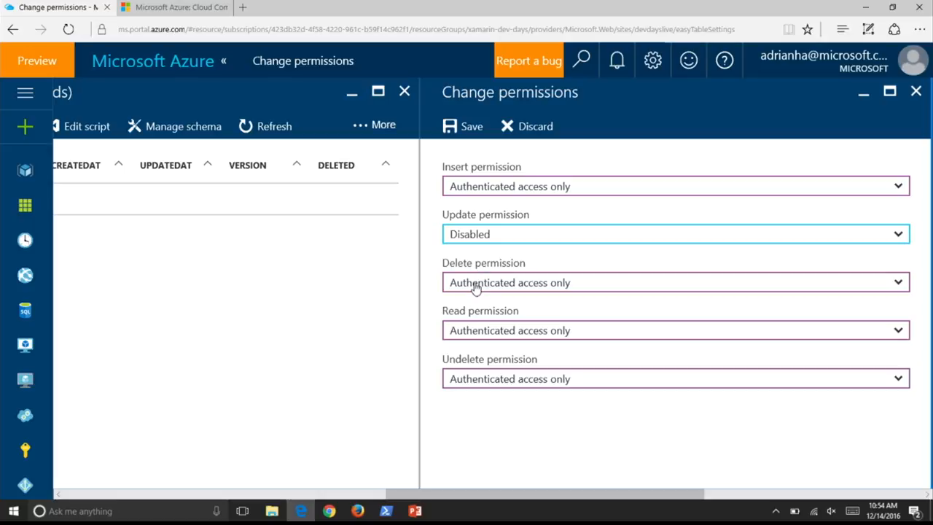
pyautogui.click(676, 282)
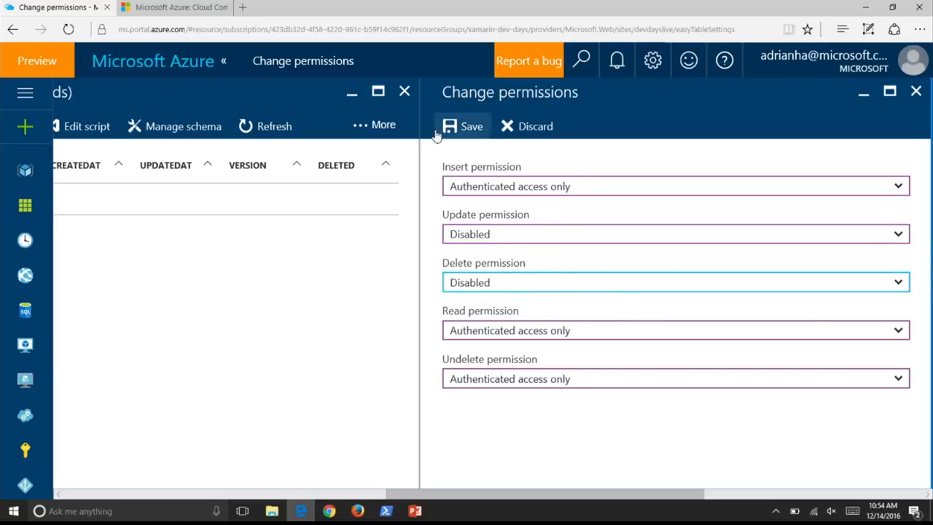
pyautogui.click(460, 126)
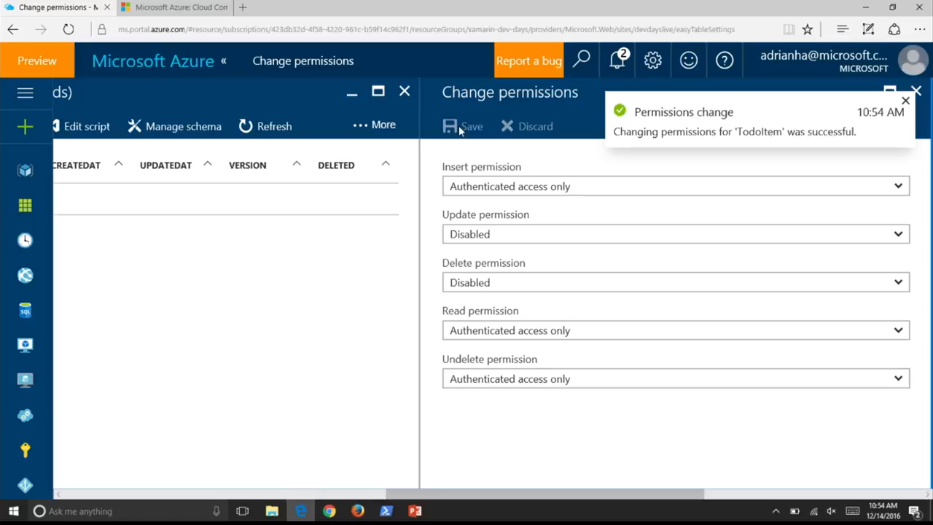
pyautogui.click(904, 100)
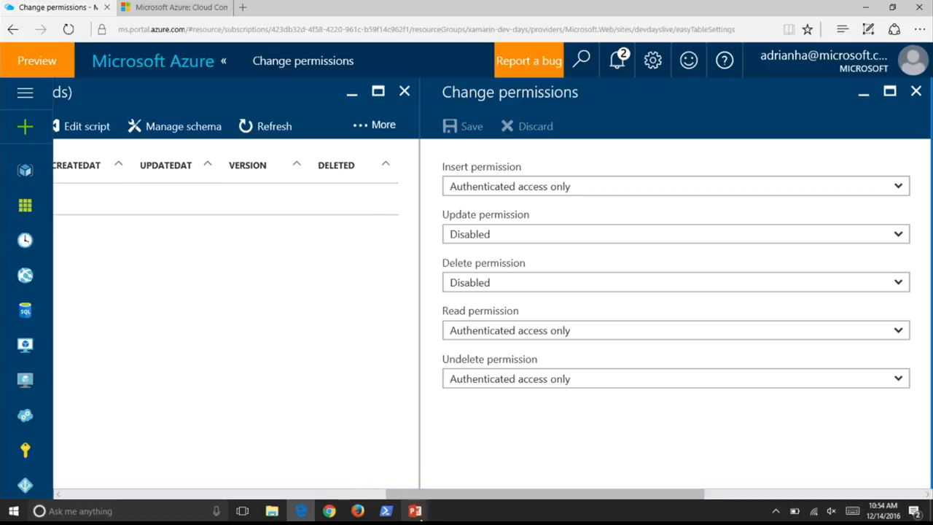
pyautogui.moveTo(415, 510)
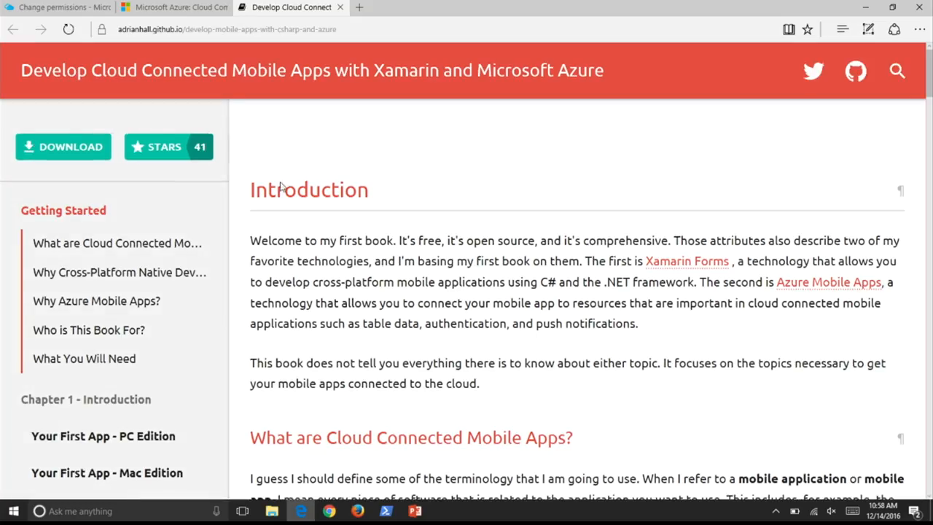
# - Scroll the book's introduction and chapter list down to the Why Azure Mobile Apps section
pyautogui.scroll(-3)
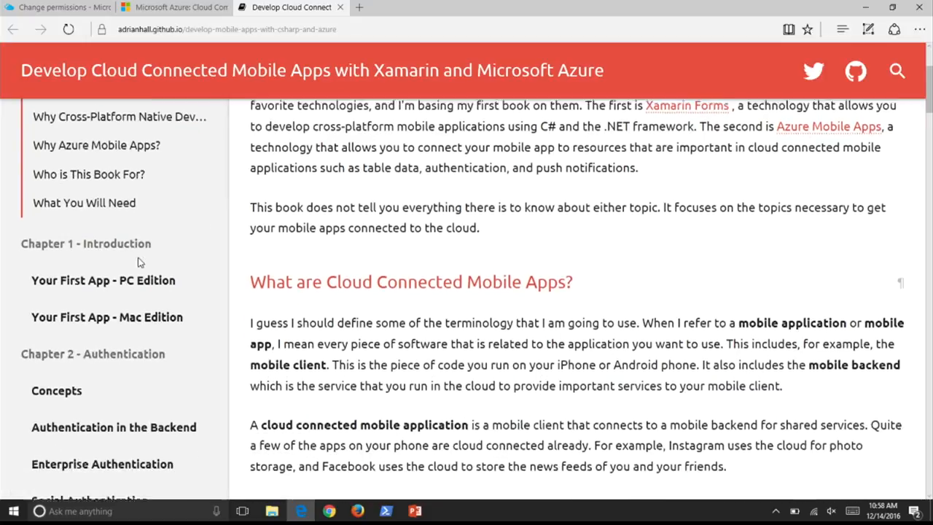
pyautogui.scroll(-3)
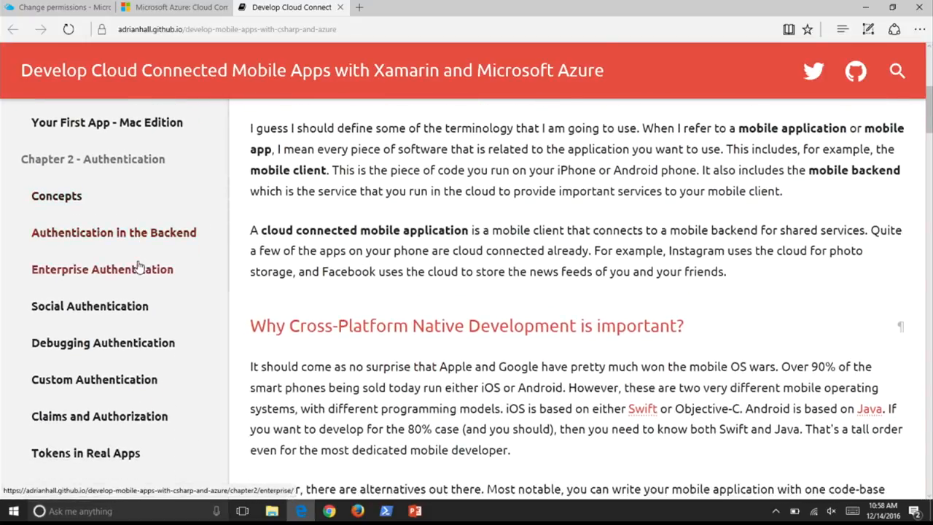
pyautogui.scroll(-3)
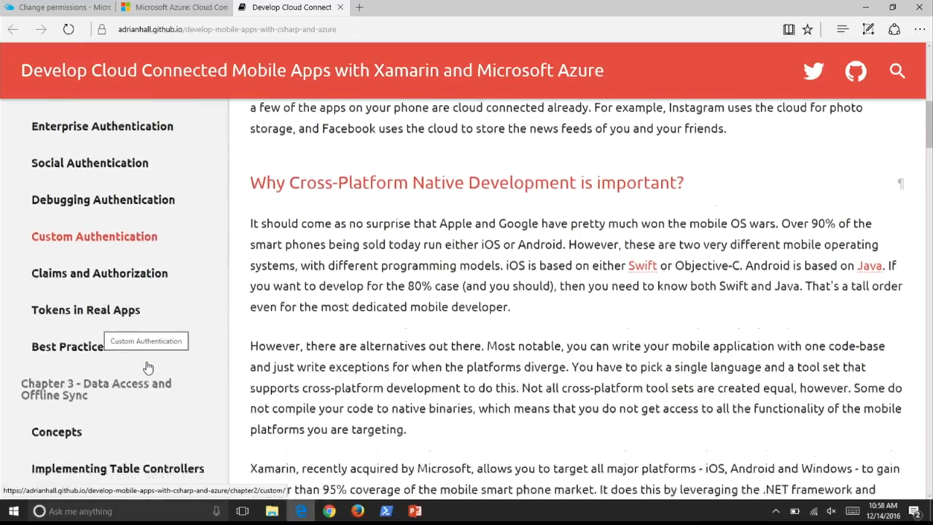
pyautogui.scroll(-3)
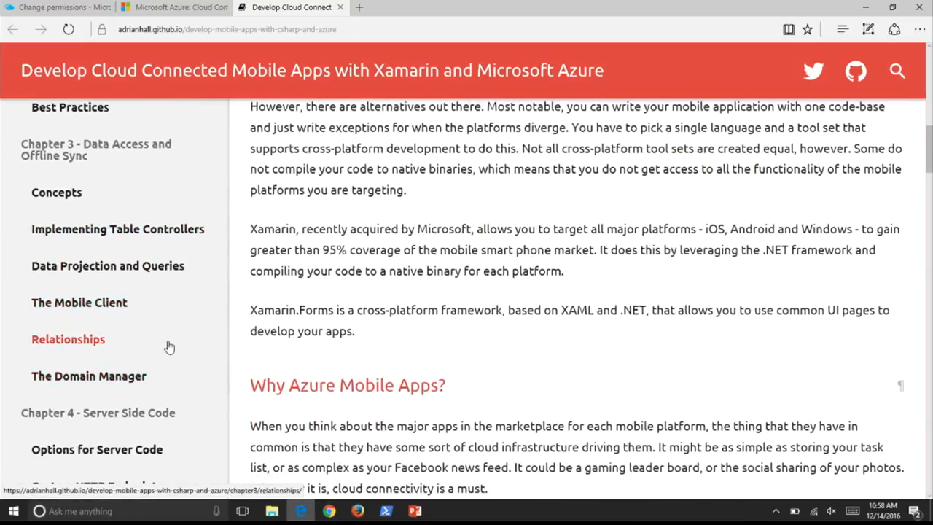
pyautogui.scroll(-3)
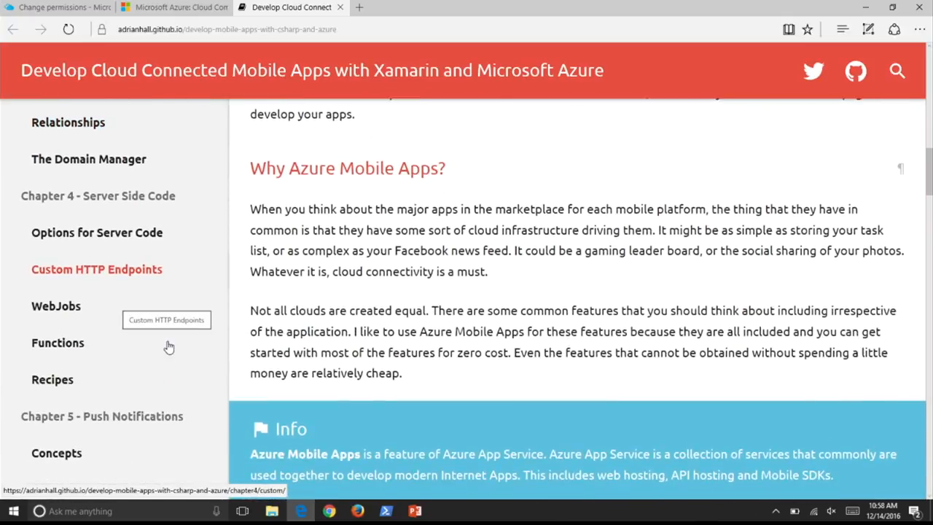
pyautogui.scroll(-3)
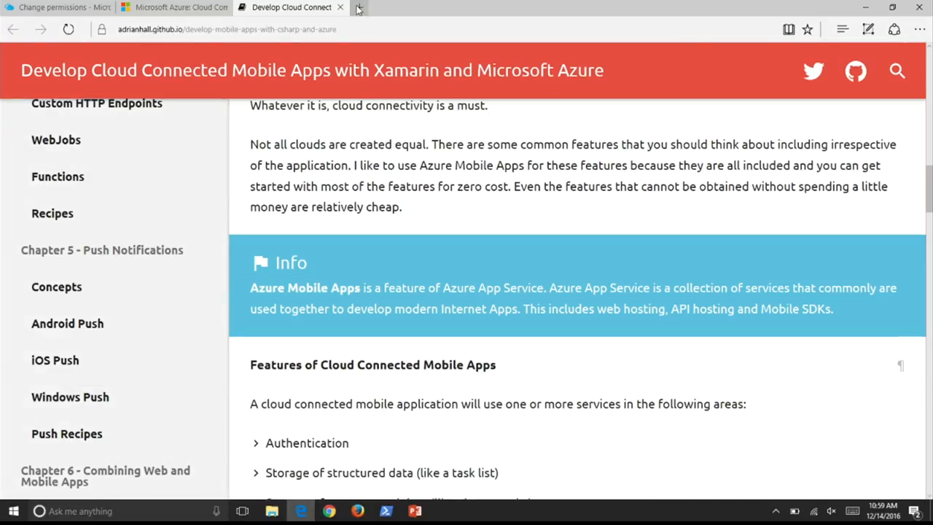
# - In a new tab, go to docs.microsoft.com and open Microsoft Azure's Mobile Apps documentation
pyautogui.click(360, 8)
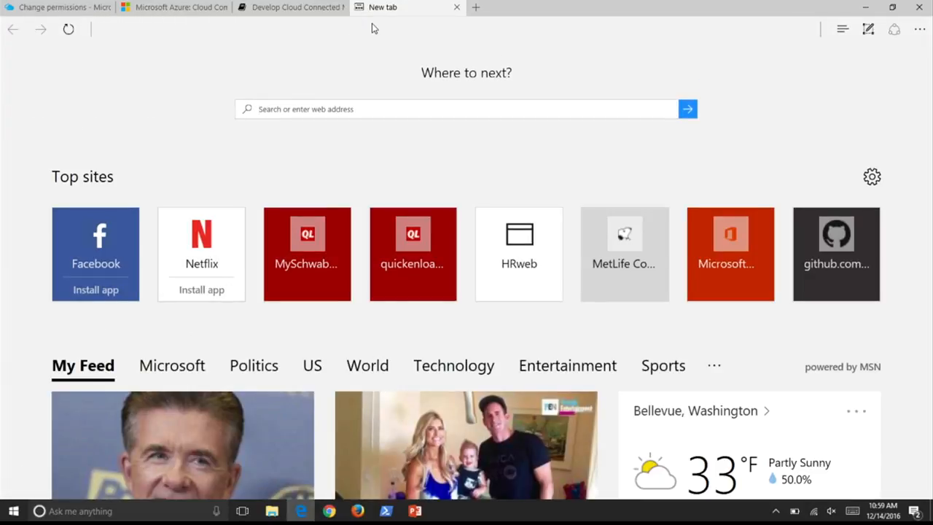
pyautogui.write('docs.mirosoft.com/en-us')
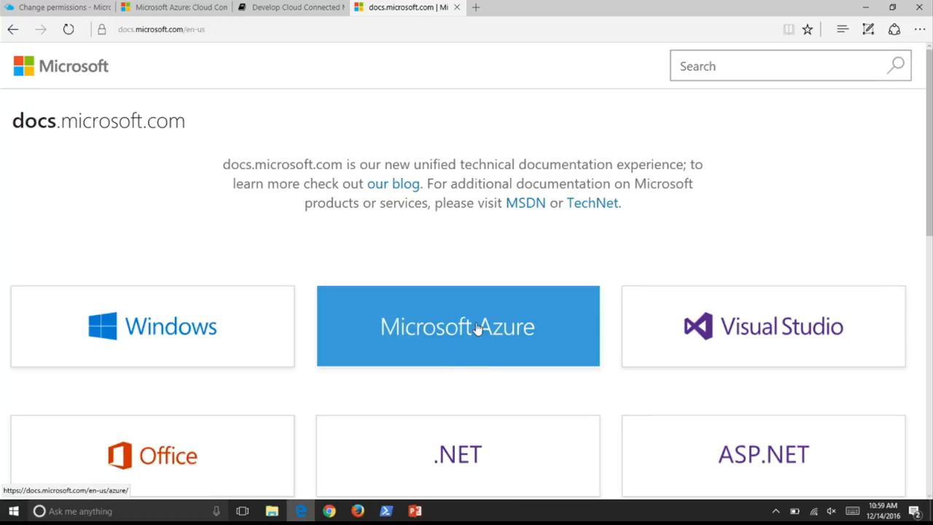
pyautogui.click(476, 327)
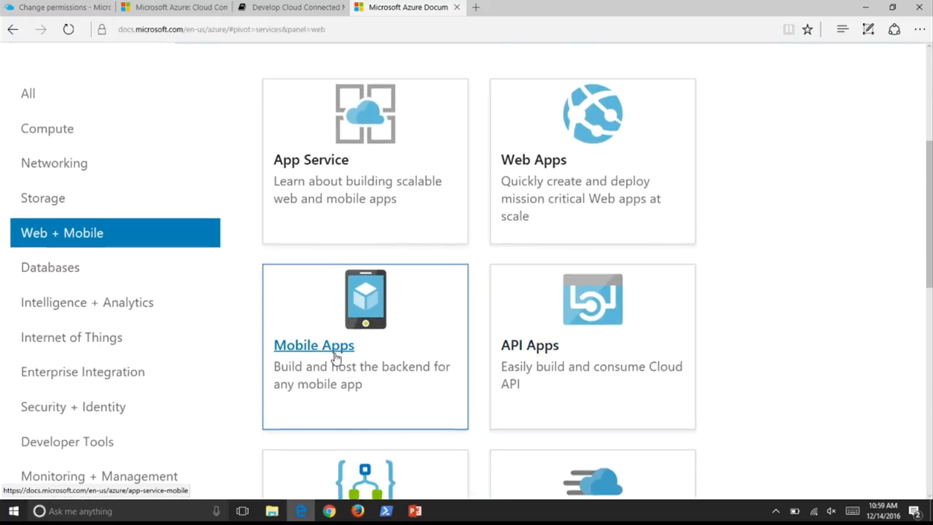
pyautogui.click(313, 345)
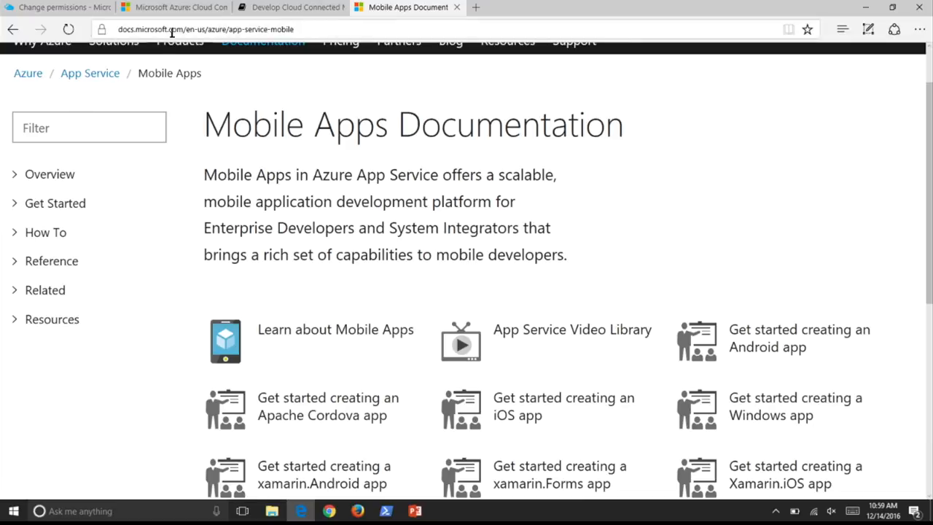
# - Load the Microsoft Azure organisation page at github.com/azure
pyautogui.write('github.com')
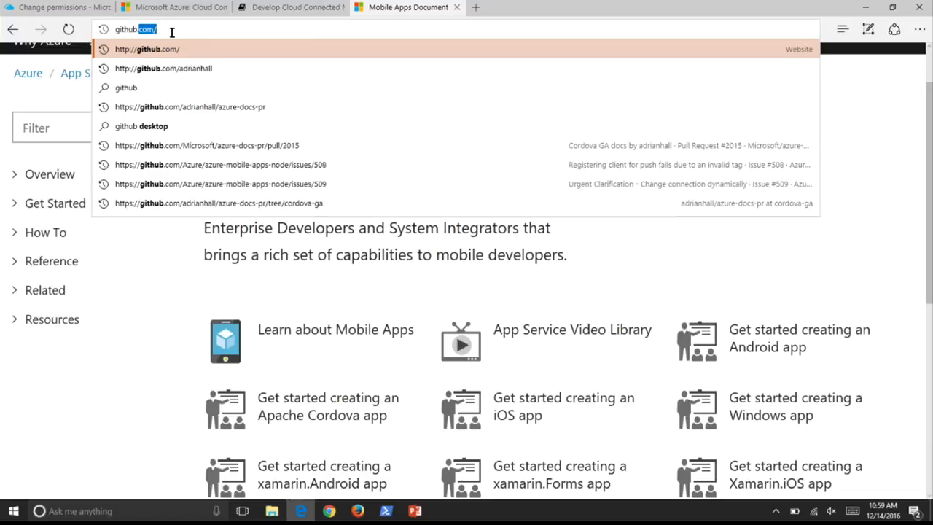
pyautogui.write('/adrianhall')
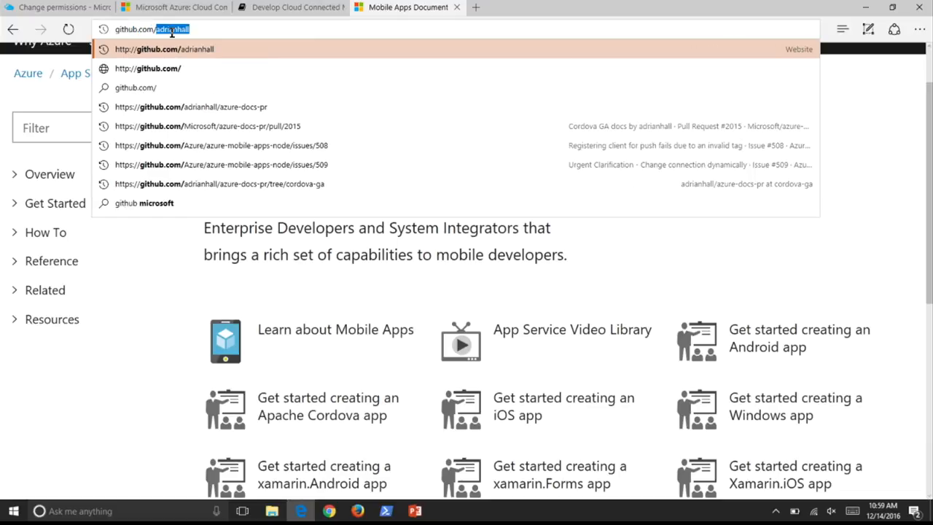
pyautogui.write('azu')
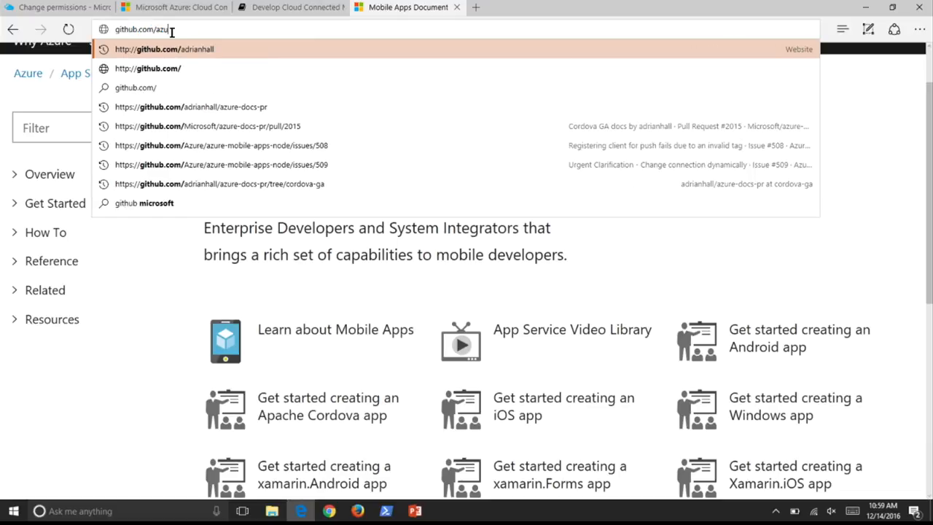
pyautogui.press('Enter')
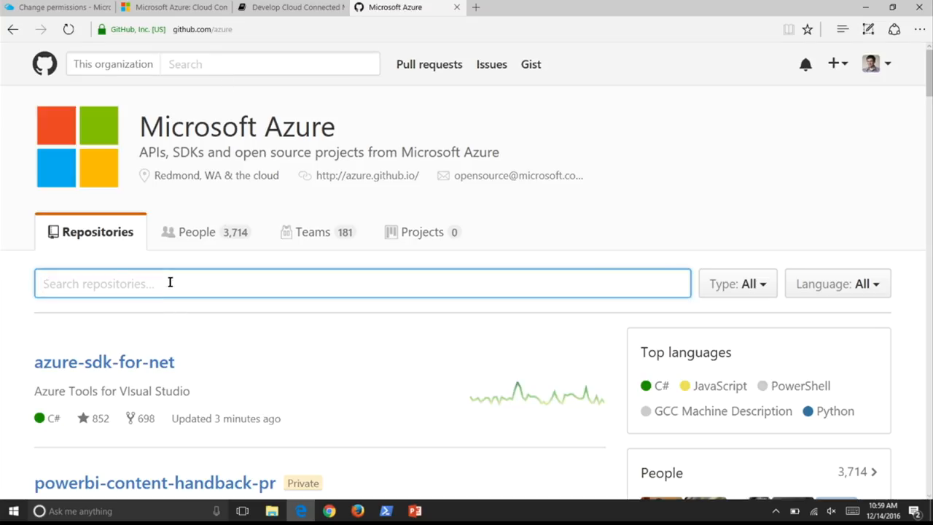
# - Search its repositories for 'azure-mobile' and scroll through the 34 results
pyautogui.write('azure-mobile')
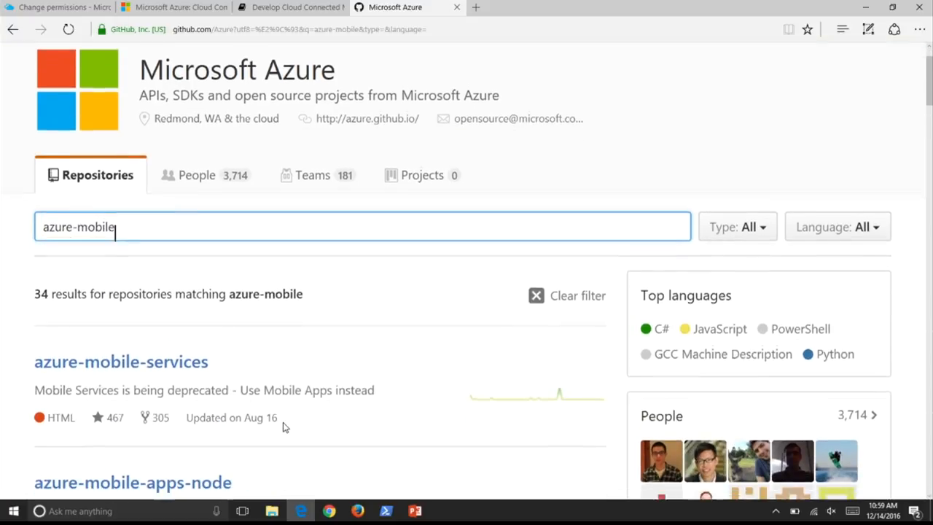
pyautogui.scroll(-3)
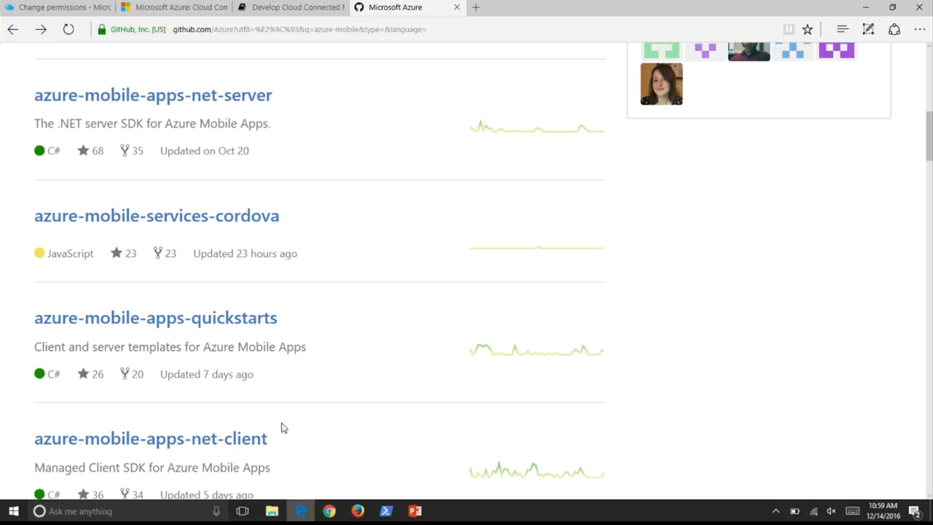
pyautogui.scroll(-3)
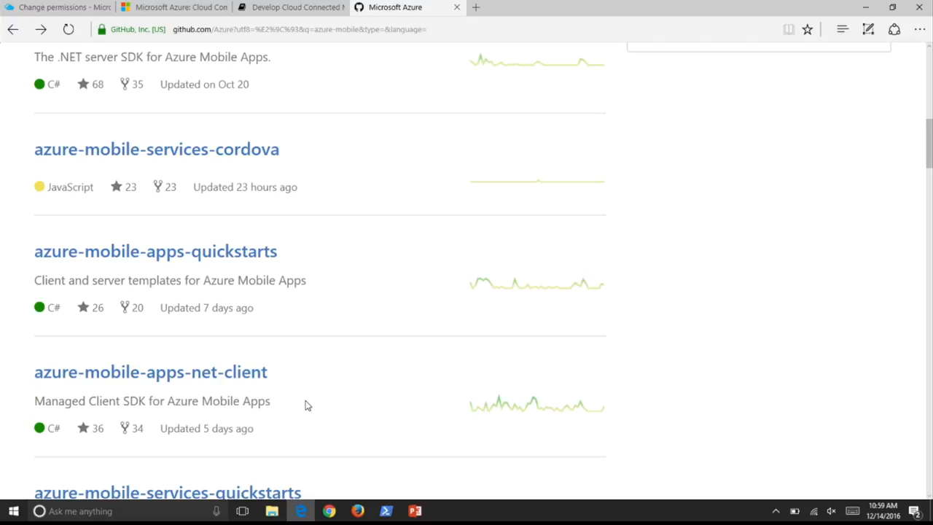